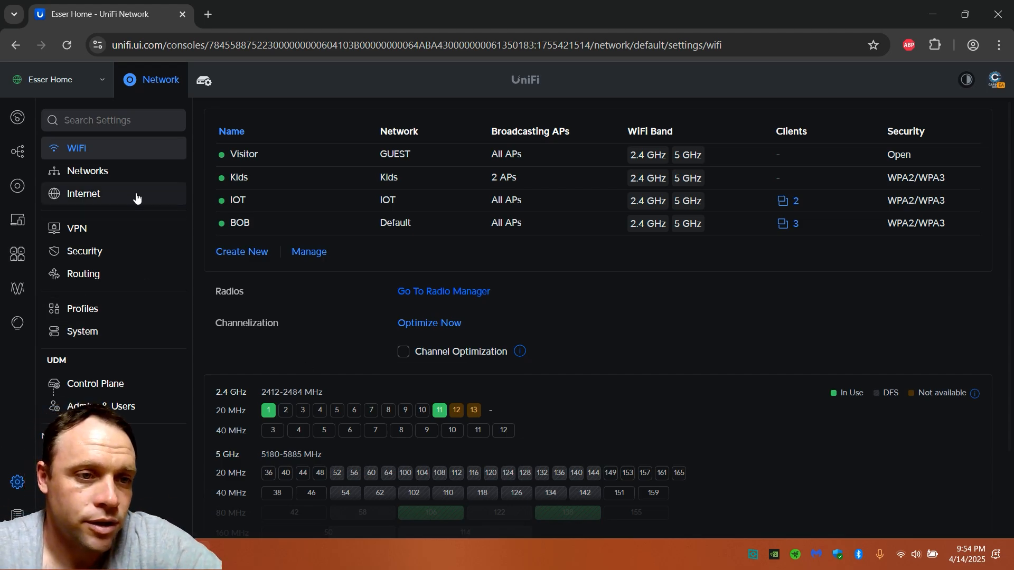
# - View the Primary (WAN1) connection's manual IPv4 DNS servers, 1.1.1.1 and 1.0.0.1
pyautogui.click(82, 194)
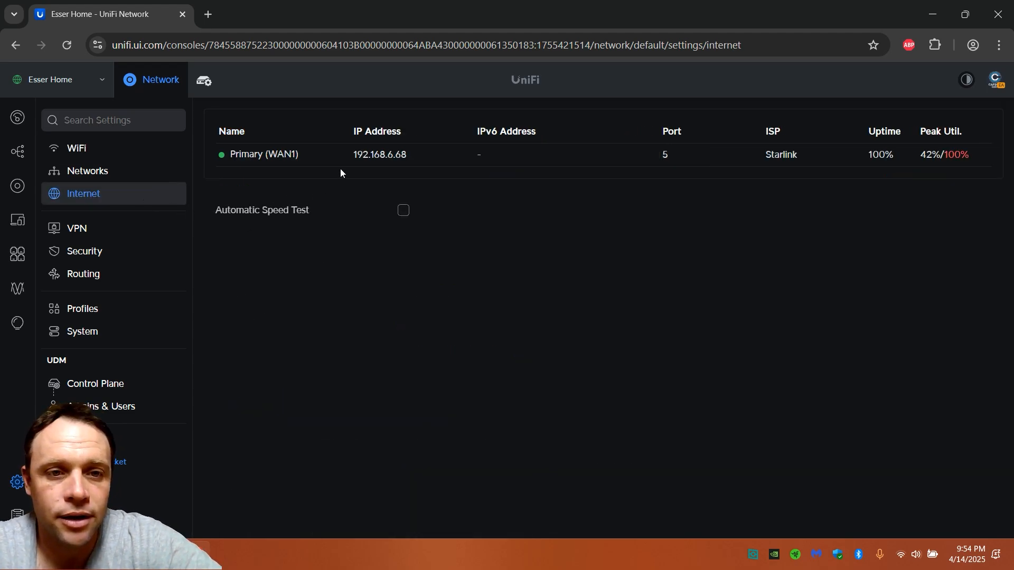
pyautogui.click(264, 154)
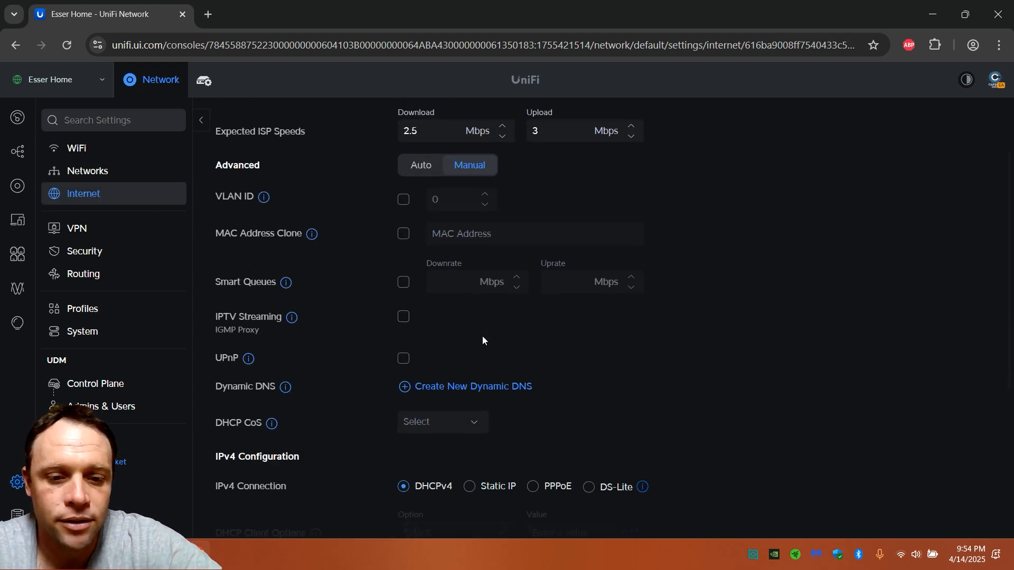
pyautogui.scroll(-3)
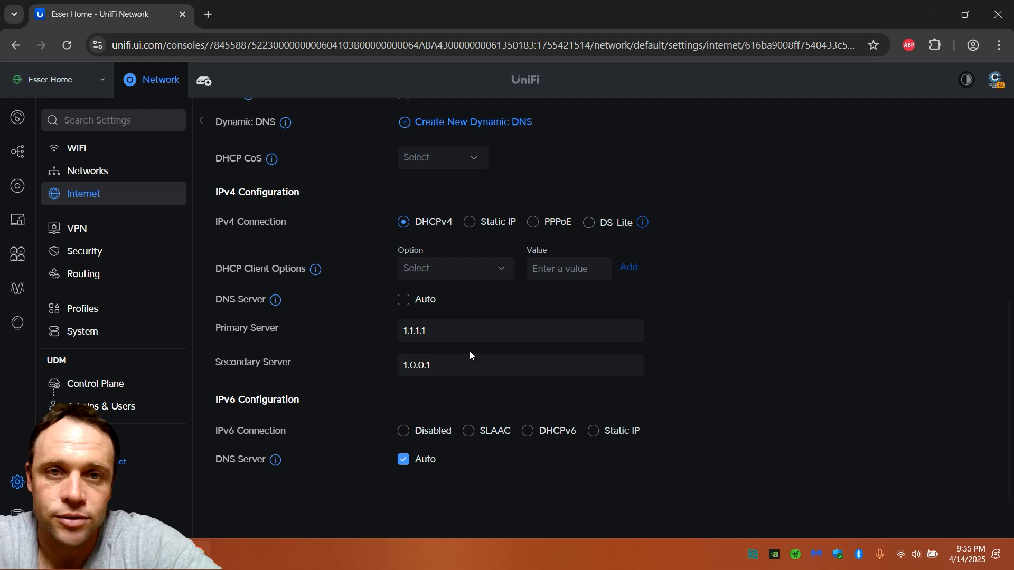
pyautogui.moveTo(4, 105)
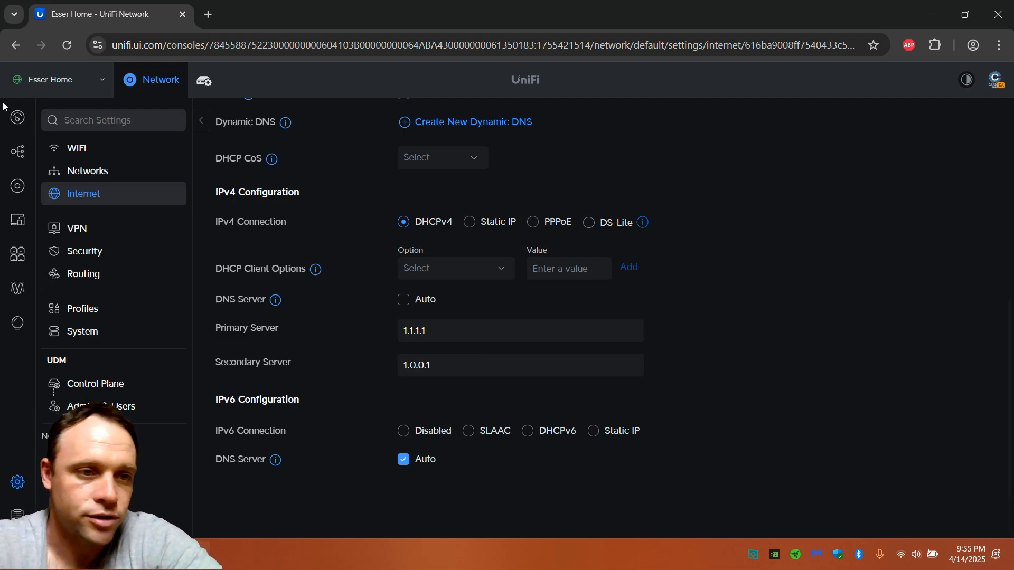
# - In the IOT network's DHCP options, turn off DNS Server Auto to reveal 192.168.1.224
pyautogui.click(86, 171)
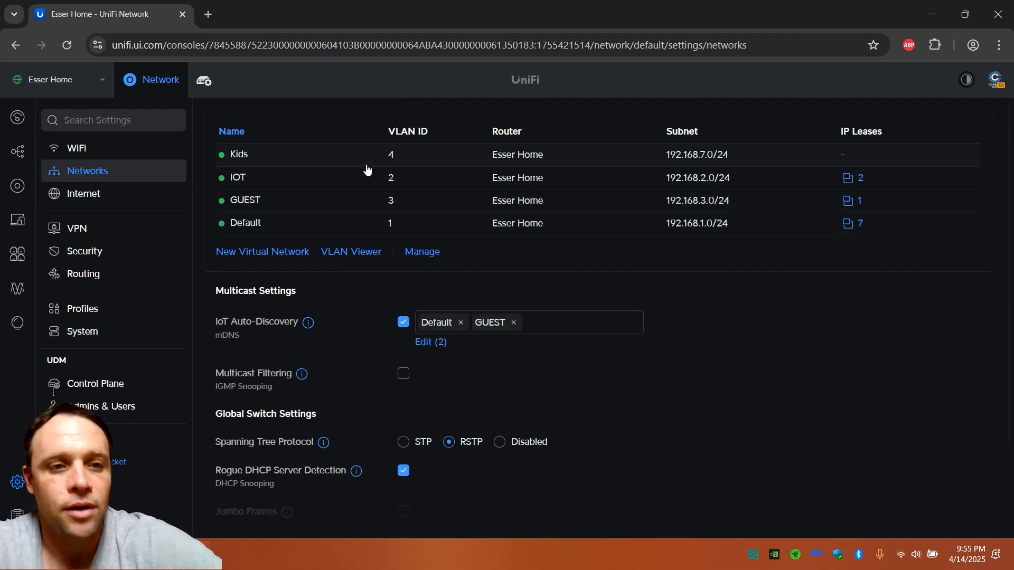
pyautogui.moveTo(360, 184)
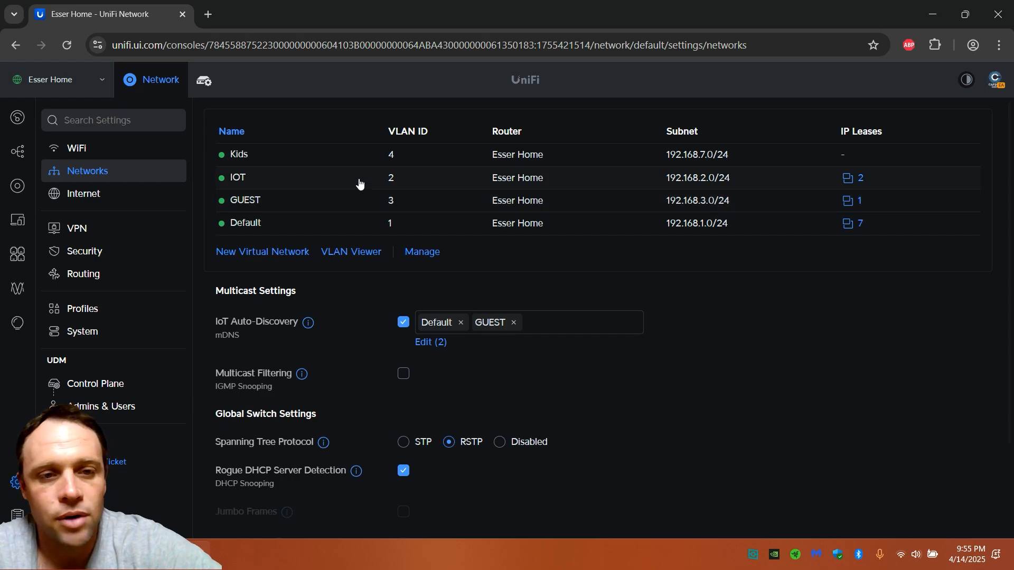
pyautogui.click(239, 177)
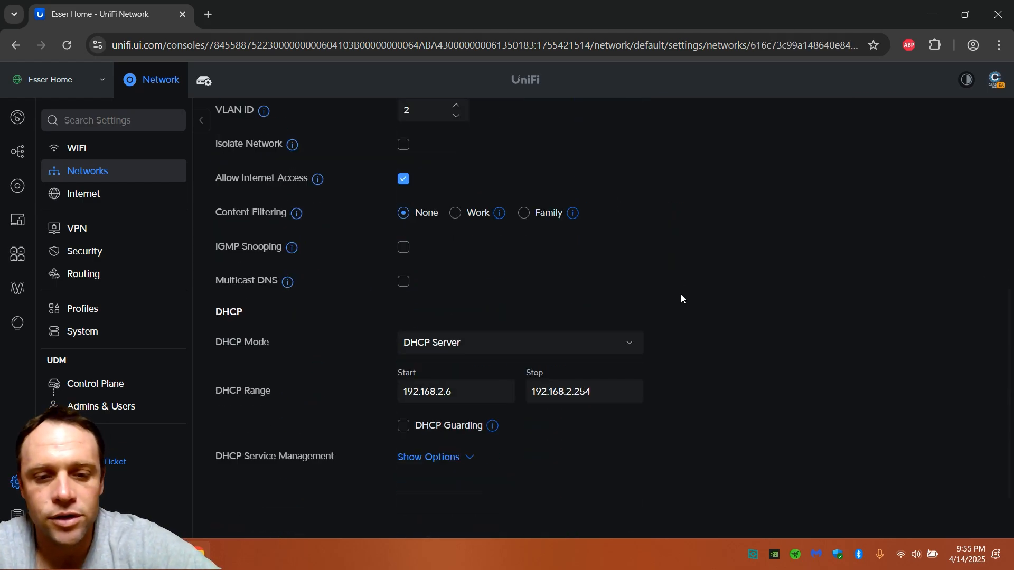
pyautogui.click(429, 457)
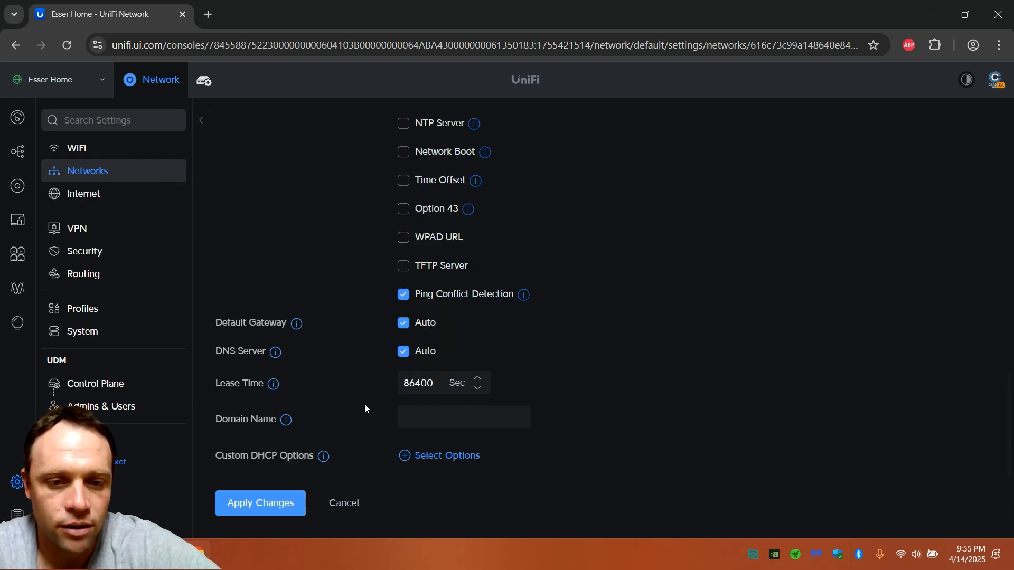
pyautogui.moveTo(275, 353)
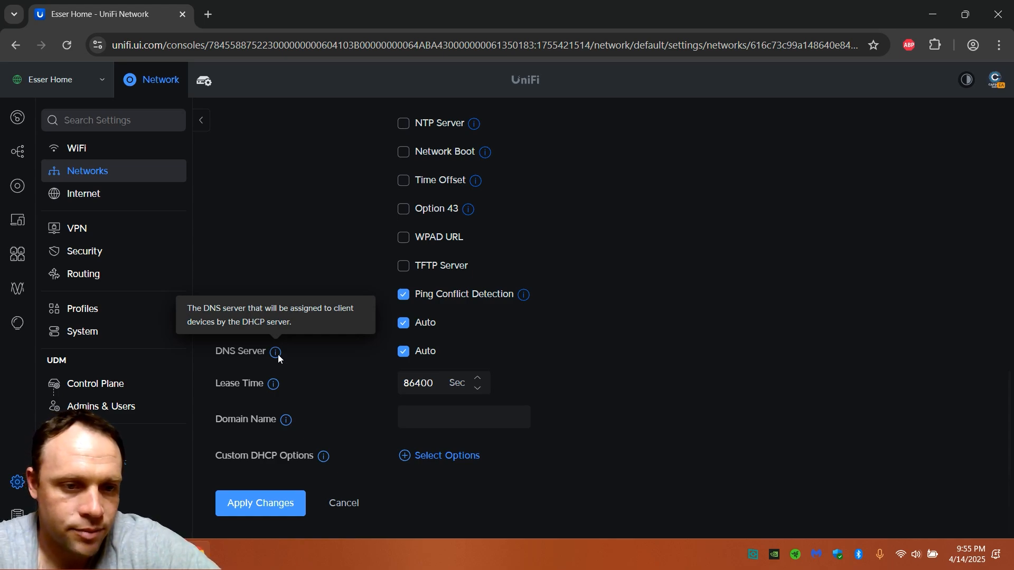
pyautogui.moveTo(329, 357)
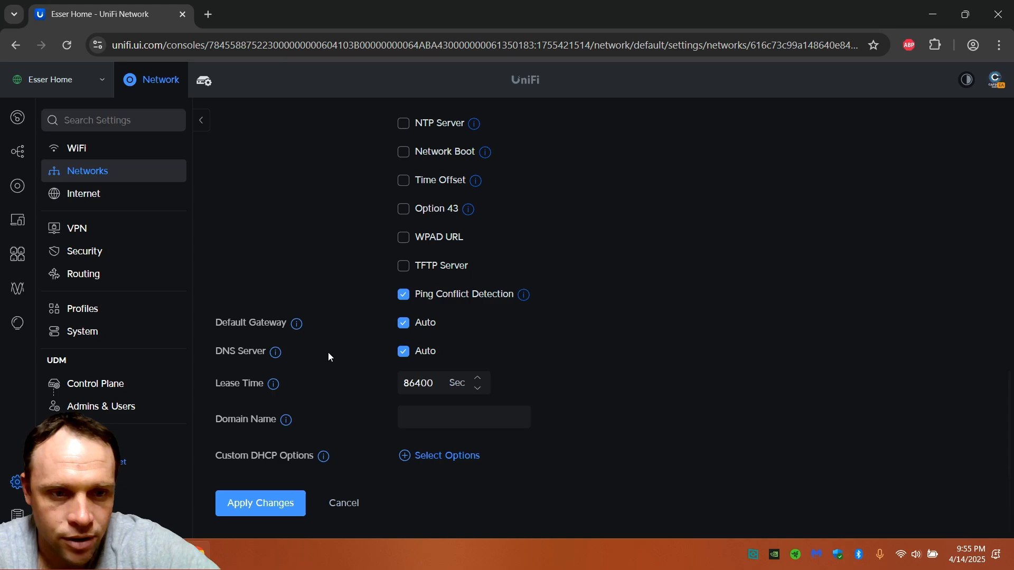
pyautogui.moveTo(286, 352)
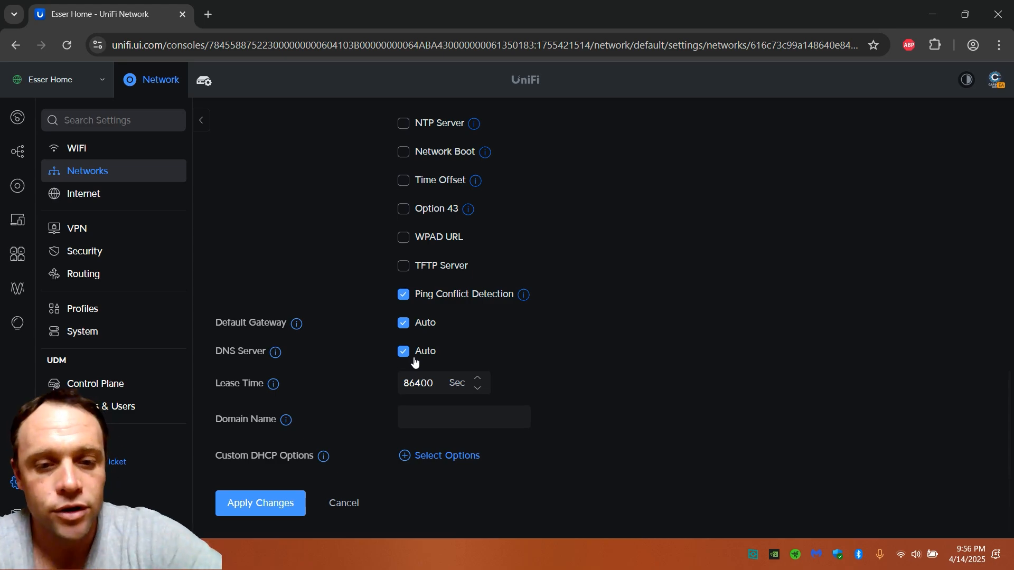
pyautogui.click(403, 352)
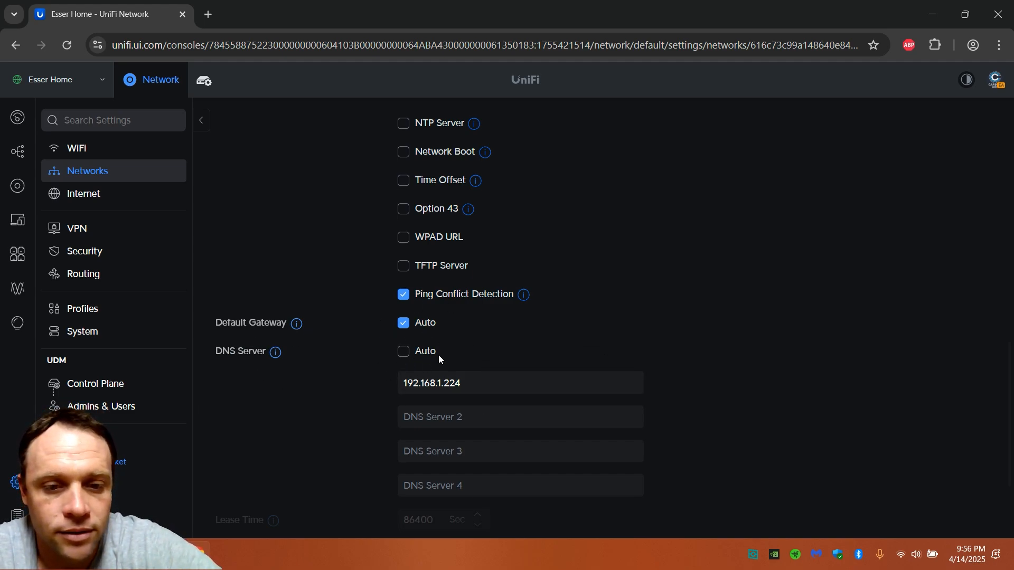
pyautogui.moveTo(440, 338)
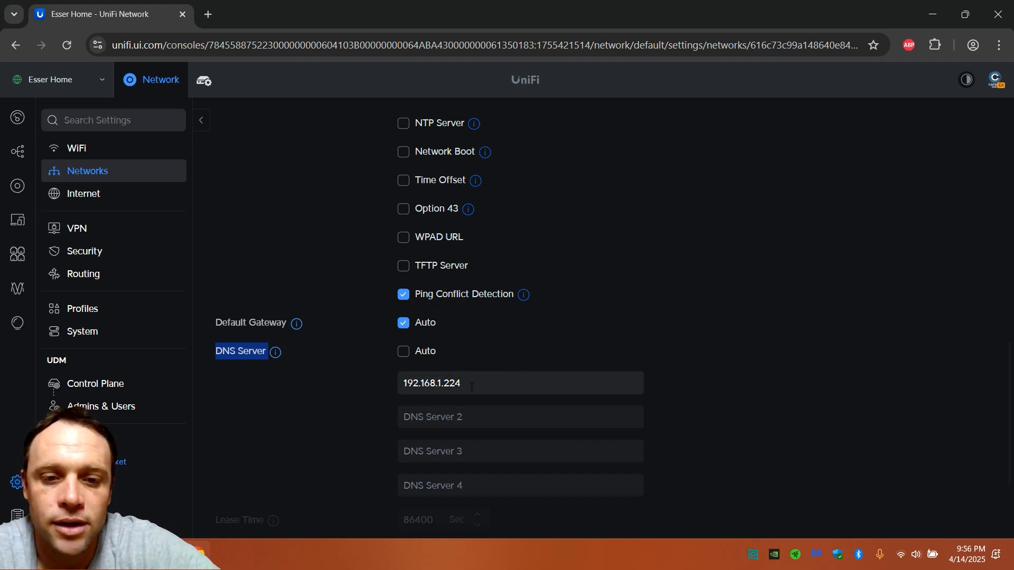
pyautogui.moveTo(479, 392)
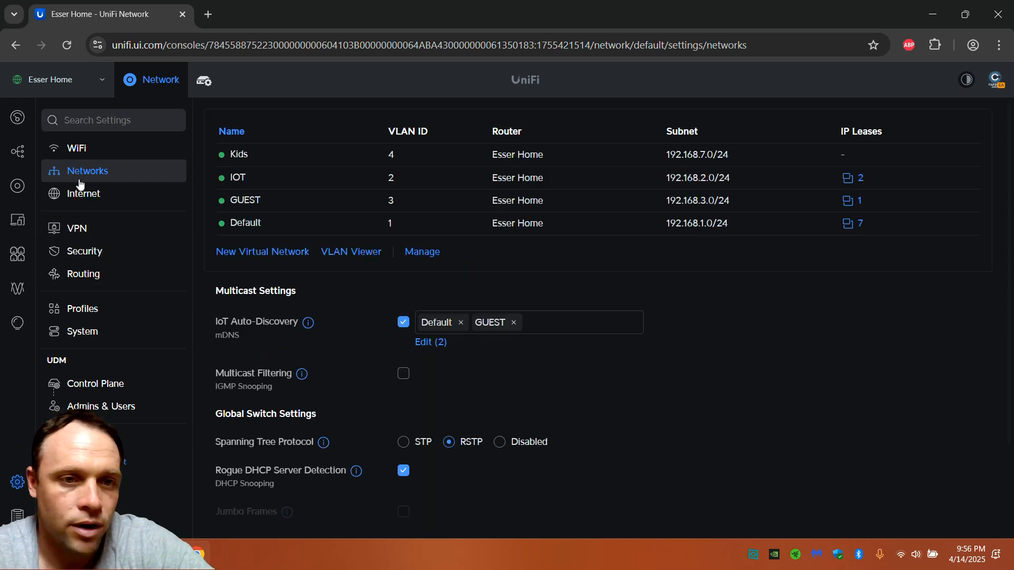
pyautogui.moveTo(17, 220)
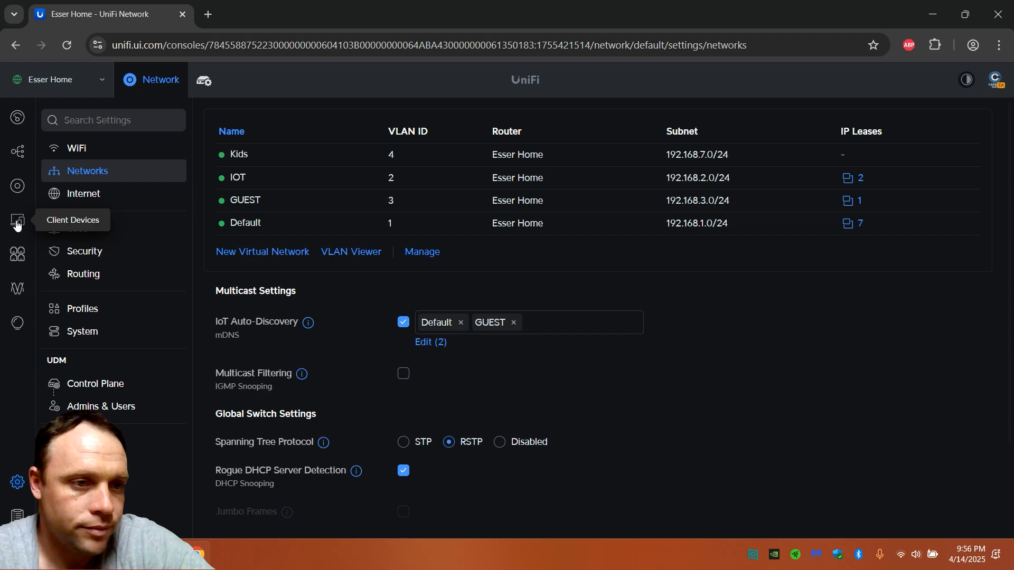
# - Find Pihole at 192.168.1.224 among client devices, then go back to settings
pyautogui.click(17, 219)
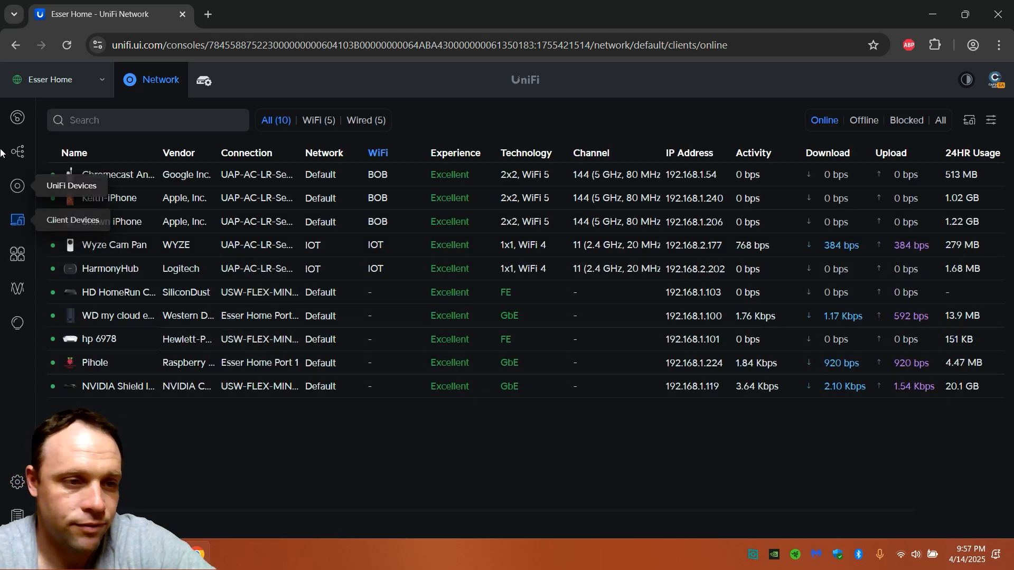
pyautogui.click(17, 483)
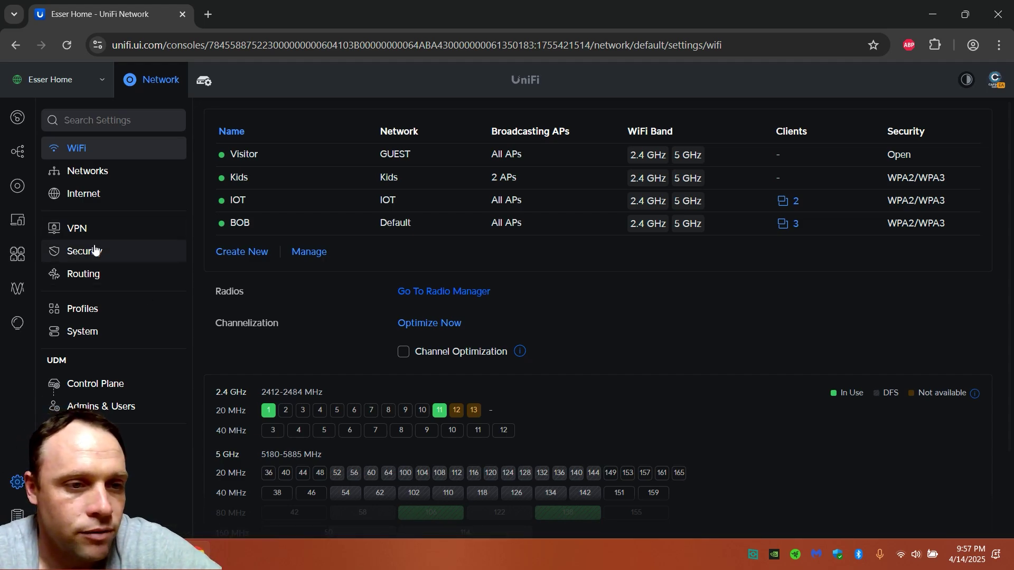
# - View the Security firewall zones list and zone matrix
pyautogui.click(83, 252)
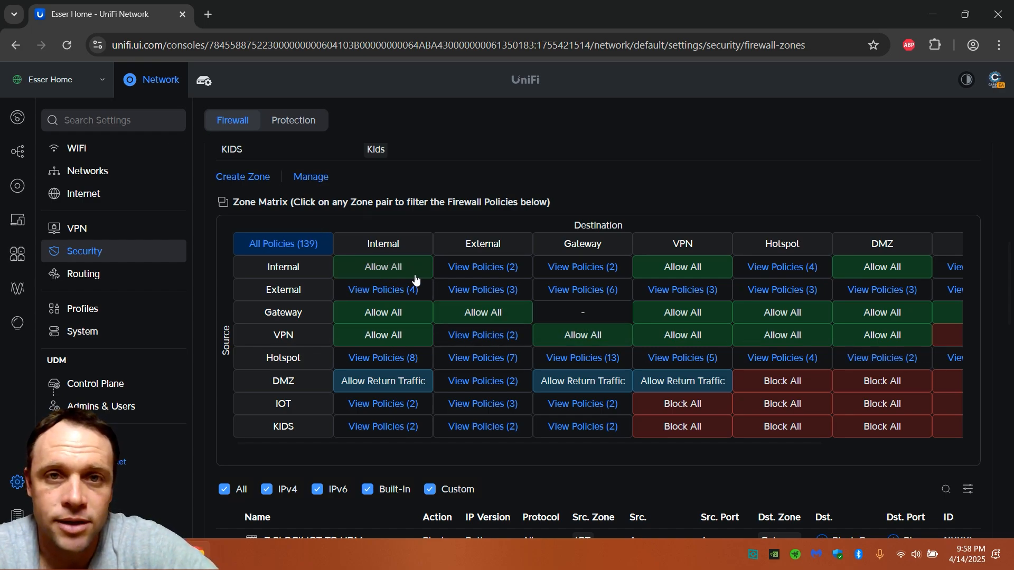
pyautogui.moveTo(417, 279)
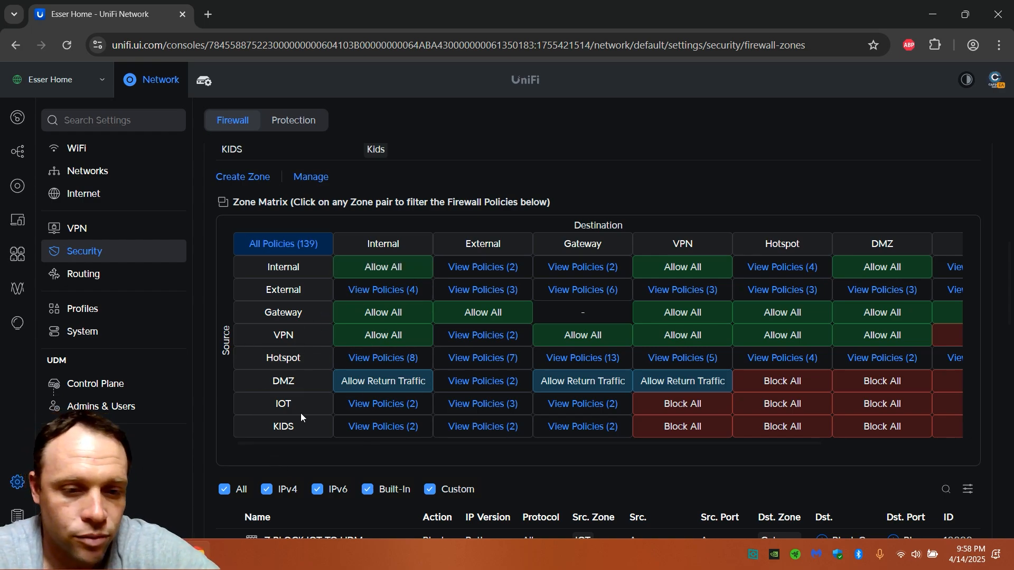
pyautogui.scroll(-3)
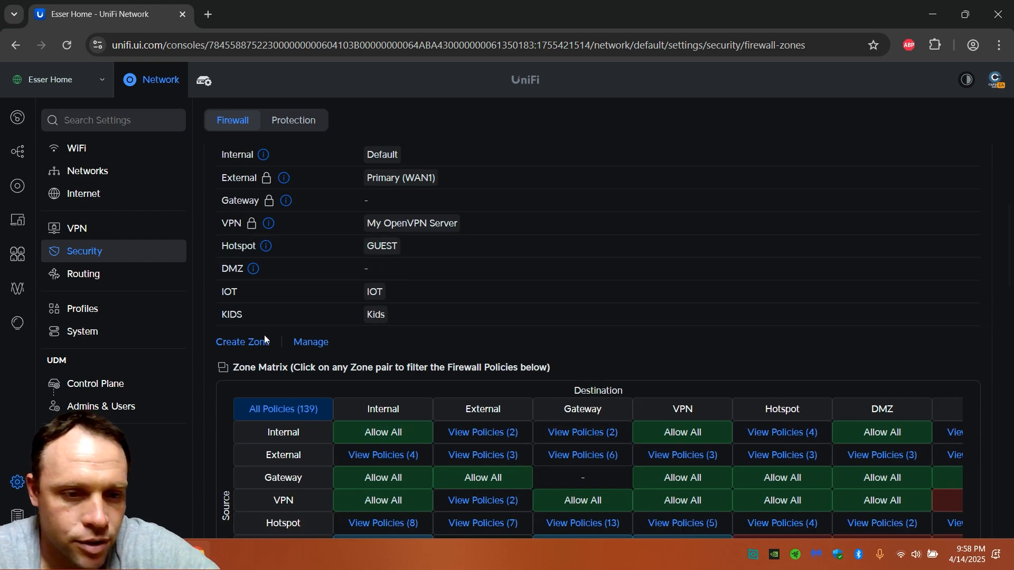
# - Add a firewall zone named 'test' with no networks assigned and close its panel
pyautogui.click(242, 342)
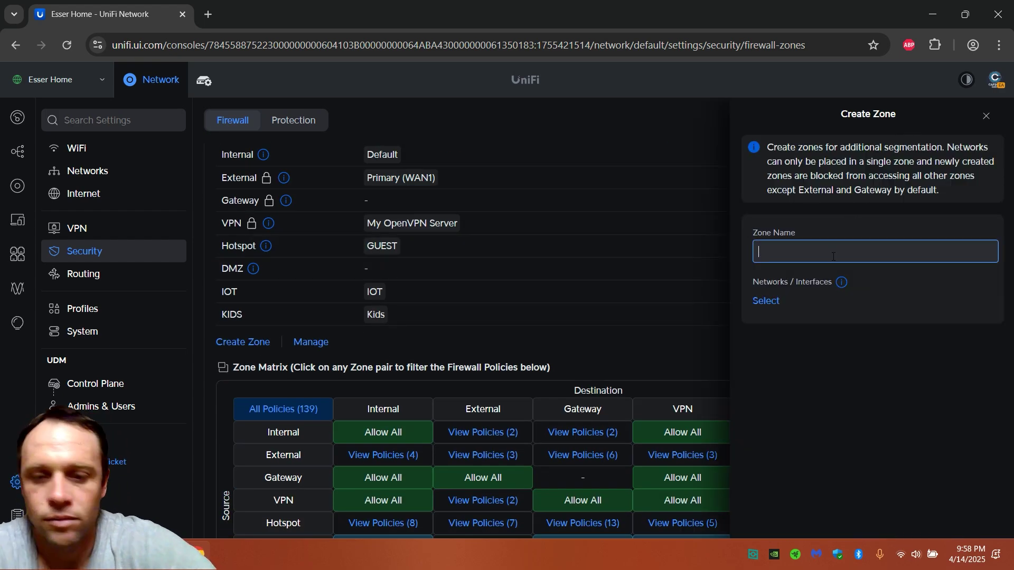
pyautogui.write('tr')
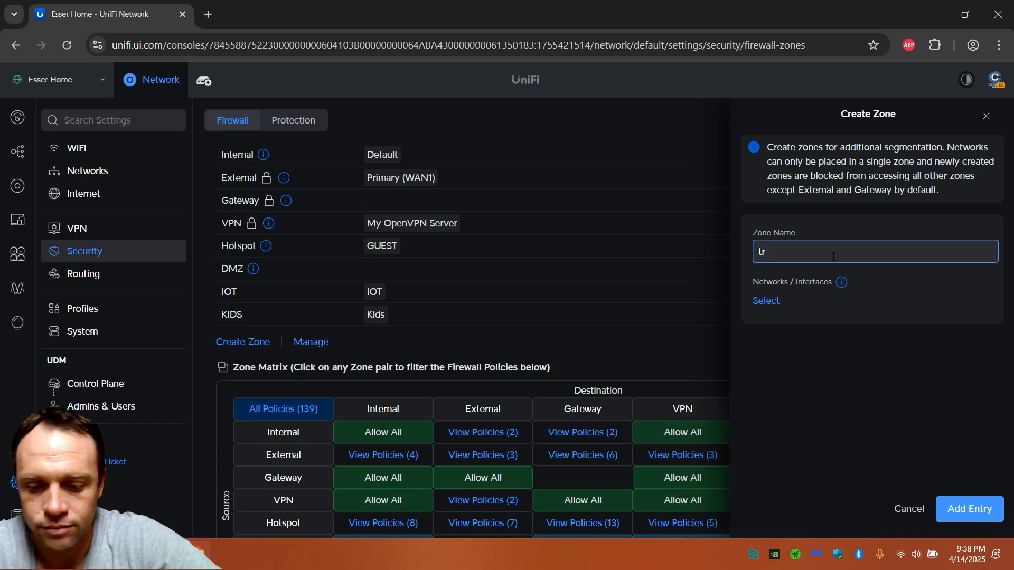
pyautogui.write('test')
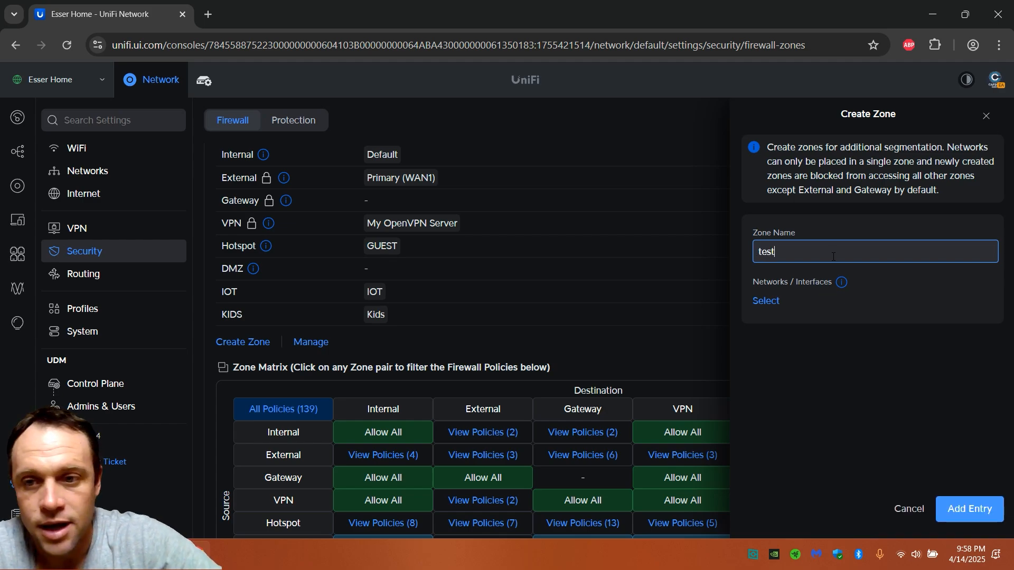
pyautogui.moveTo(895, 298)
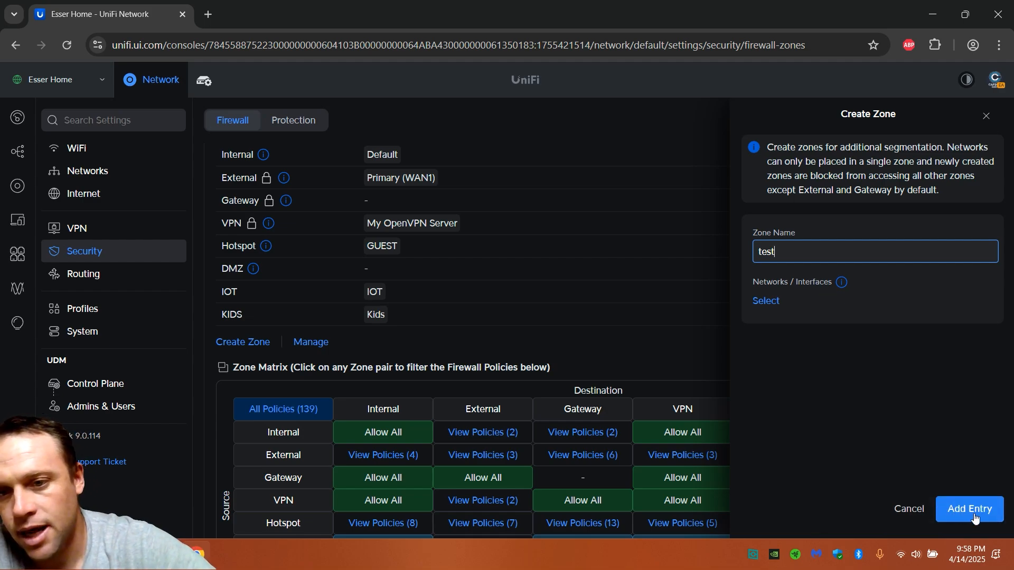
pyautogui.click(970, 509)
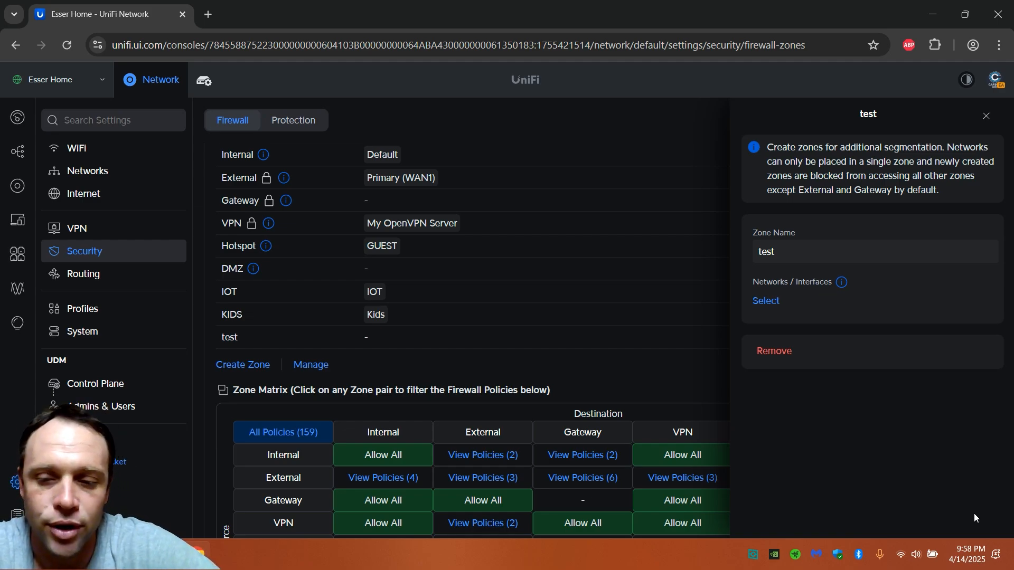
pyautogui.click(766, 300)
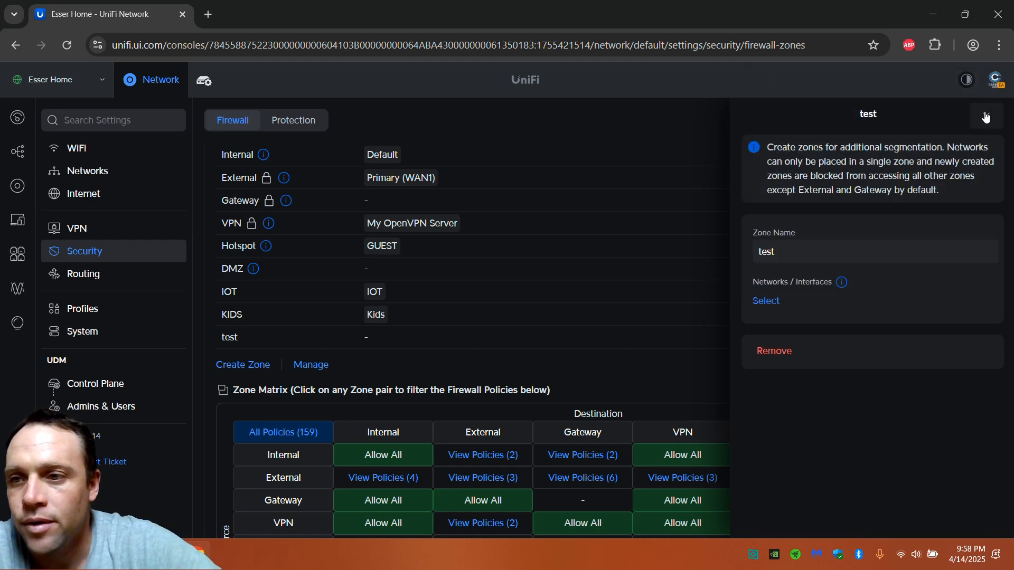
pyautogui.click(987, 116)
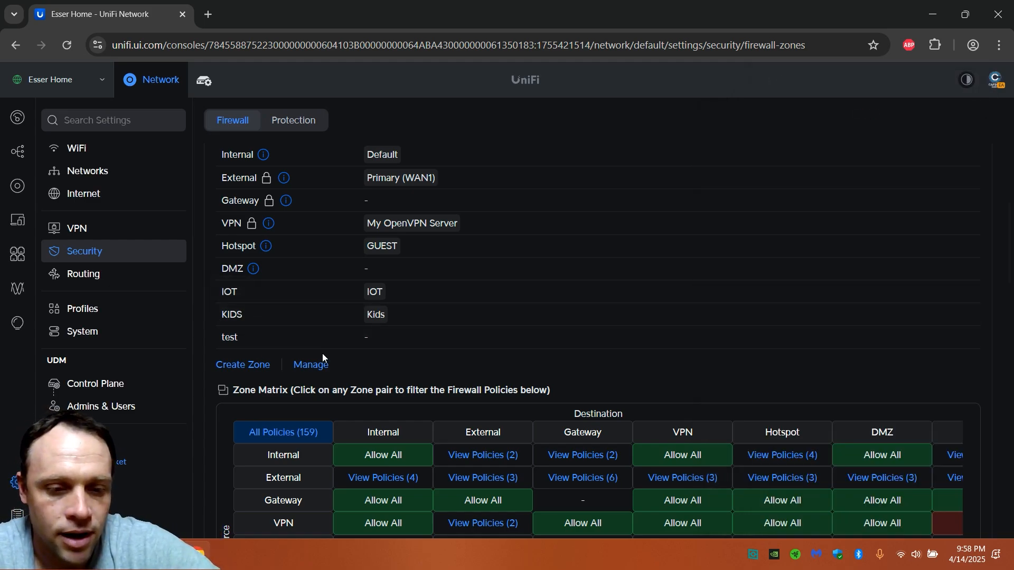
# - List the test zone's built-in policies toward External: Block Invalid Traffic and Allow All Traffic
pyautogui.scroll(-3)
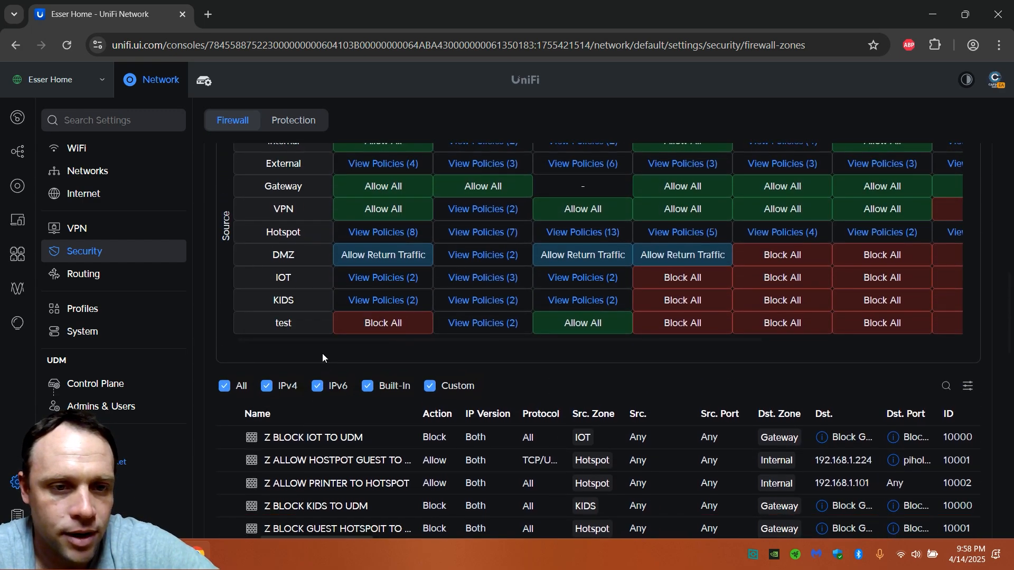
pyautogui.moveTo(484, 304)
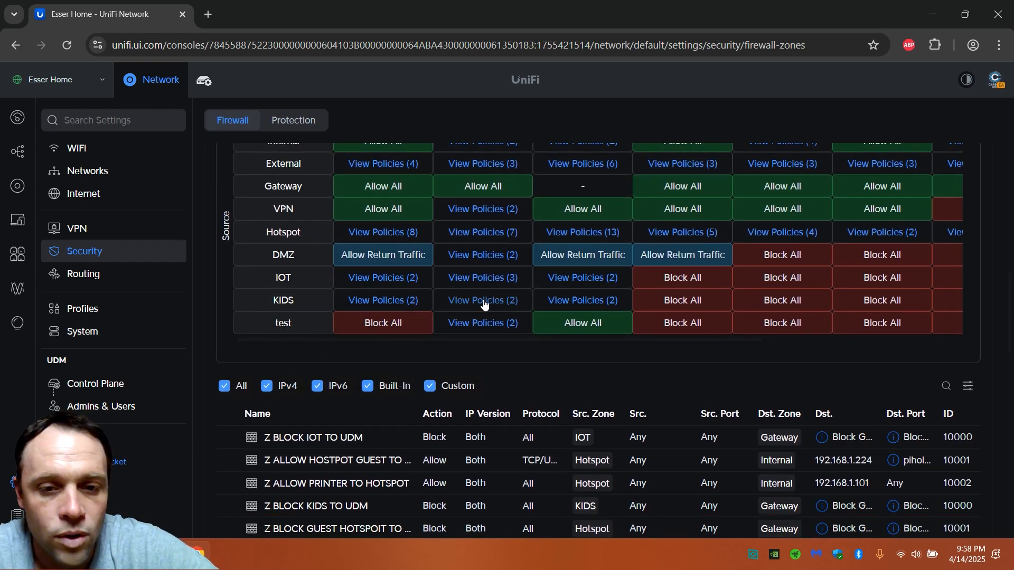
pyautogui.click(483, 323)
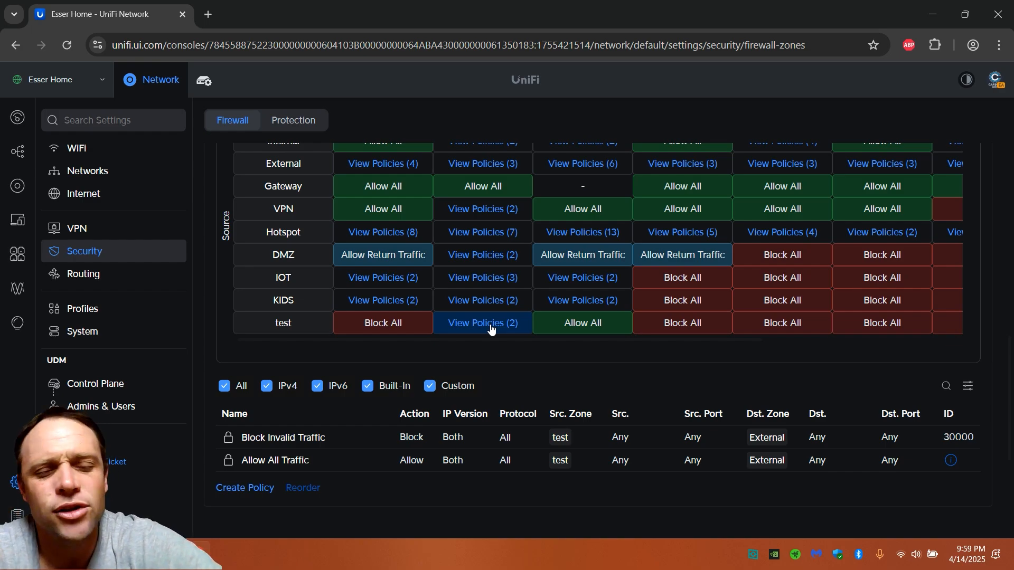
pyautogui.moveTo(251, 492)
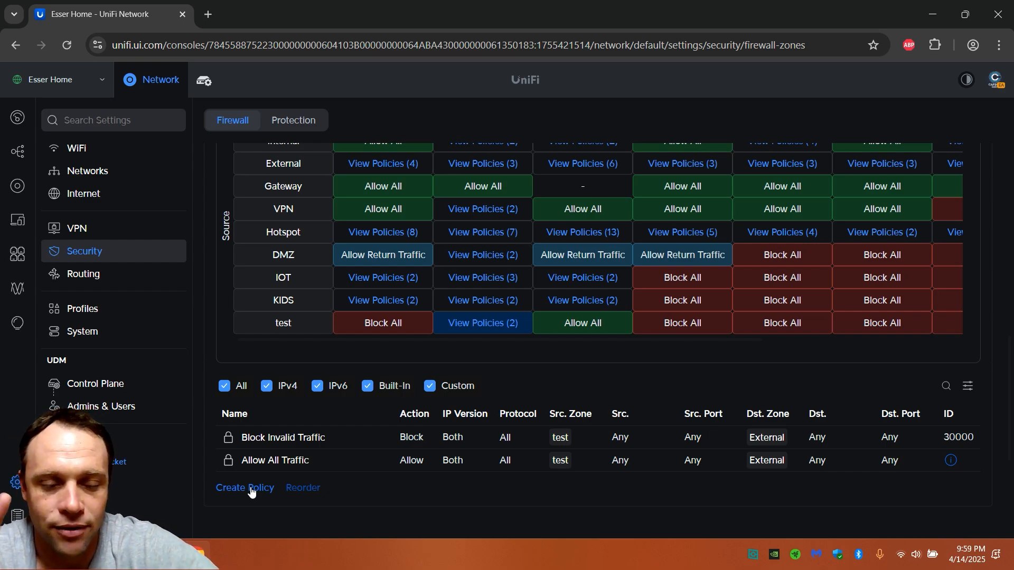
# - Begin a new test-to-External policy named 'google dns block'
pyautogui.click(245, 488)
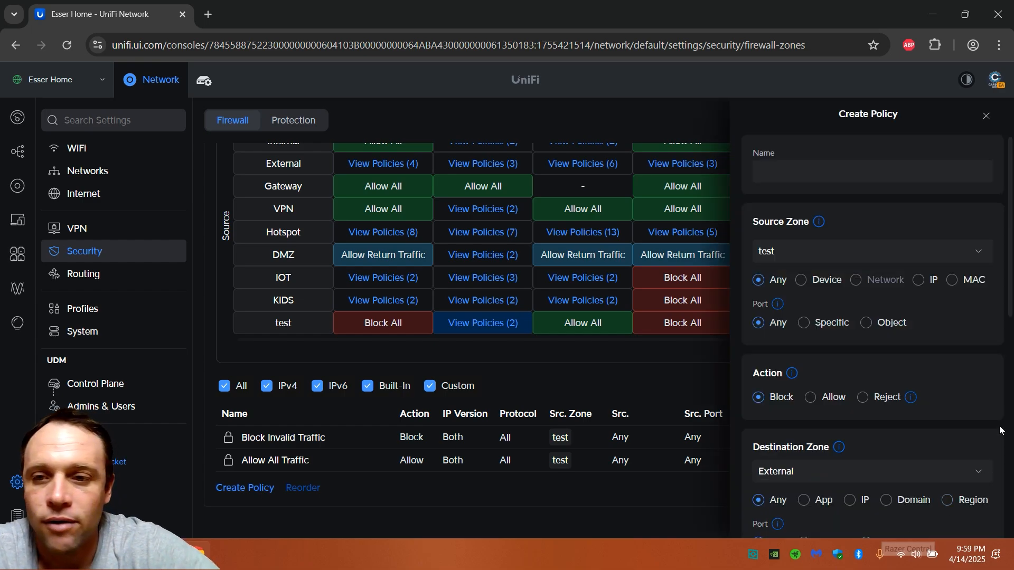
pyautogui.click(873, 172)
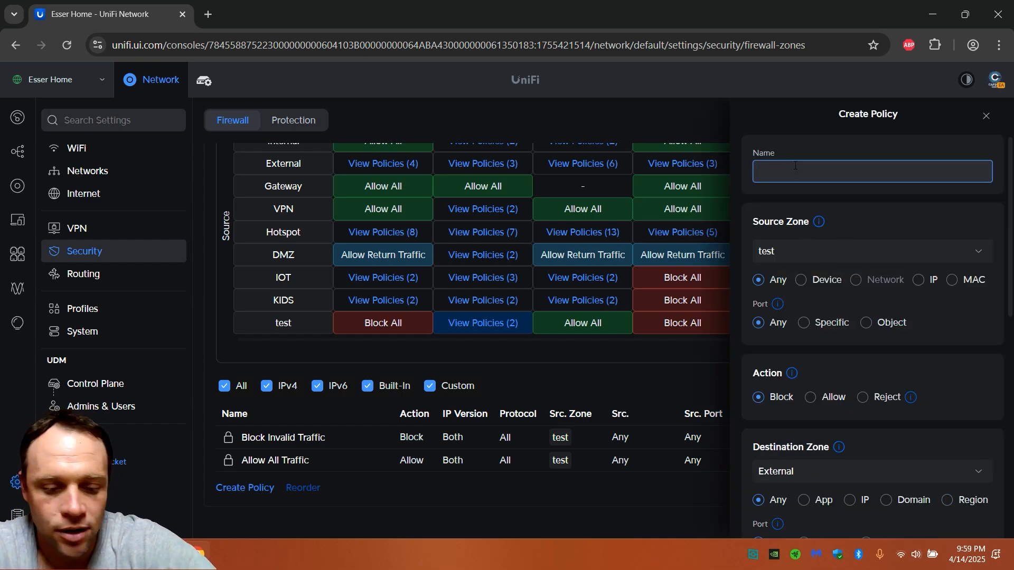
pyautogui.write('p')
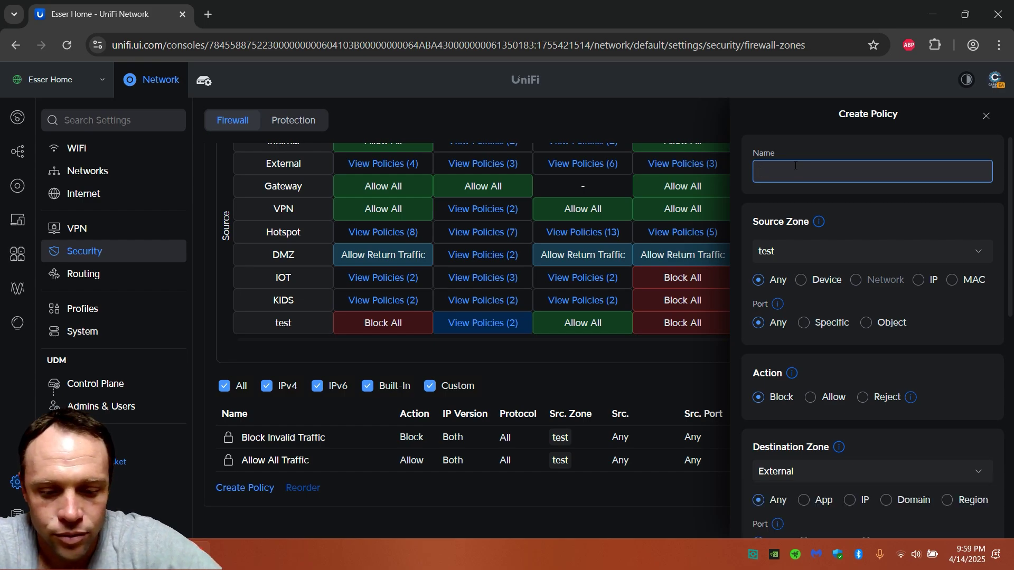
pyautogui.click(872, 171)
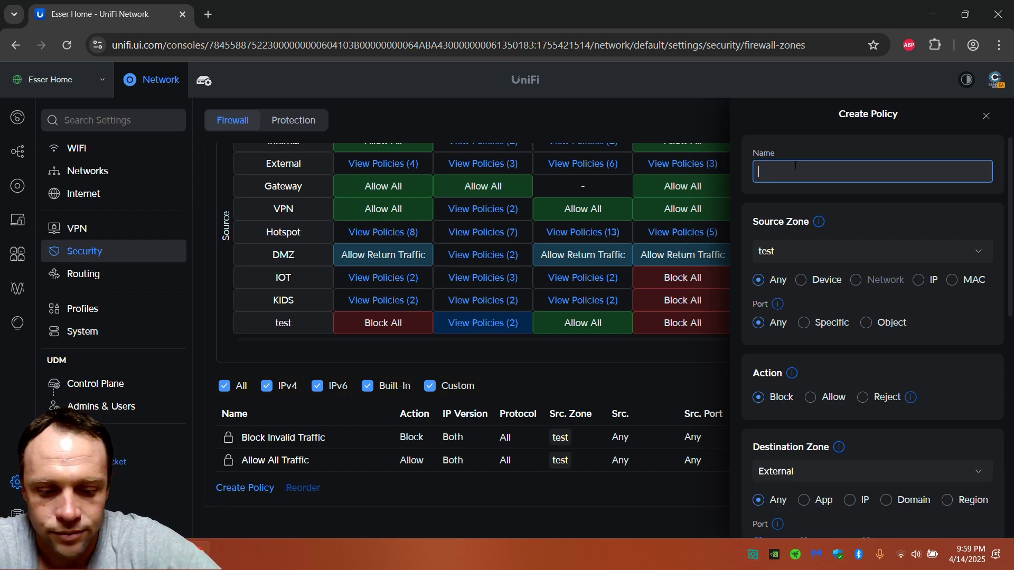
pyautogui.write('google')
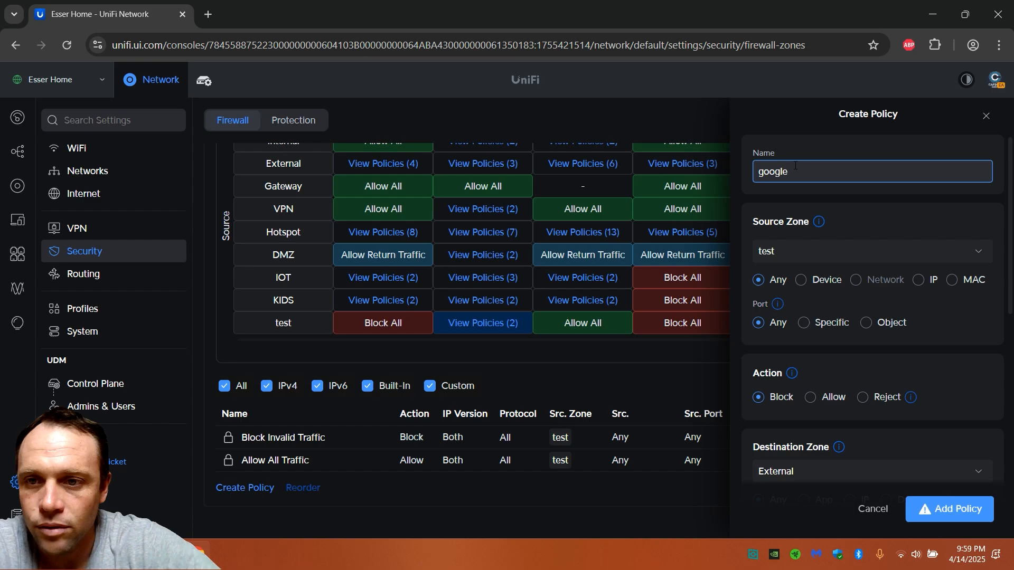
pyautogui.write('dns')
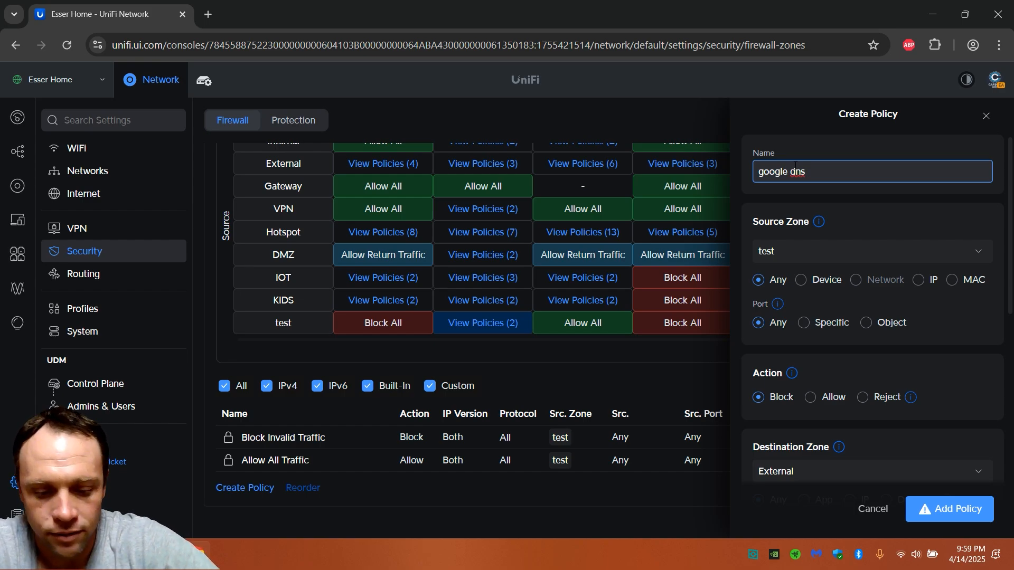
pyautogui.press('Backspace')
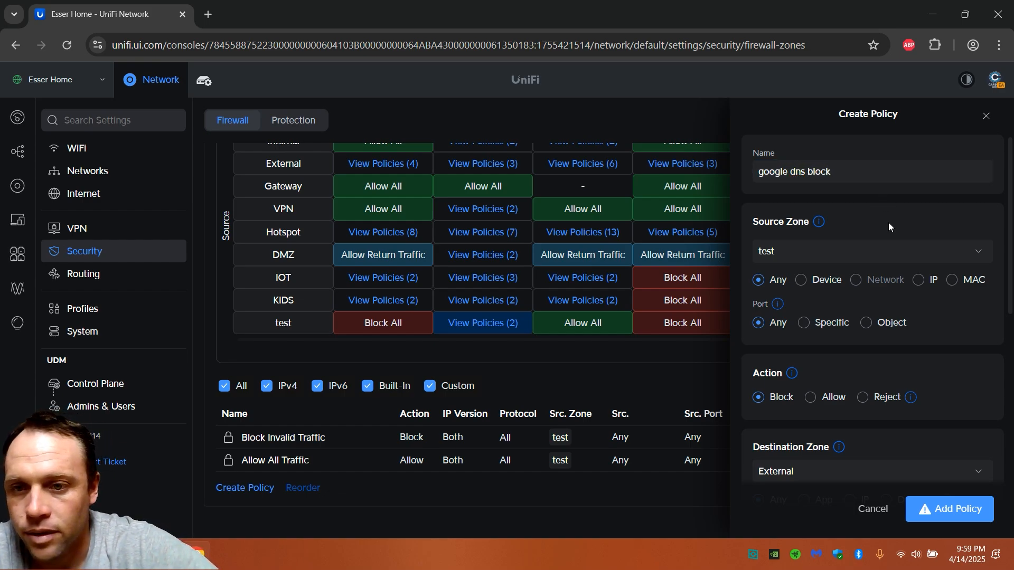
pyautogui.moveTo(753, 301)
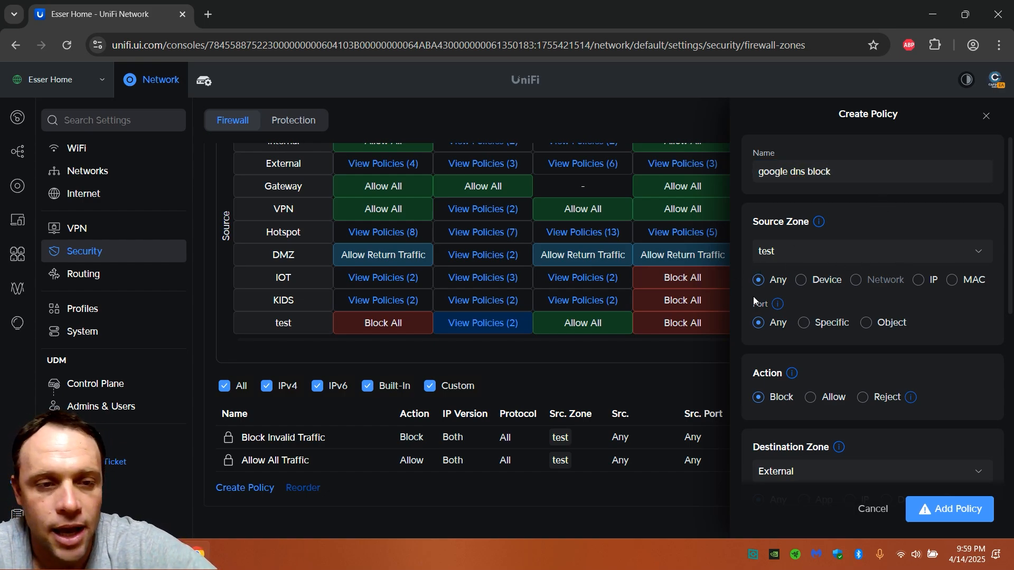
# - Set the destination to specific IPs, adding 8.8.8.8 and starting a second address
pyautogui.scroll(-3)
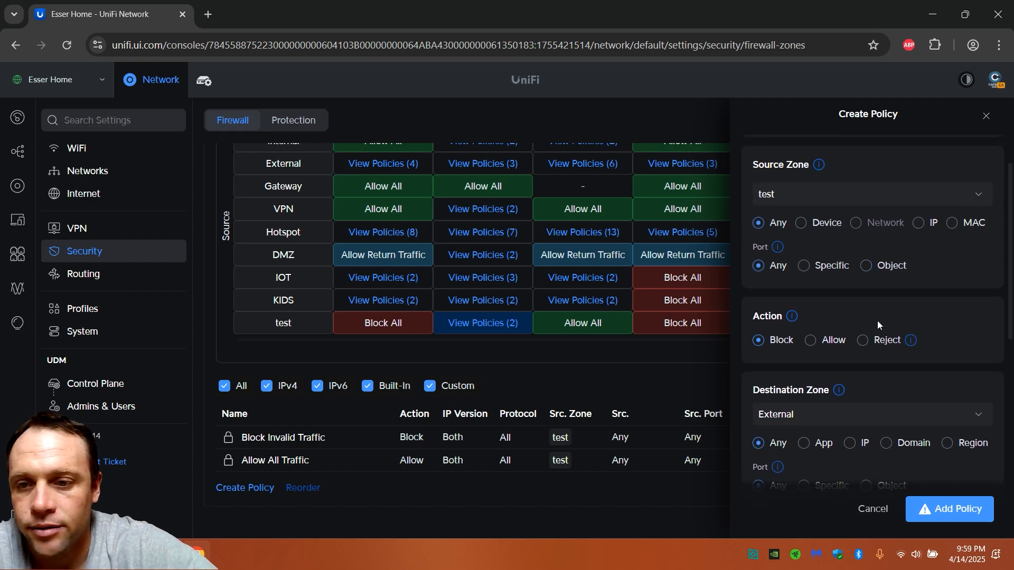
pyautogui.scroll(-3)
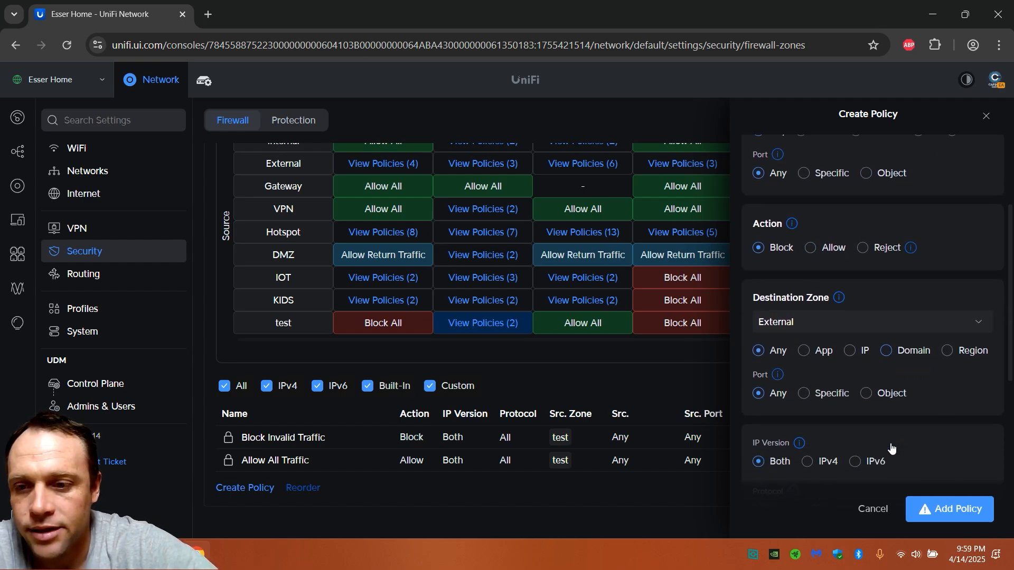
pyautogui.scroll(-3)
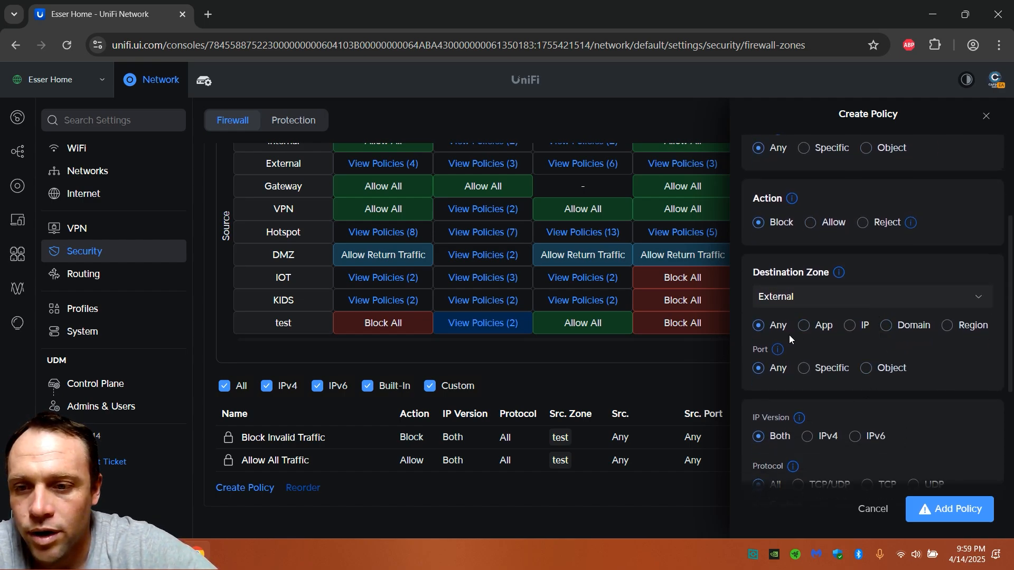
pyautogui.click(849, 325)
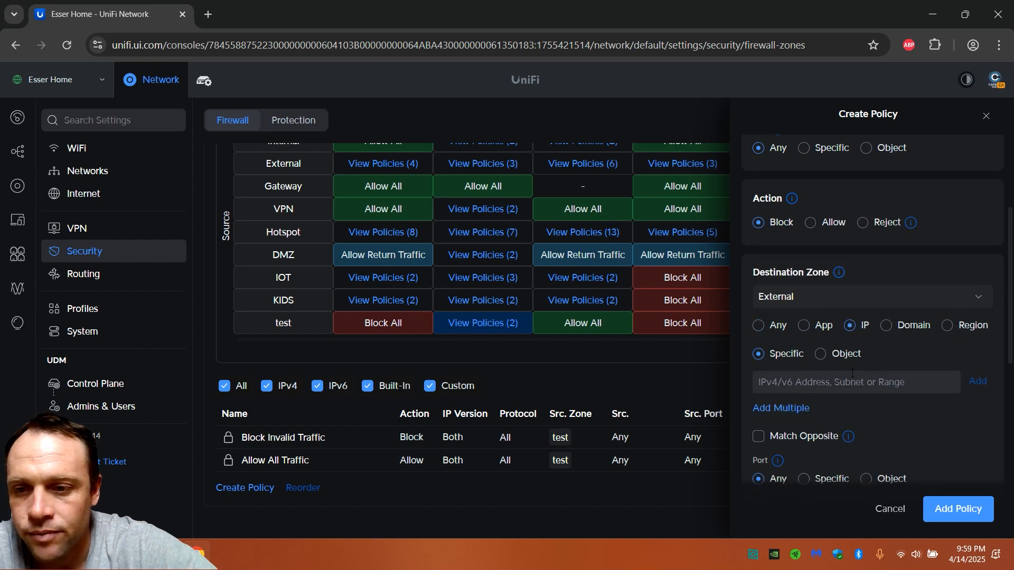
pyautogui.click(856, 382)
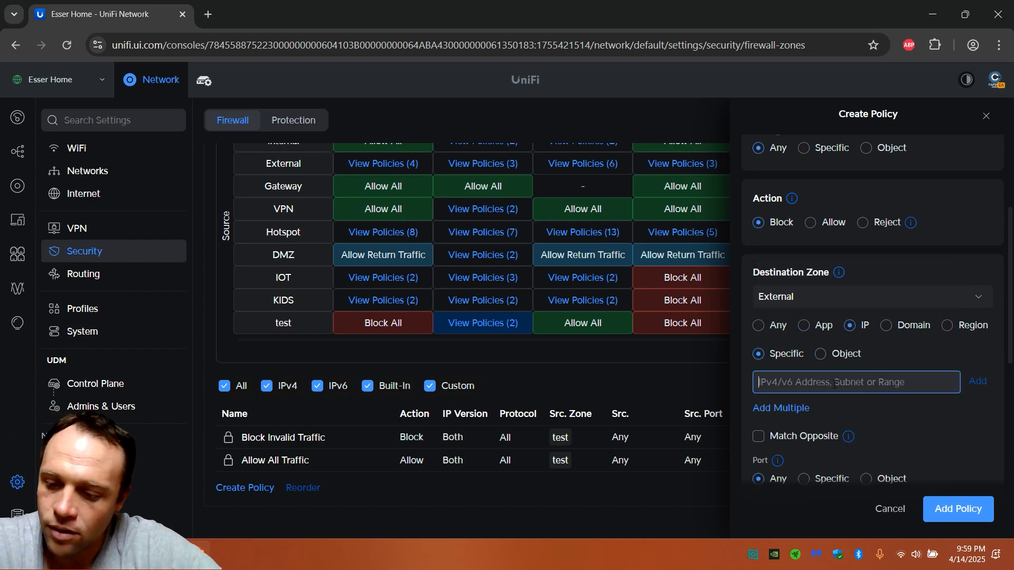
pyautogui.write('8.8.8.85')
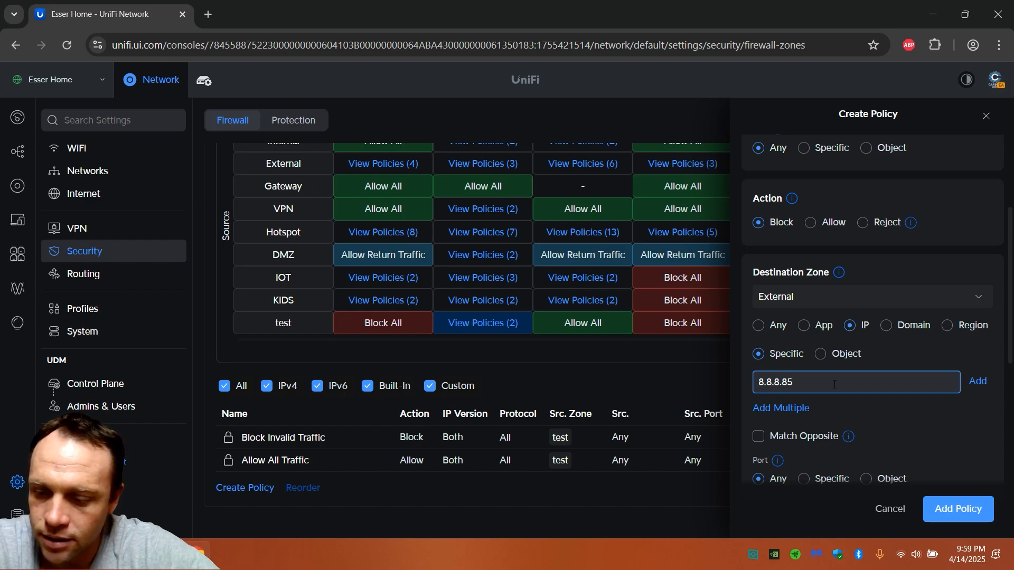
pyautogui.click(977, 382)
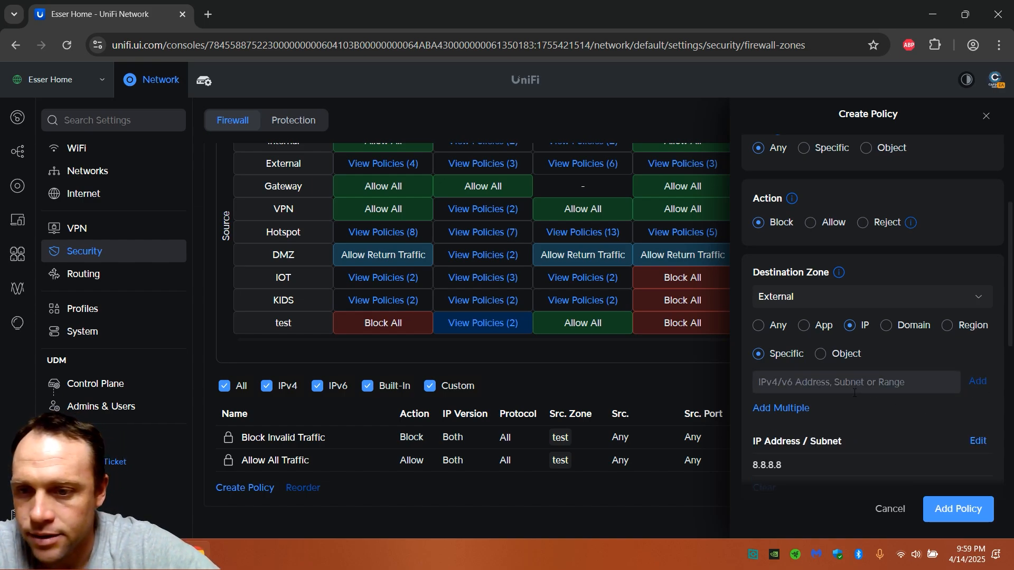
pyautogui.click(856, 383)
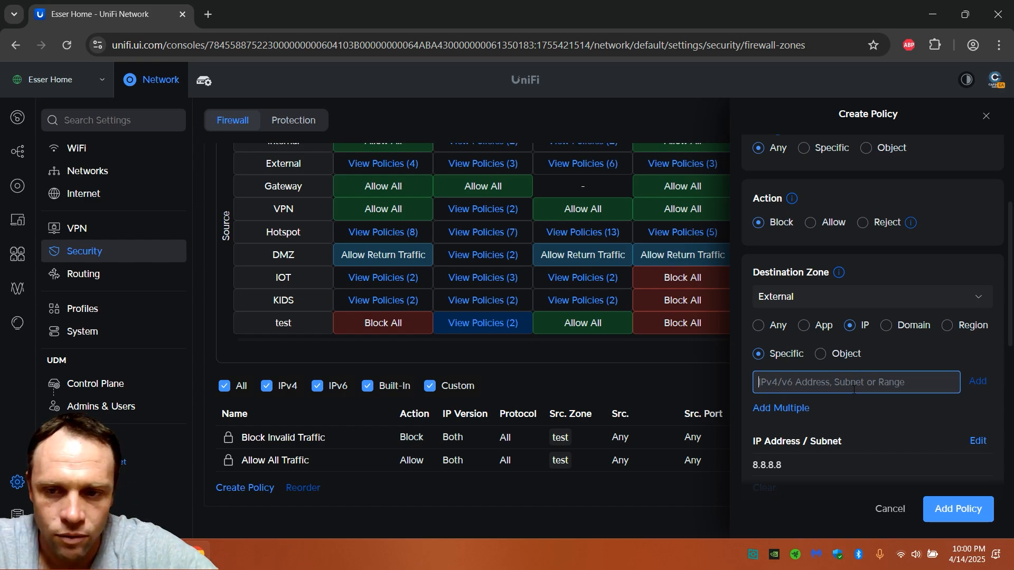
pyautogui.write('4.')
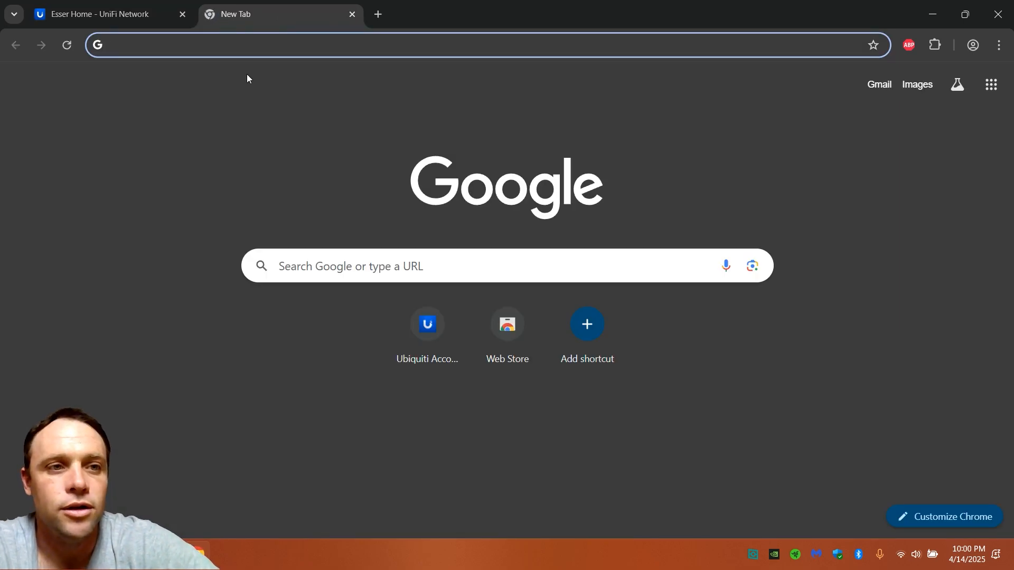
# - Search Google for 'google ipv4 dns' to find 8.8.8.8 and 8.8.4.4, then return to UniFi
pyautogui.write('google ivp 4 d')
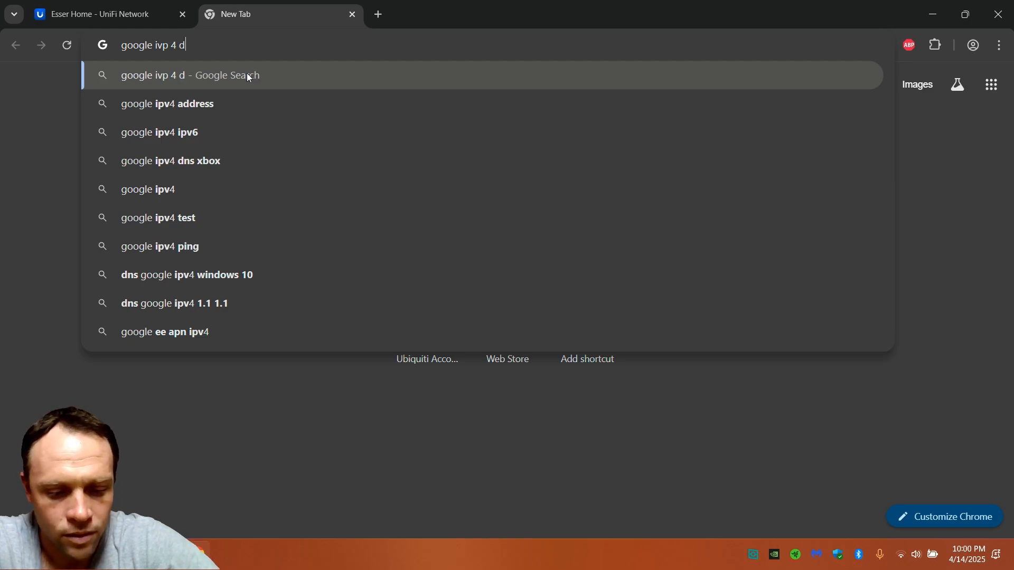
pyautogui.press('Enter')
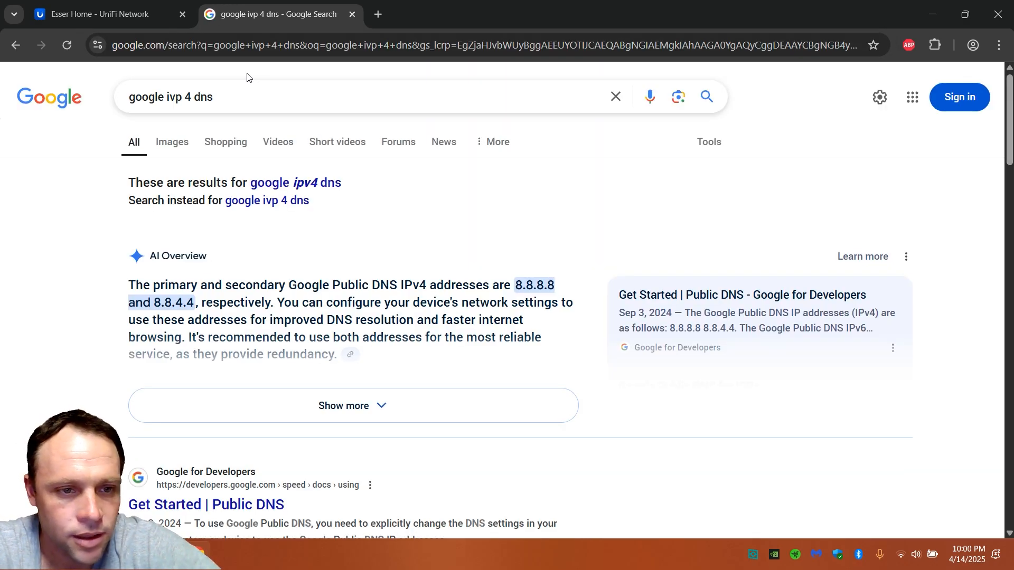
pyautogui.click(95, 14)
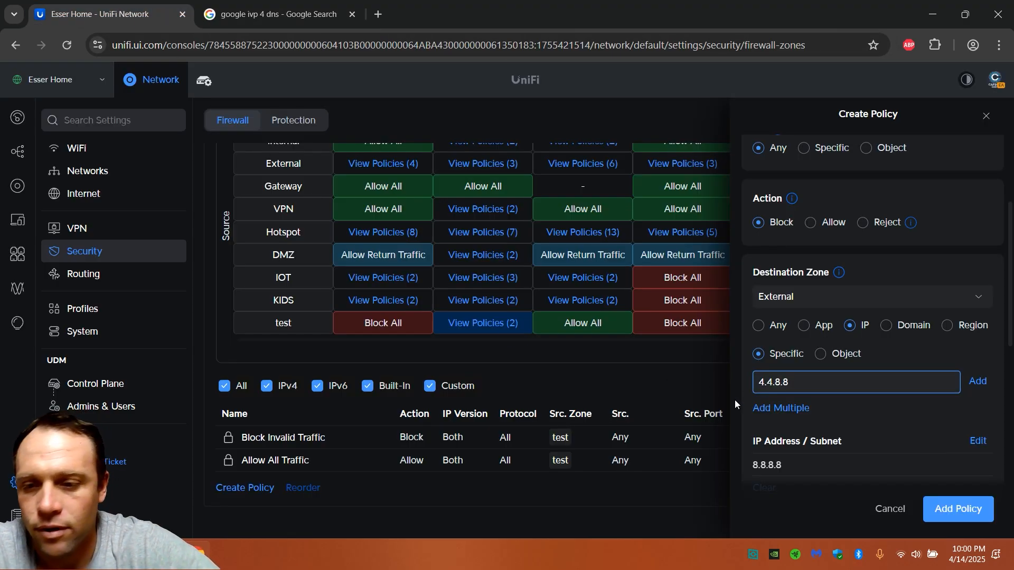
# - Add 8.8.4.4 as a second destination address beside 8.8.8.8
pyautogui.write('8.8.4.4')
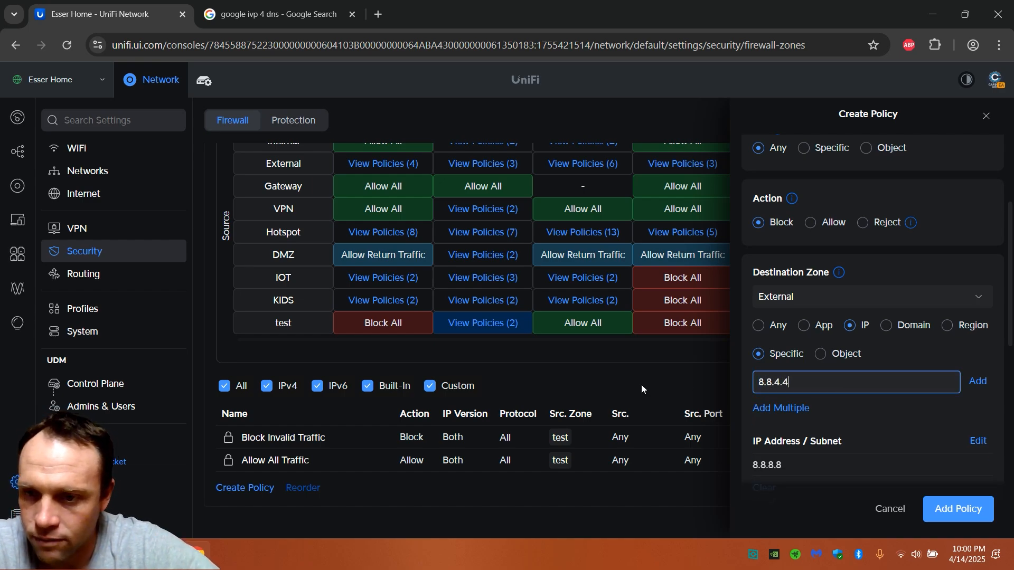
pyautogui.click(977, 382)
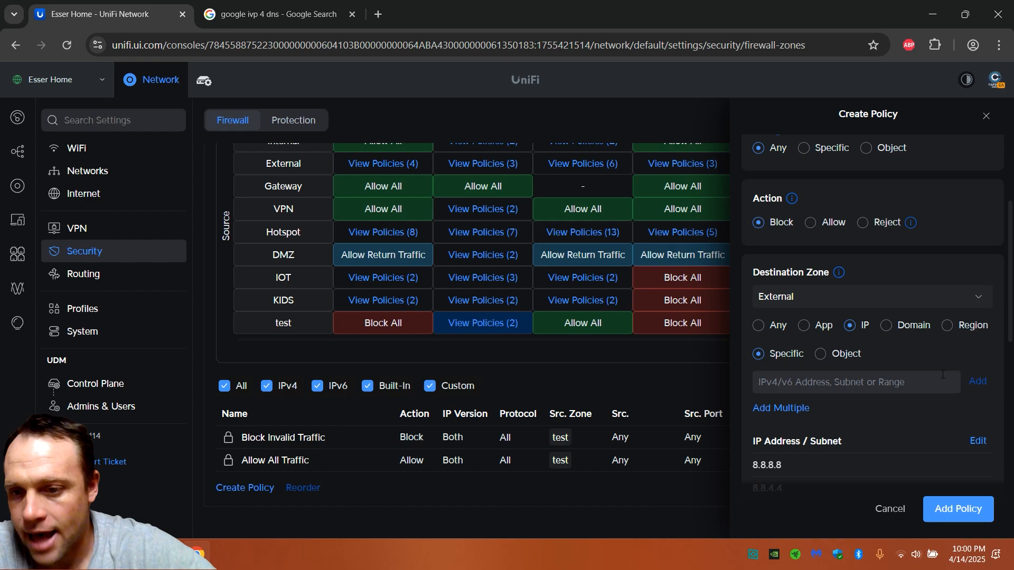
pyautogui.scroll(-3)
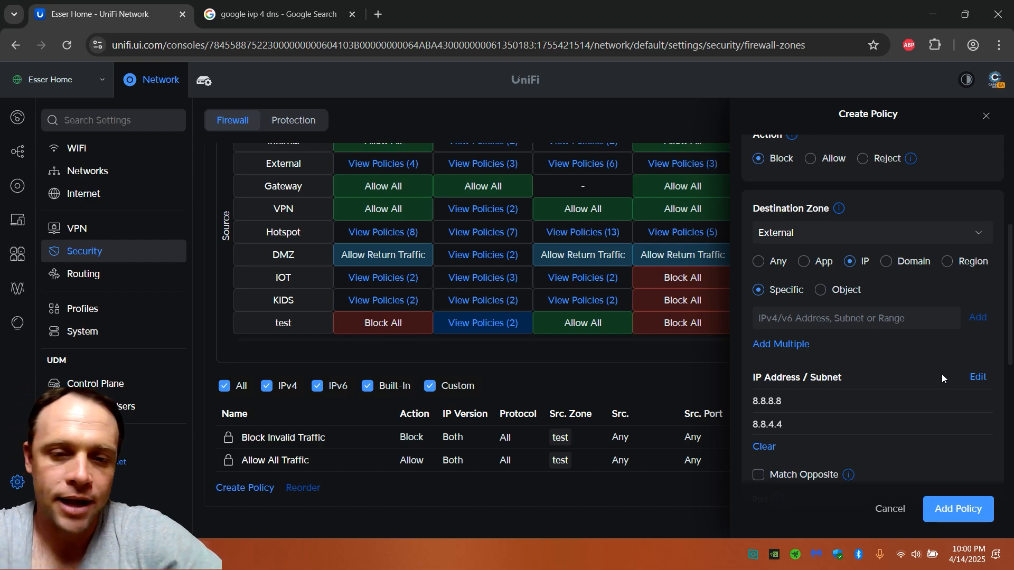
pyautogui.moveTo(953, 425)
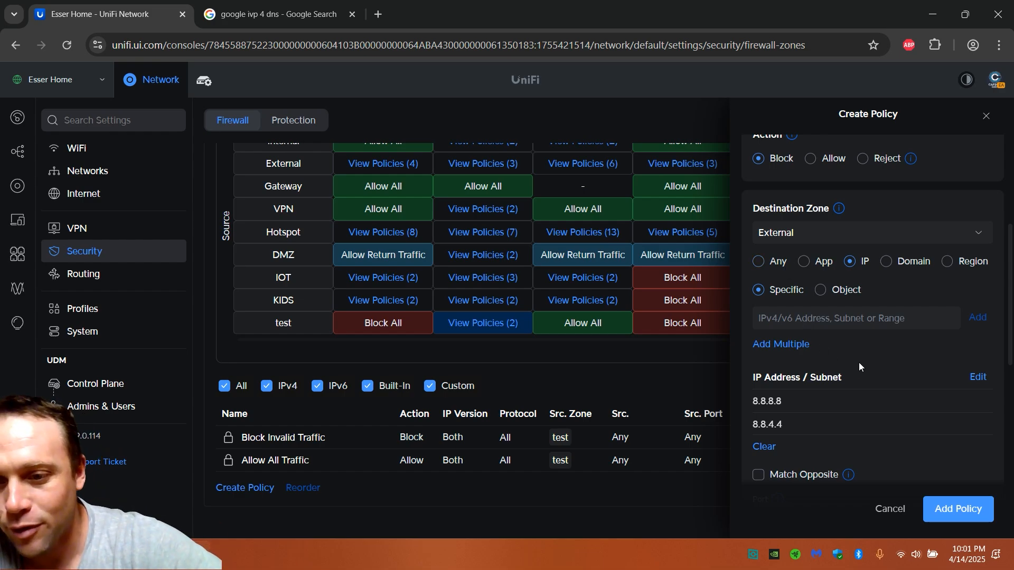
pyautogui.scroll(-3)
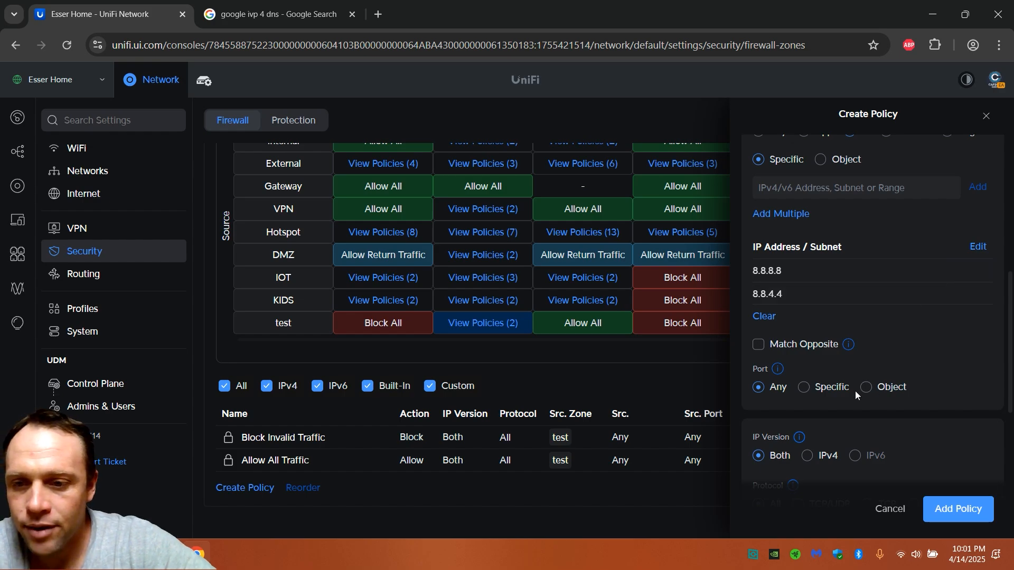
# - Set the destination port to a specific custom service on port 53, chosen via the DNS preset
pyautogui.click(866, 386)
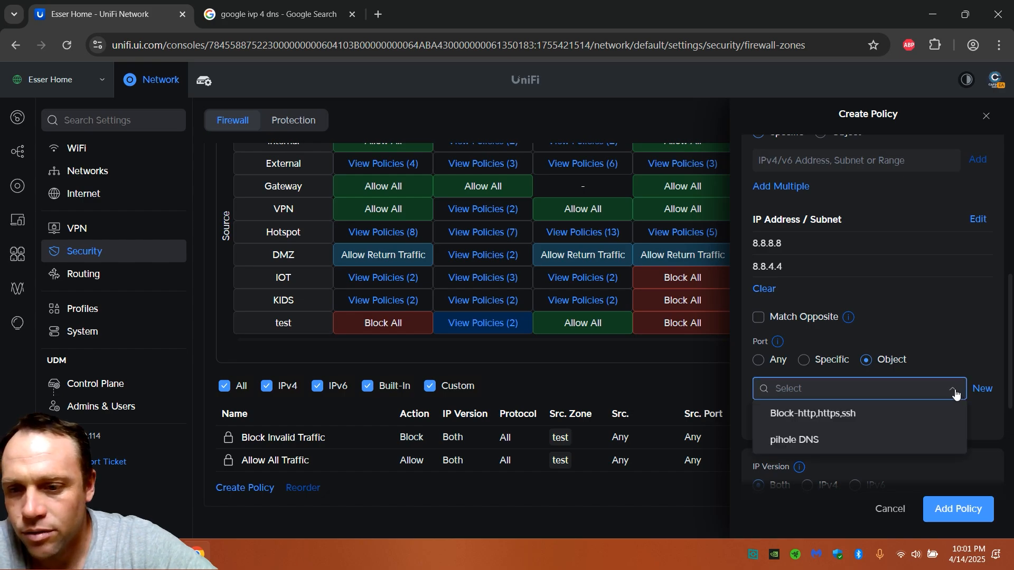
pyautogui.click(803, 359)
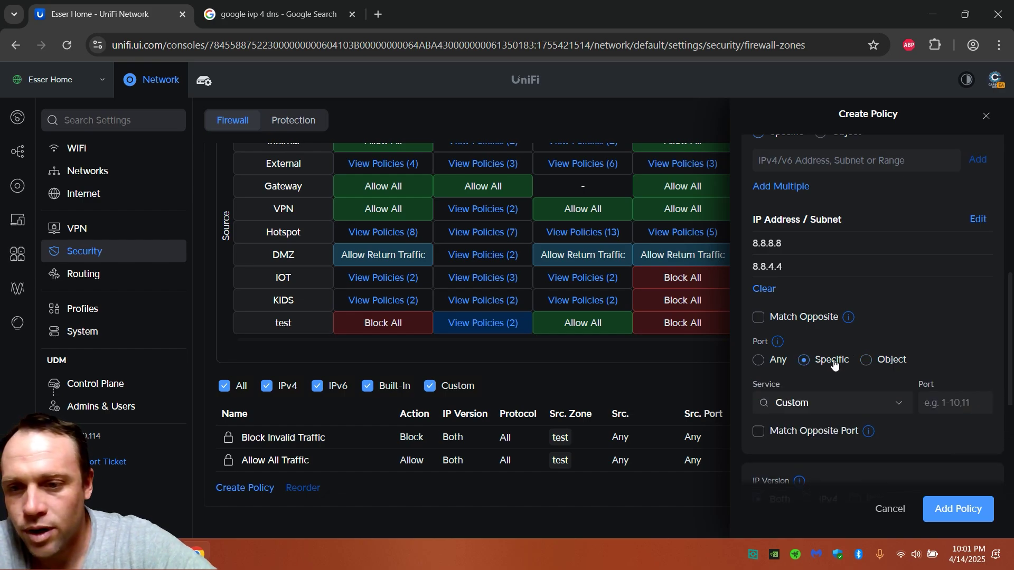
pyautogui.click(831, 402)
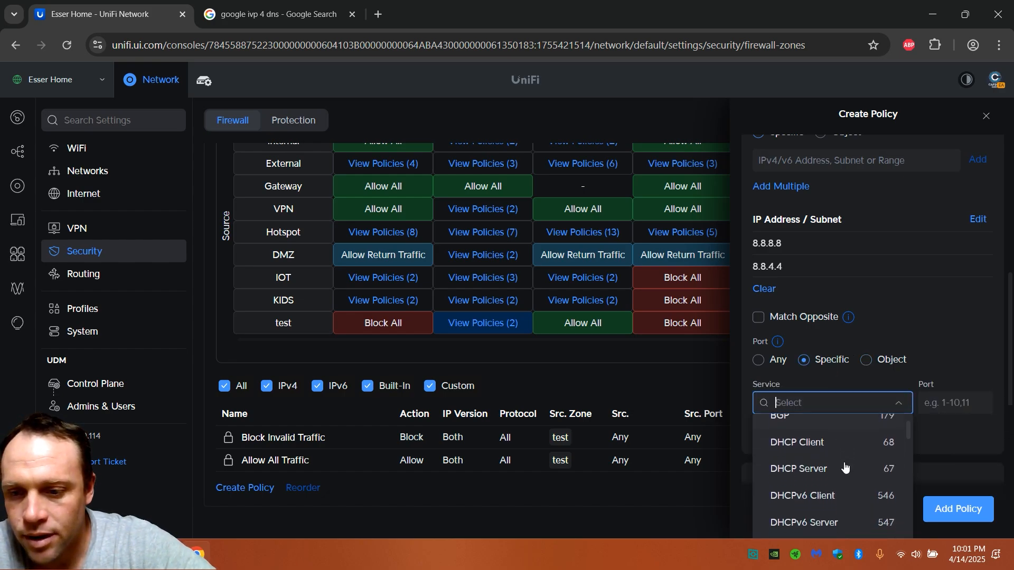
pyautogui.scroll(-3)
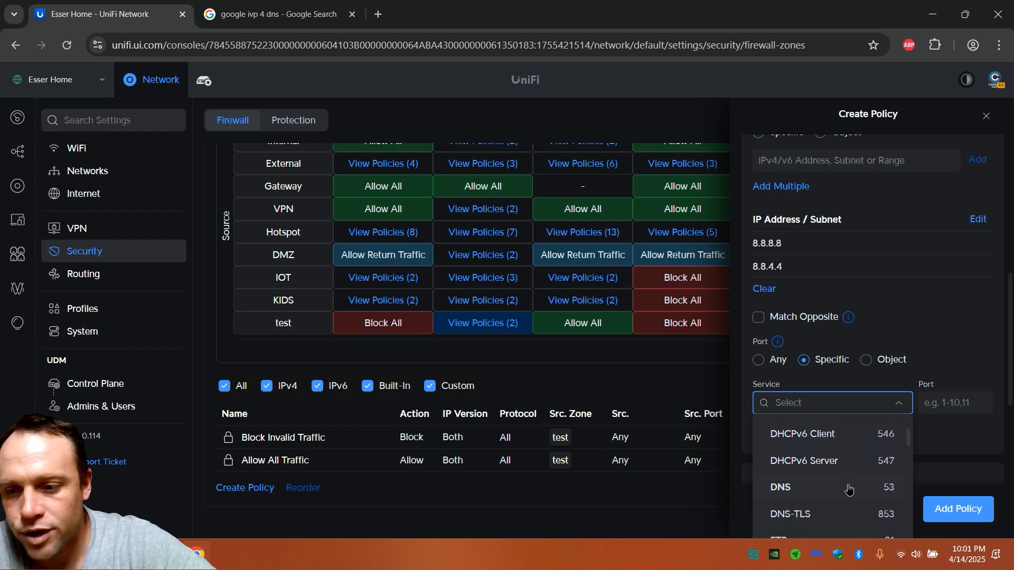
pyautogui.click(781, 488)
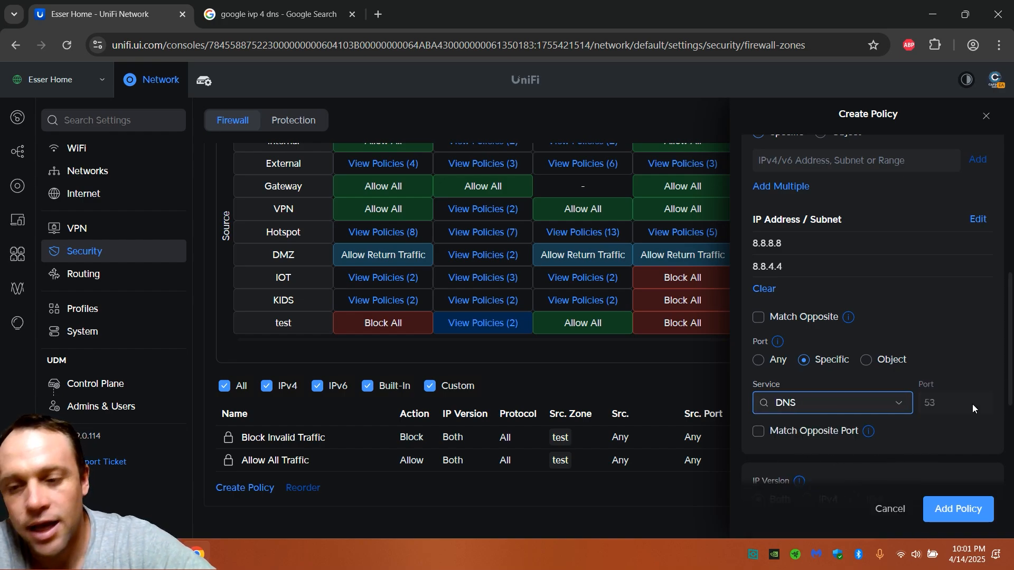
pyautogui.click(830, 403)
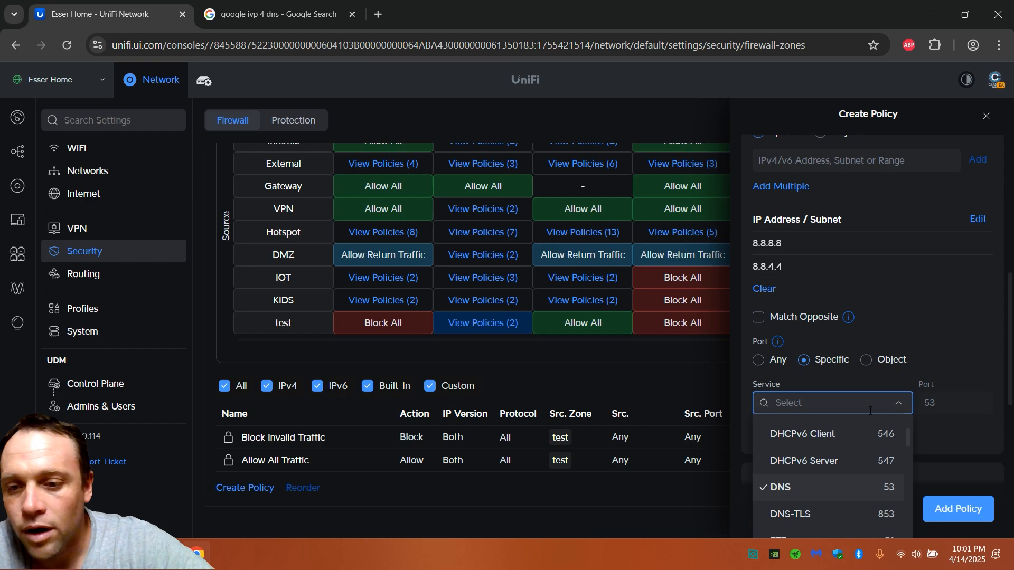
pyautogui.click(780, 488)
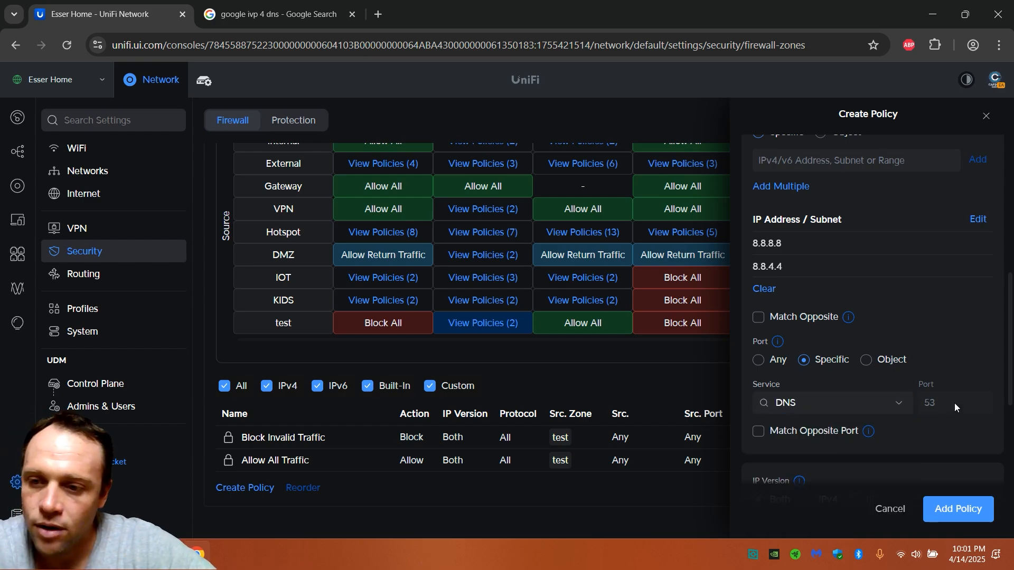
pyautogui.click(831, 402)
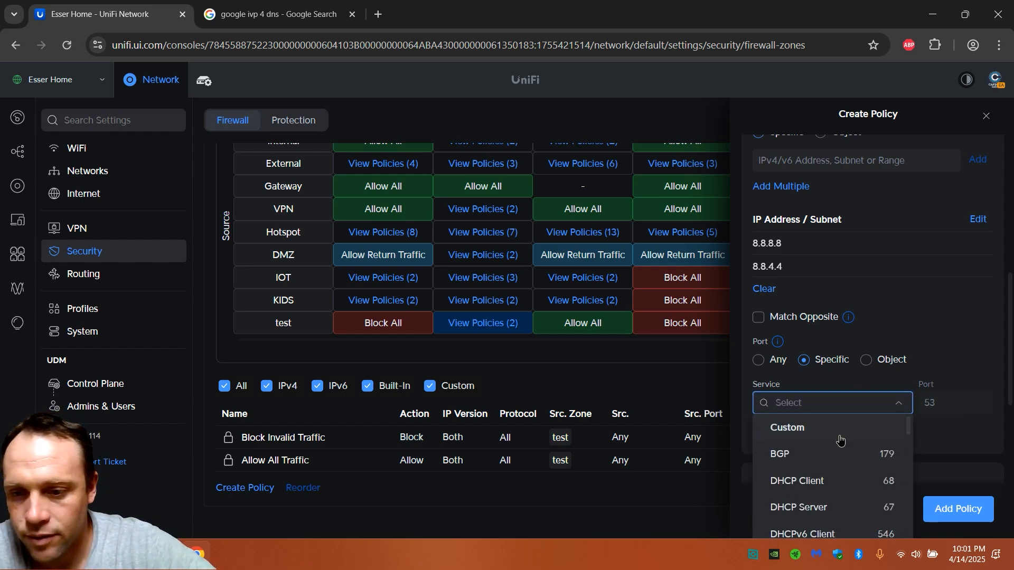
pyautogui.click(787, 428)
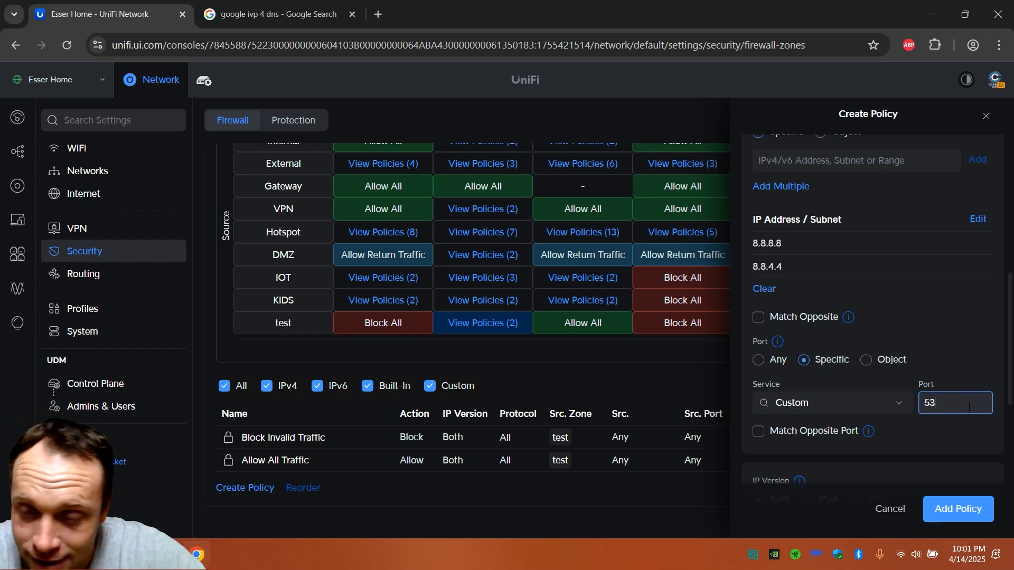
pyautogui.scroll(-3)
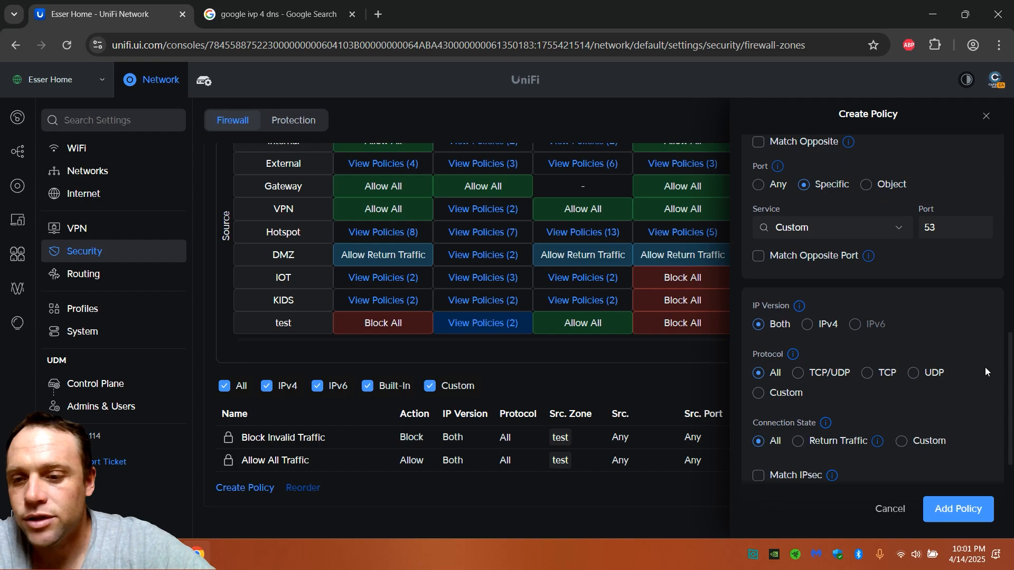
pyautogui.scroll(-3)
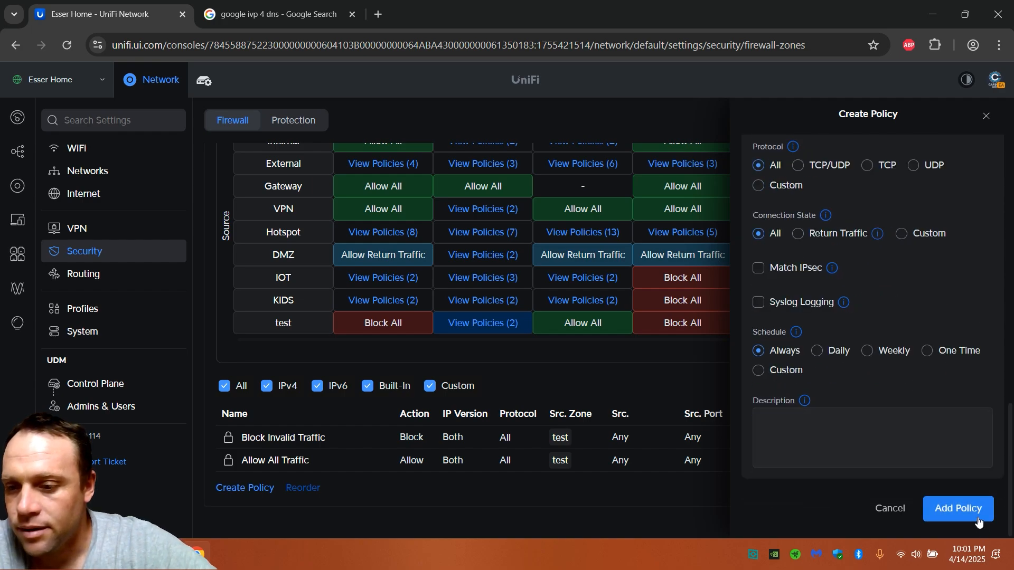
# - Save the google dns block policy restricted to TCP/UDP traffic from test on port 53
pyautogui.click(958, 508)
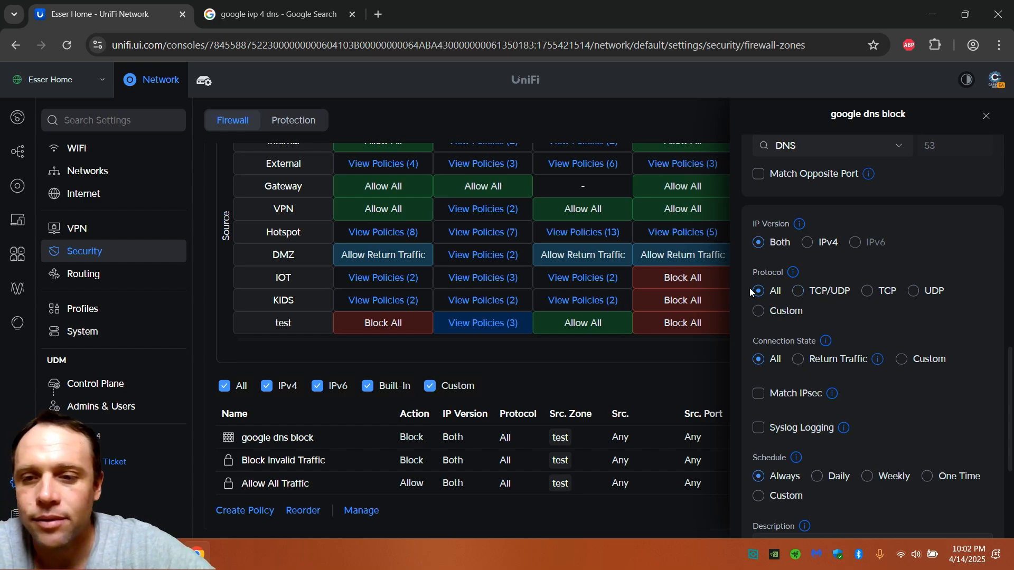
pyautogui.click(798, 290)
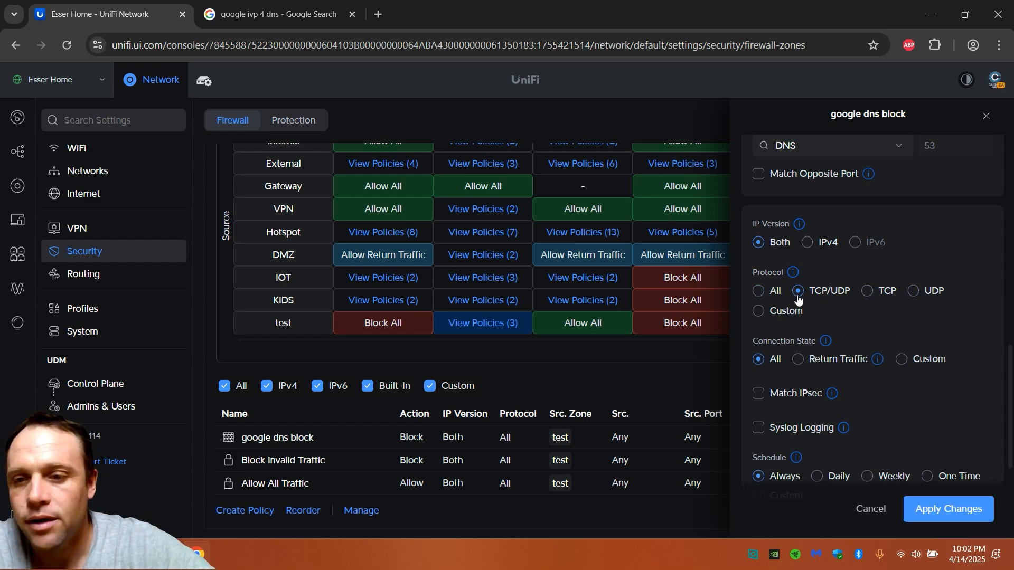
pyautogui.click(798, 290)
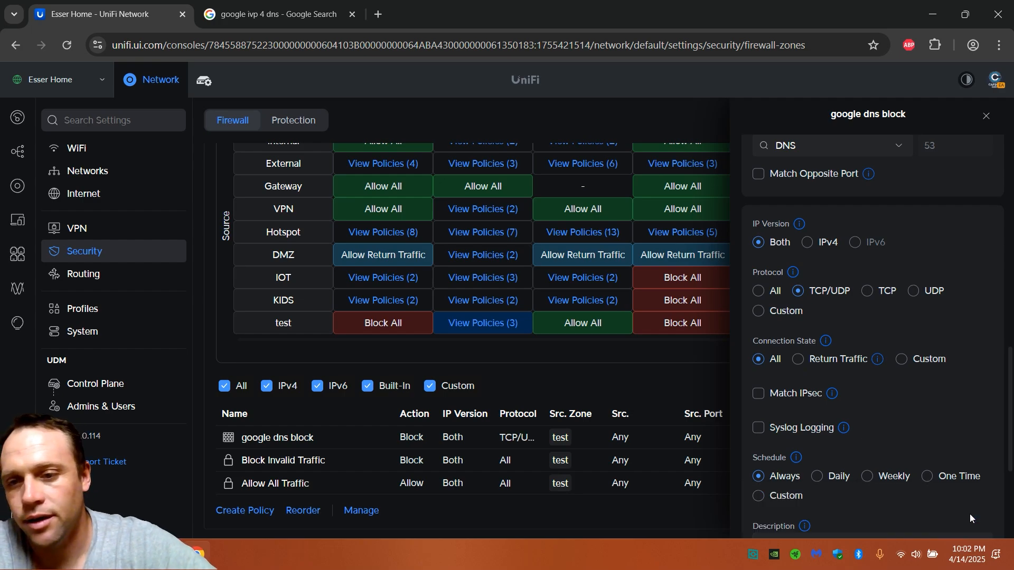
pyautogui.click(986, 116)
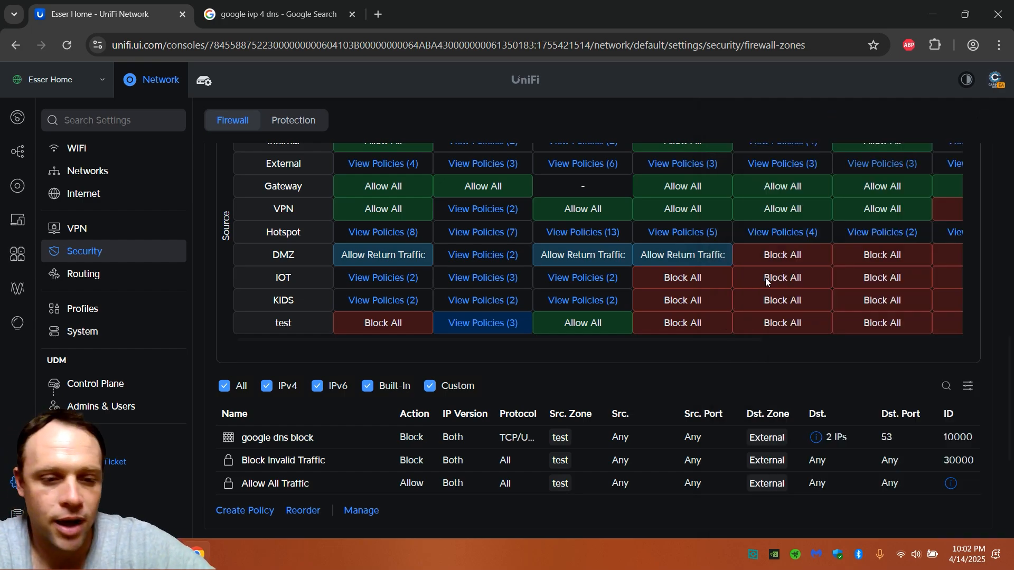
pyautogui.moveTo(222, 429)
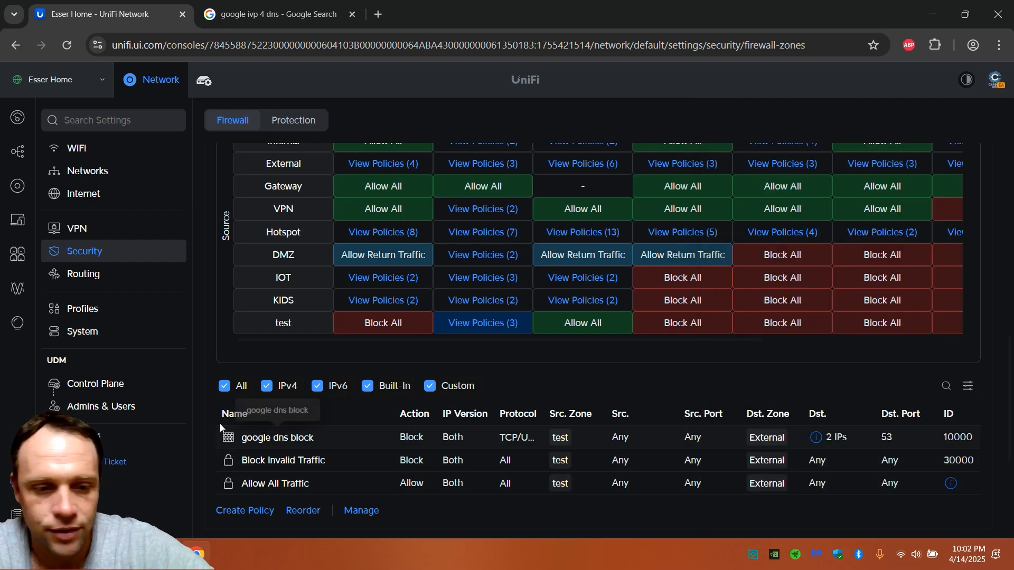
pyautogui.moveTo(357, 465)
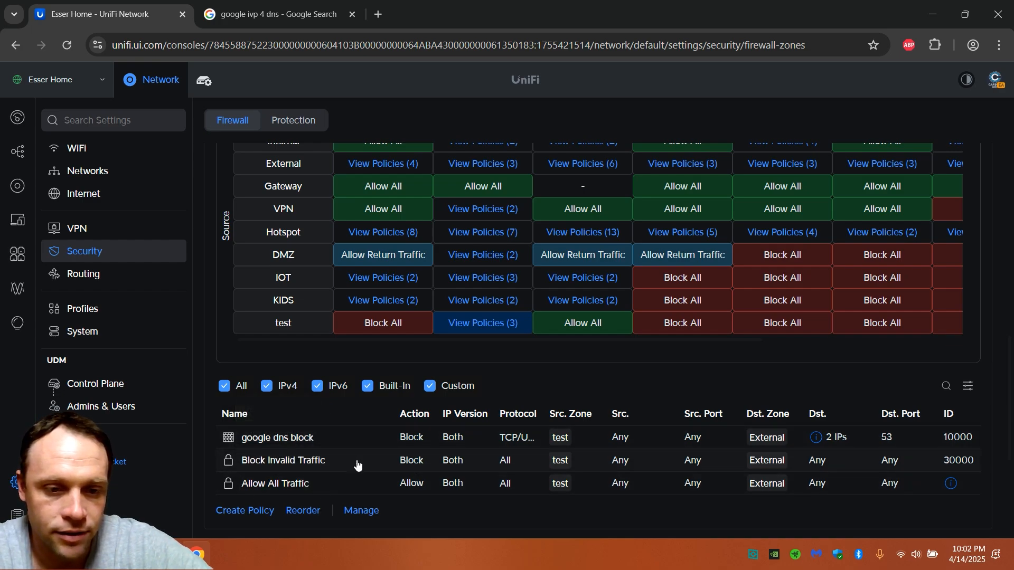
pyautogui.moveTo(242, 478)
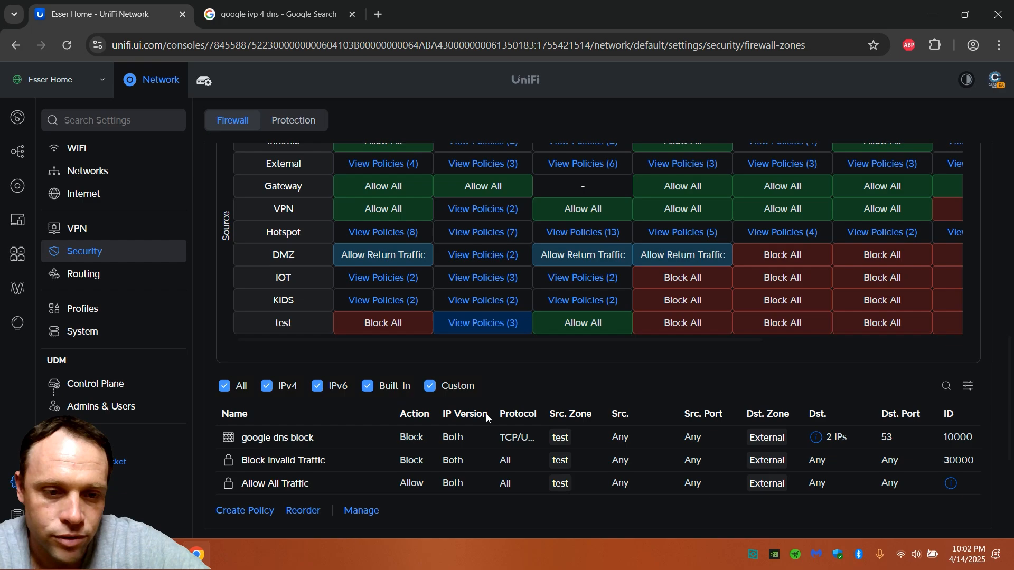
pyautogui.moveTo(496, 445)
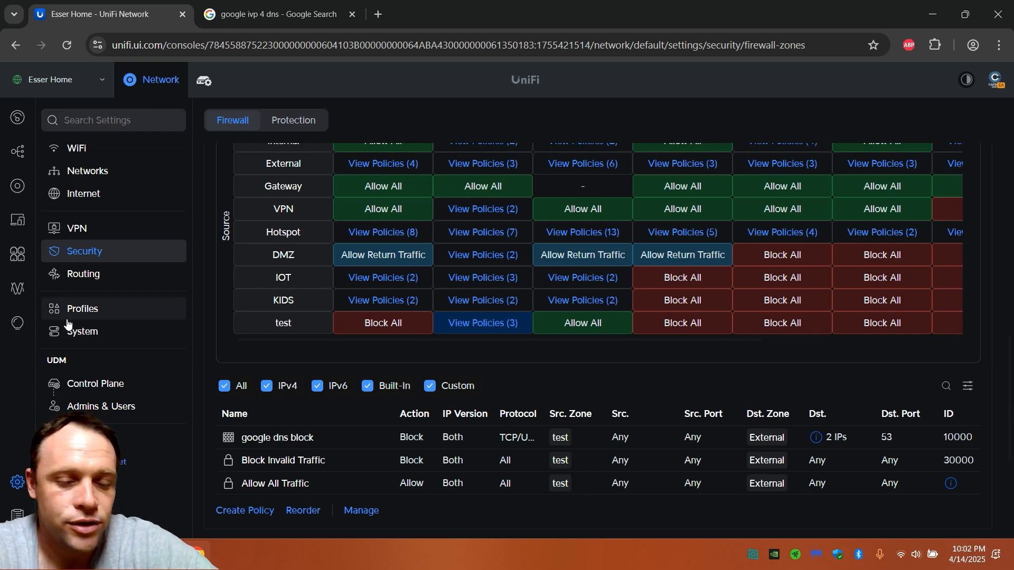
pyautogui.click(82, 308)
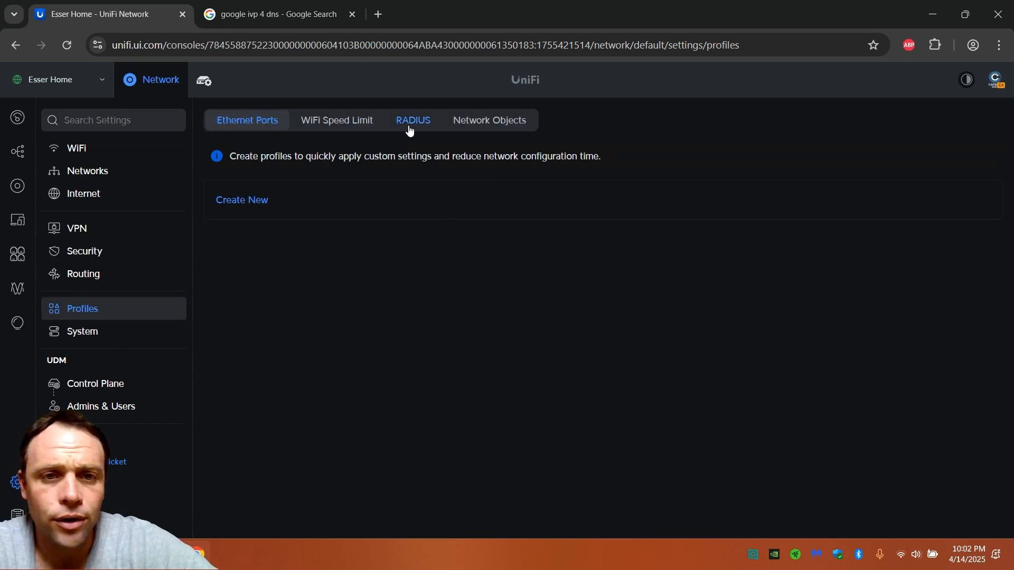
pyautogui.click(489, 119)
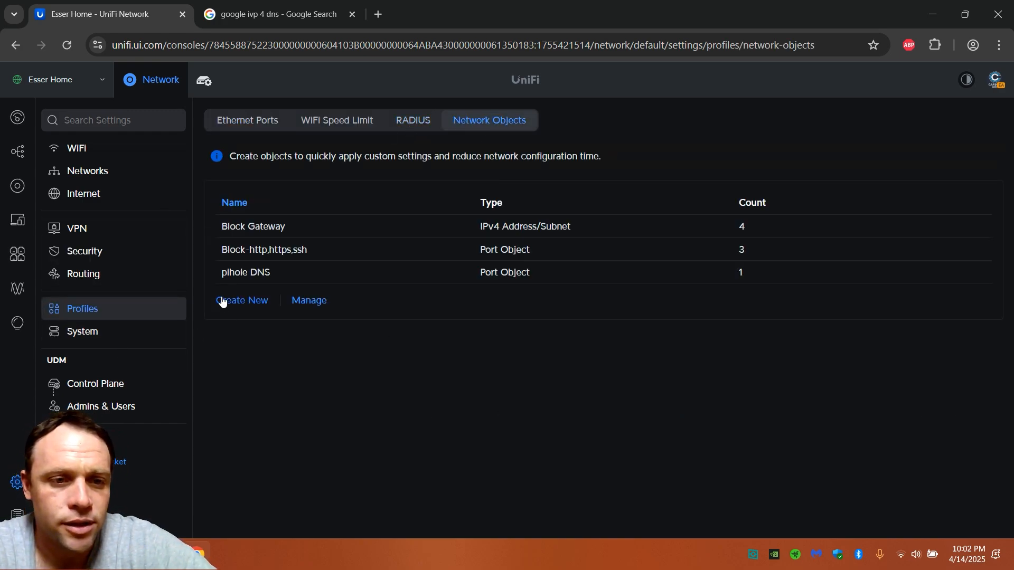
pyautogui.click(246, 273)
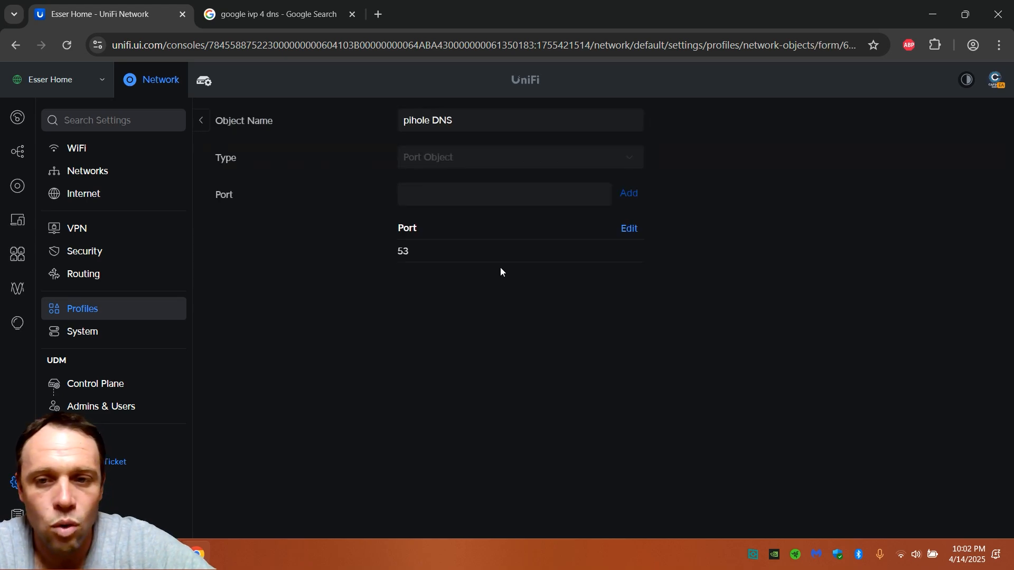
pyautogui.moveTo(468, 135)
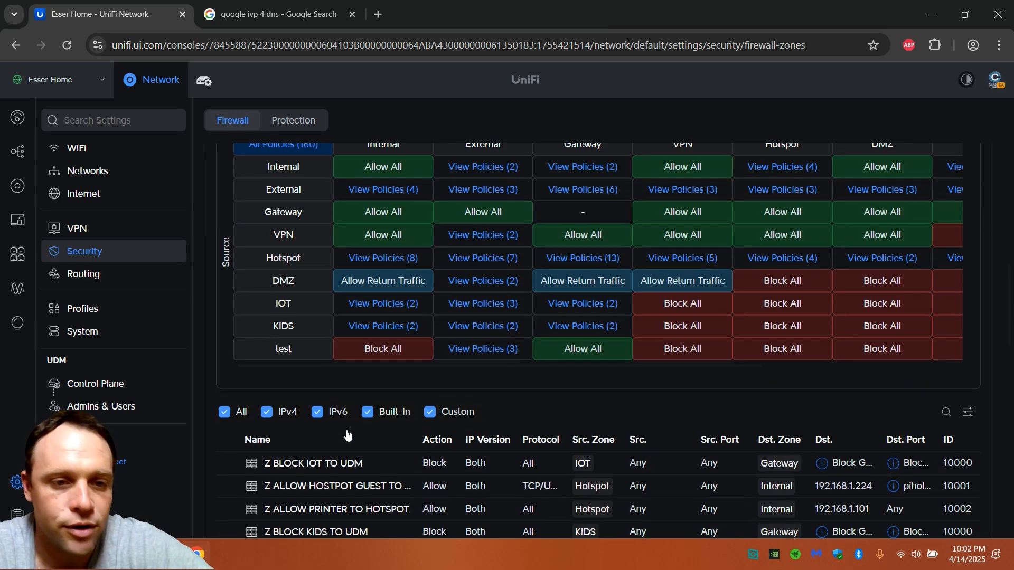
pyautogui.scroll(3)
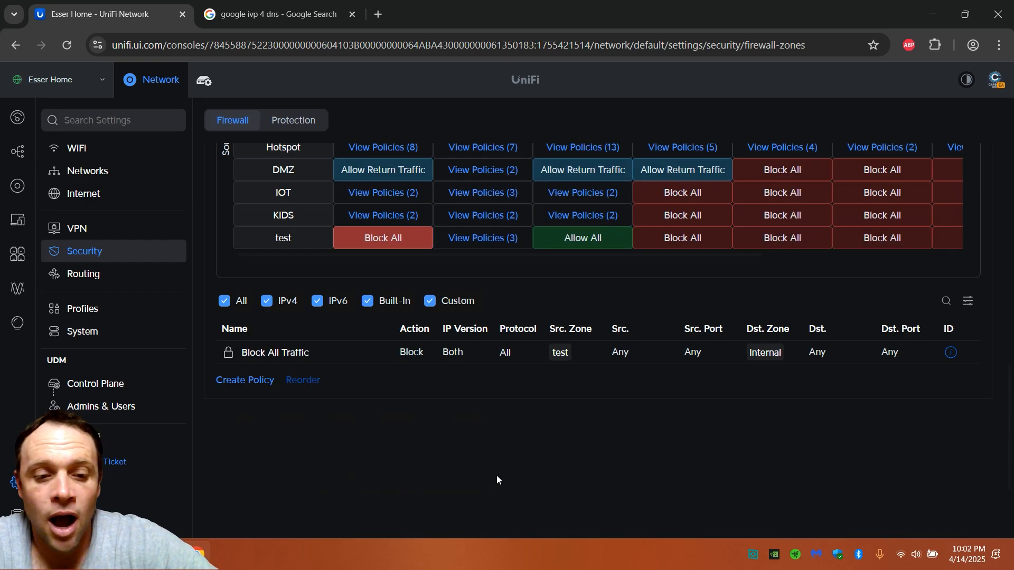
# - Create a new test-zone policy and name it 'test to pihole'
pyautogui.click(245, 379)
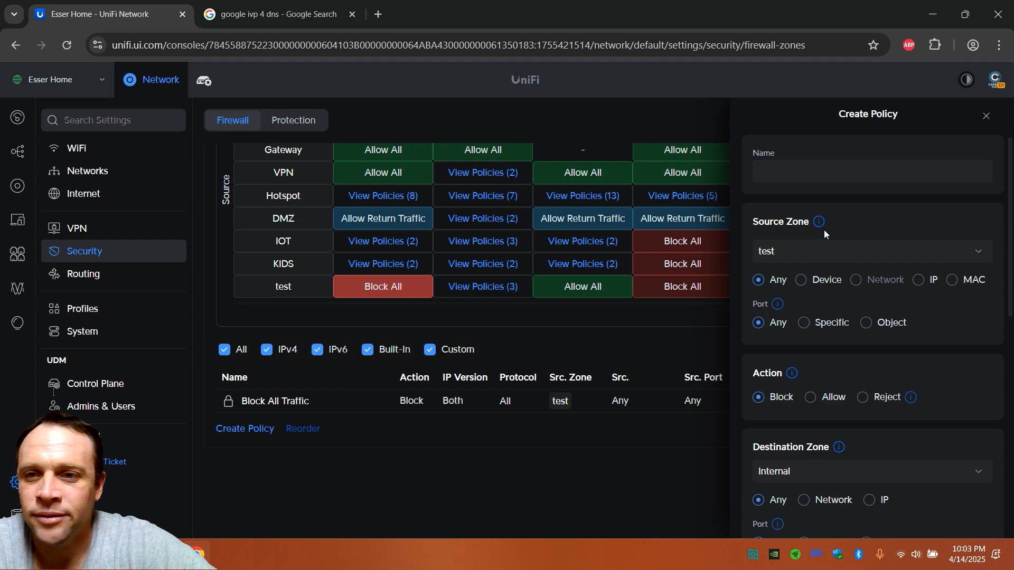
pyautogui.write('test t')
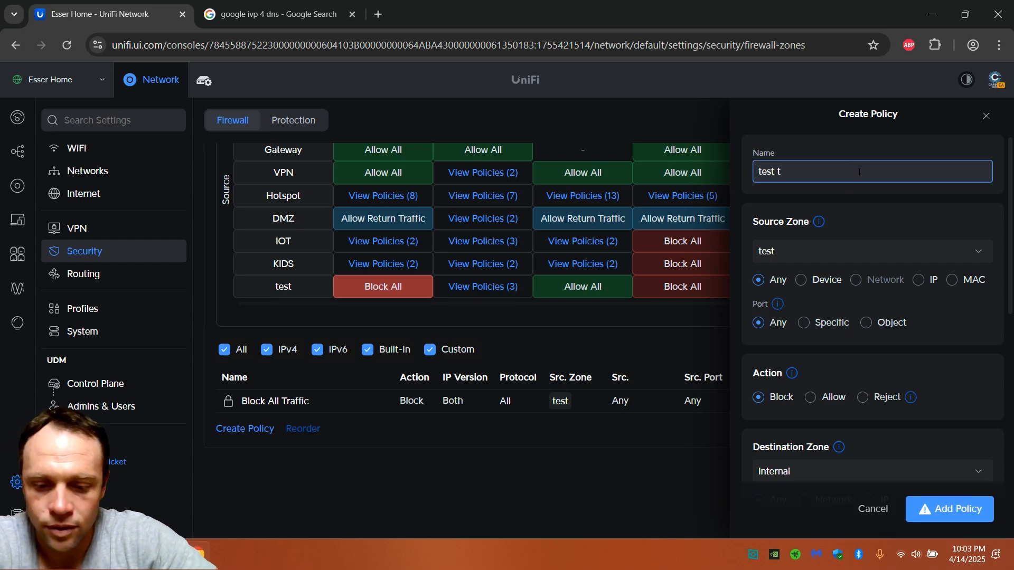
pyautogui.write('o pi')
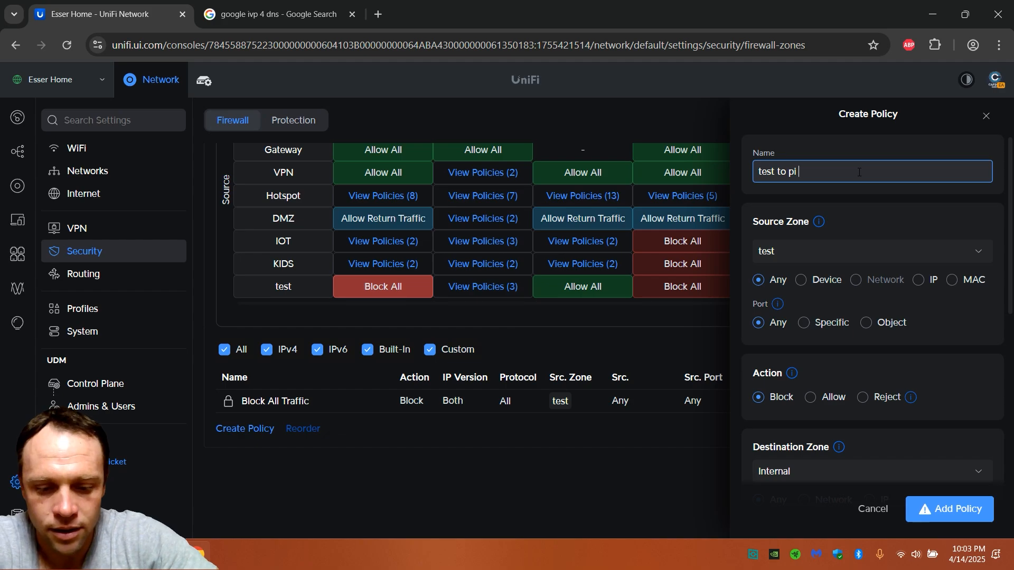
pyautogui.write('hole')
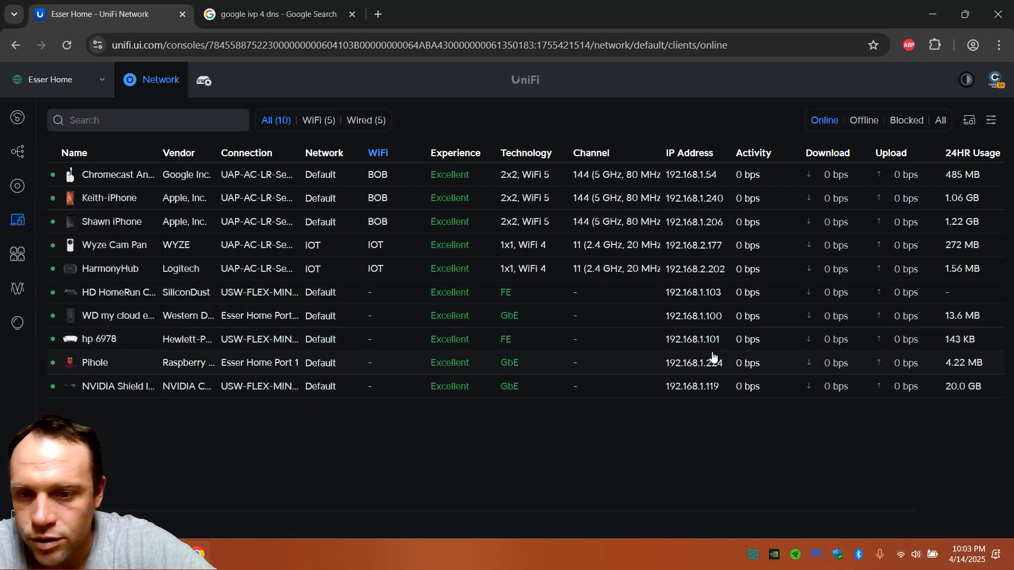
# - Confirm the Pihole client's IP 192.168.1.224 in its details, then return to the firewall settings
pyautogui.doubleClick(694, 364)
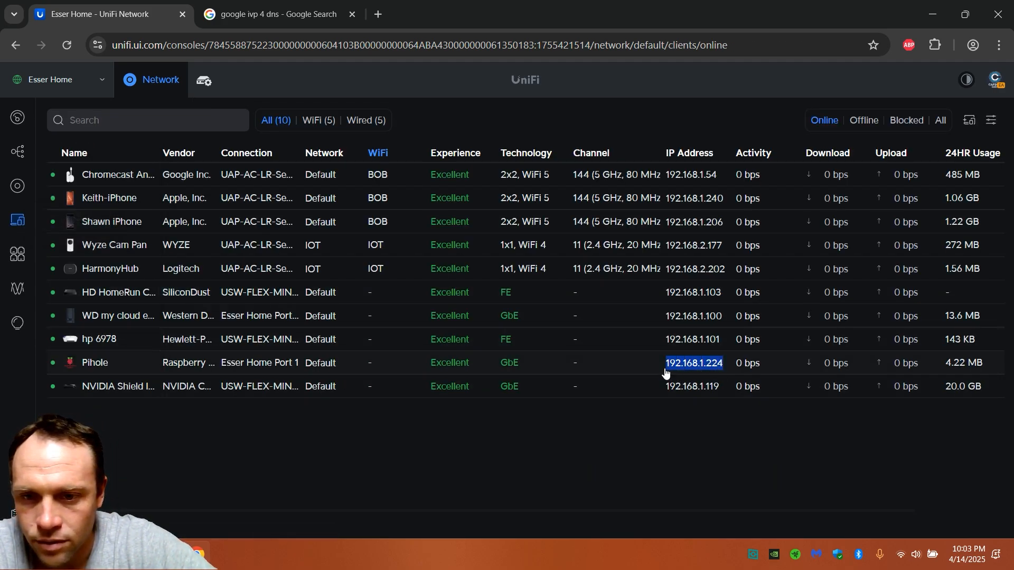
pyautogui.click(95, 363)
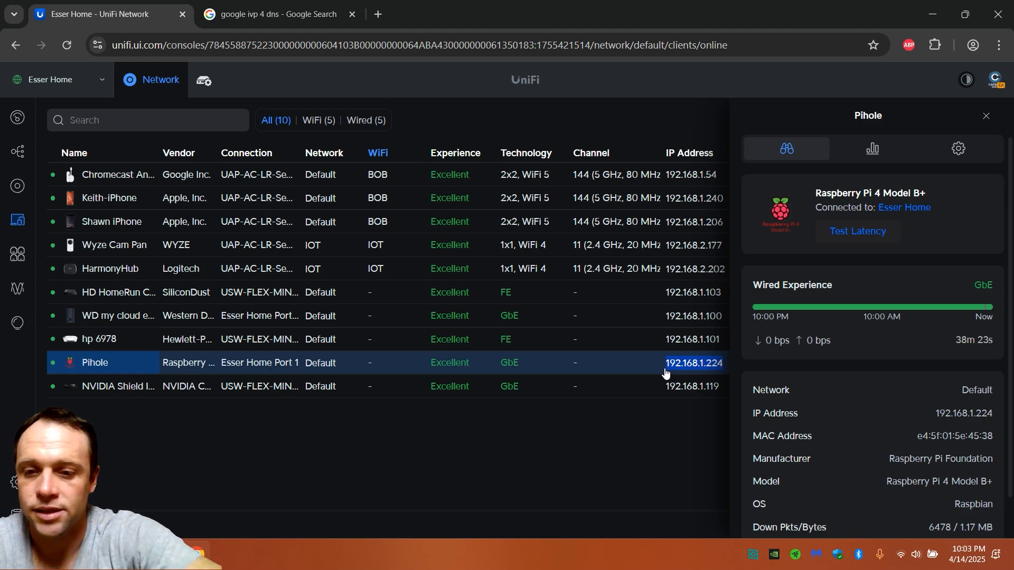
pyautogui.click(987, 116)
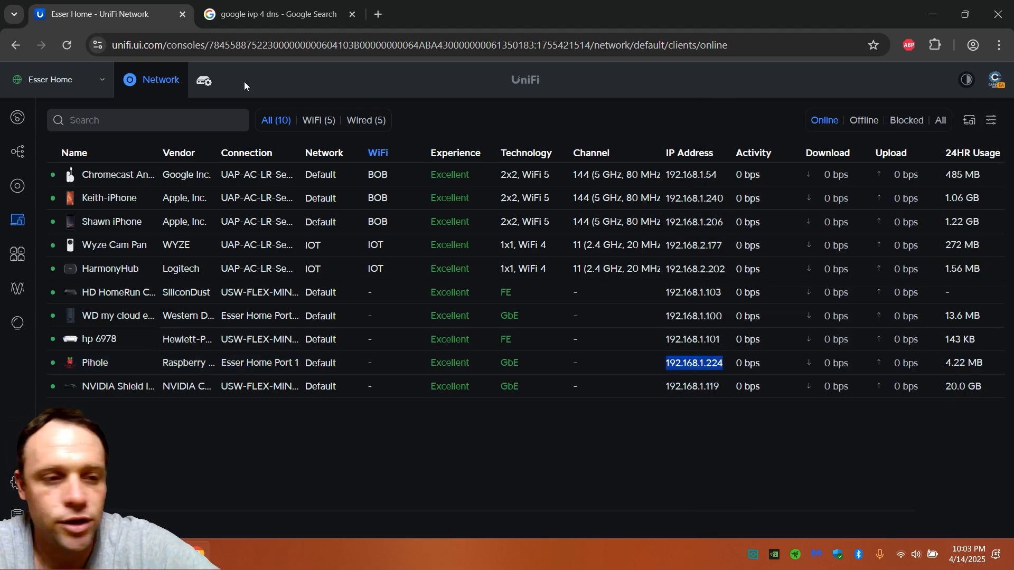
pyautogui.click(202, 81)
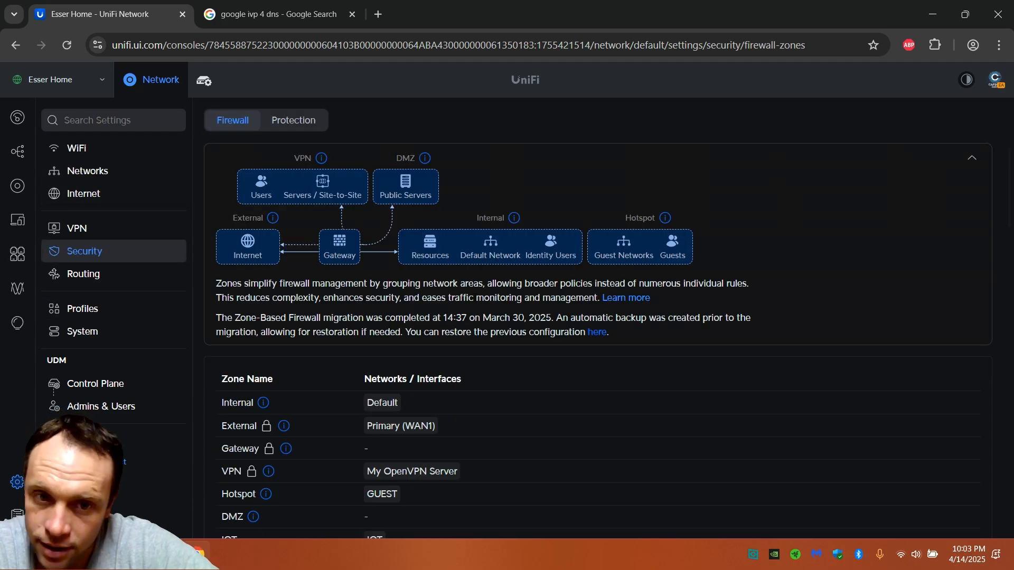
# - Name the new policy 'test to pihole' and set its source zone to test, allowing traffic to Internal
pyautogui.scroll(-3)
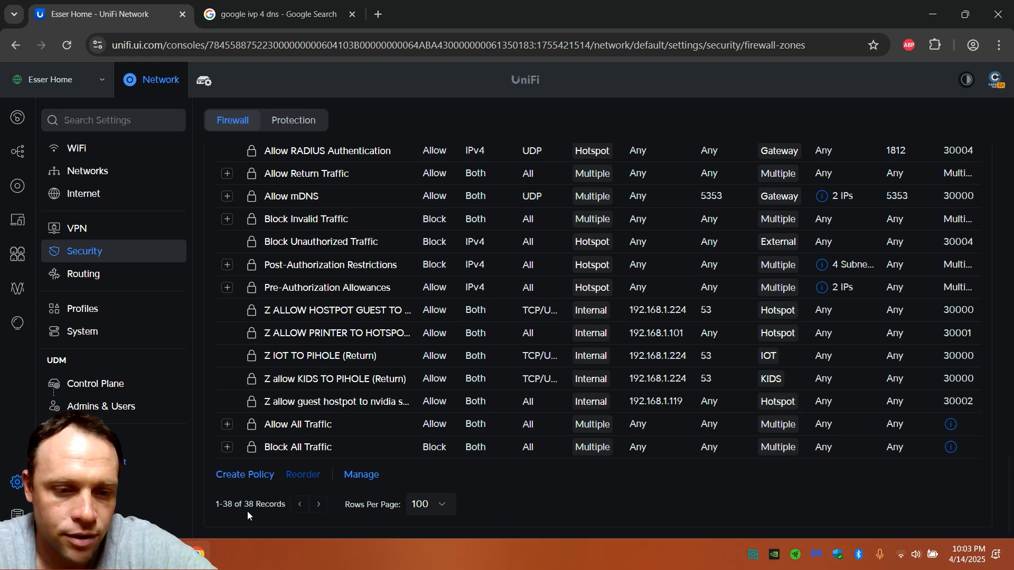
pyautogui.click(245, 474)
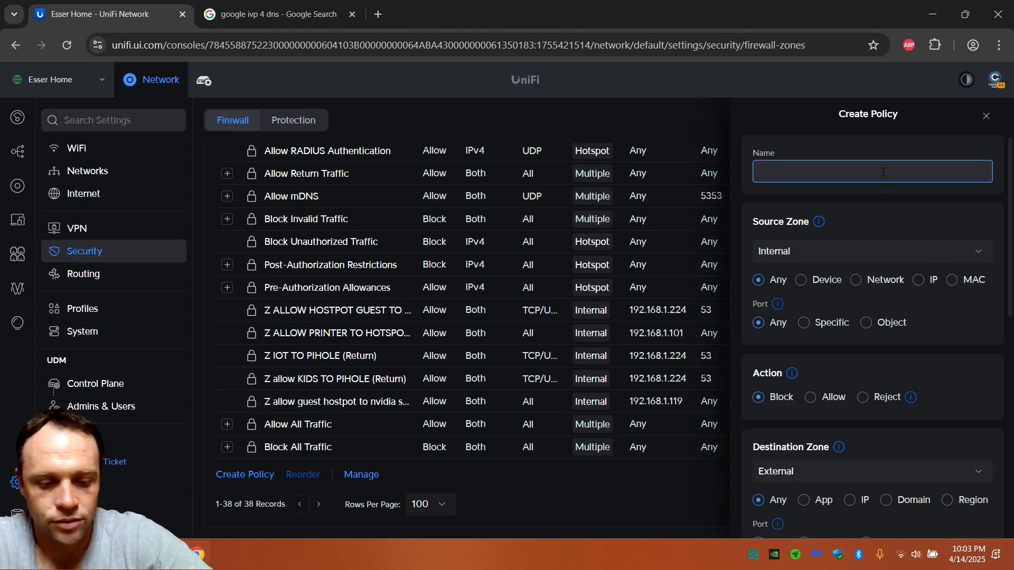
pyautogui.write('test to pihole')
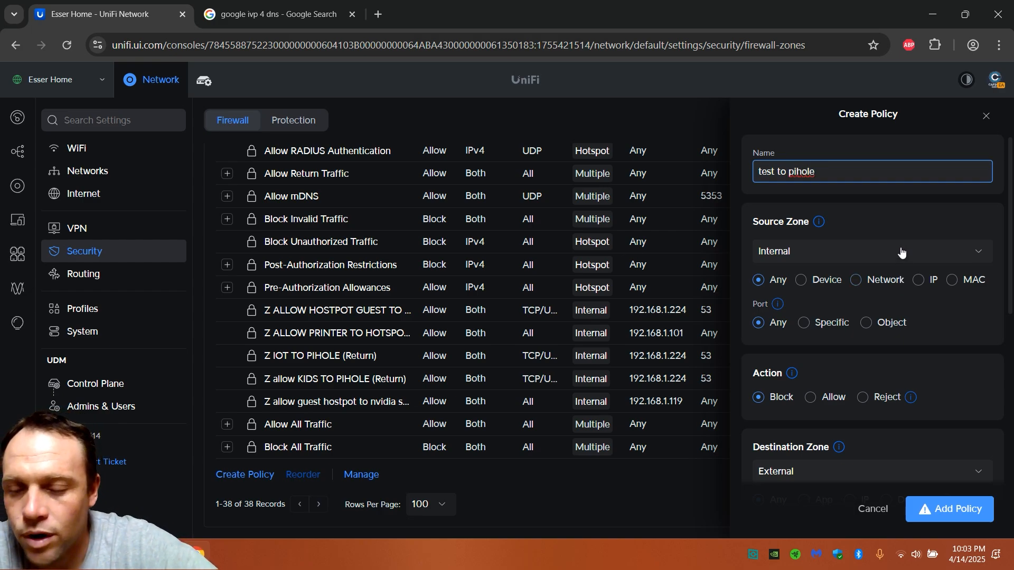
pyautogui.click(873, 251)
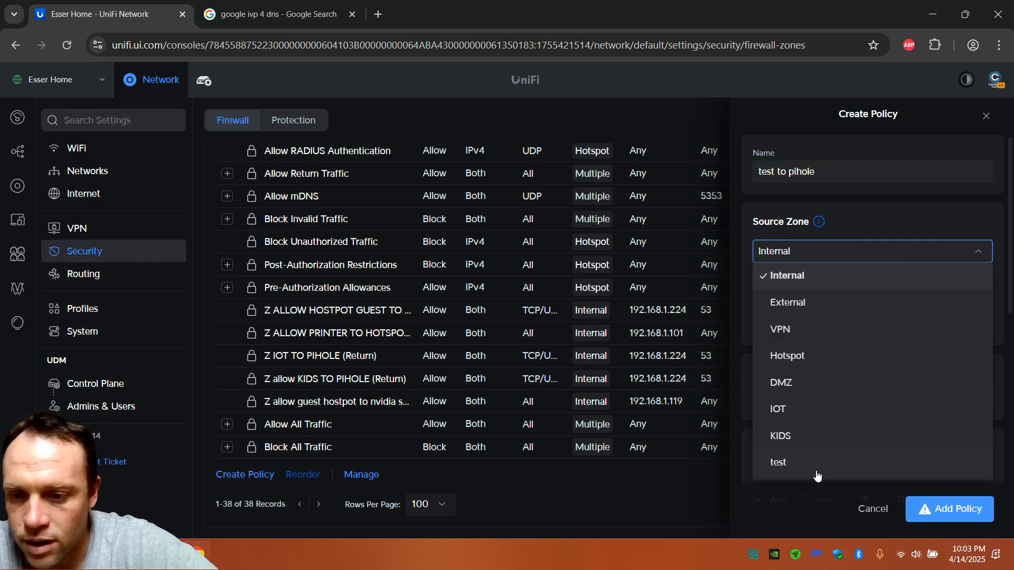
pyautogui.click(777, 462)
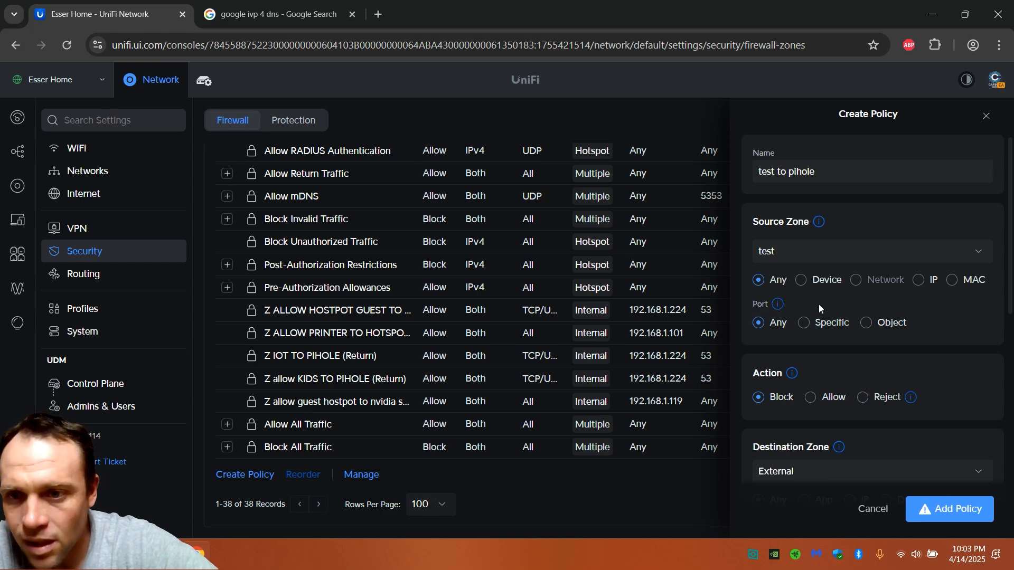
pyautogui.moveTo(783, 254)
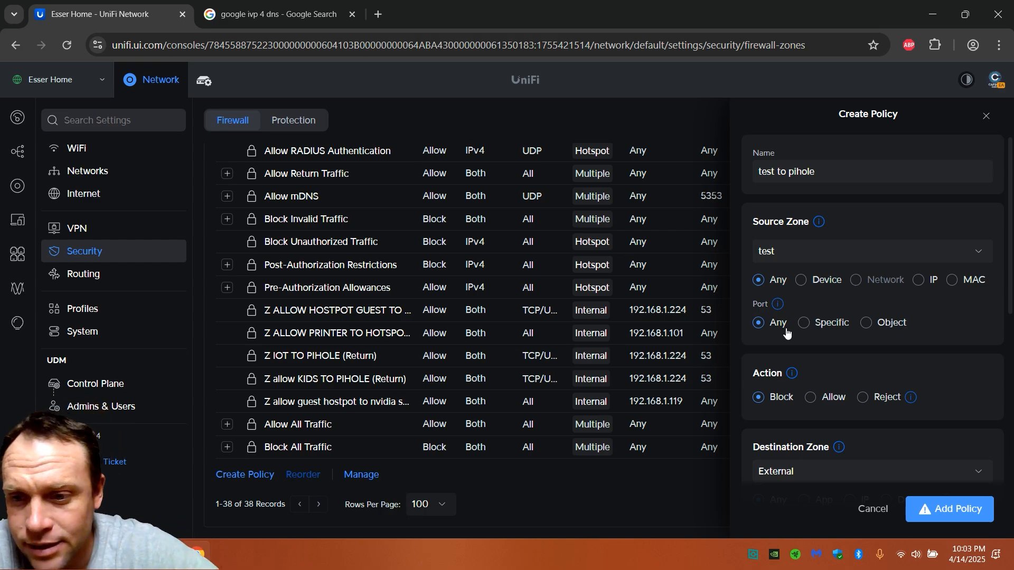
pyautogui.scroll(-3)
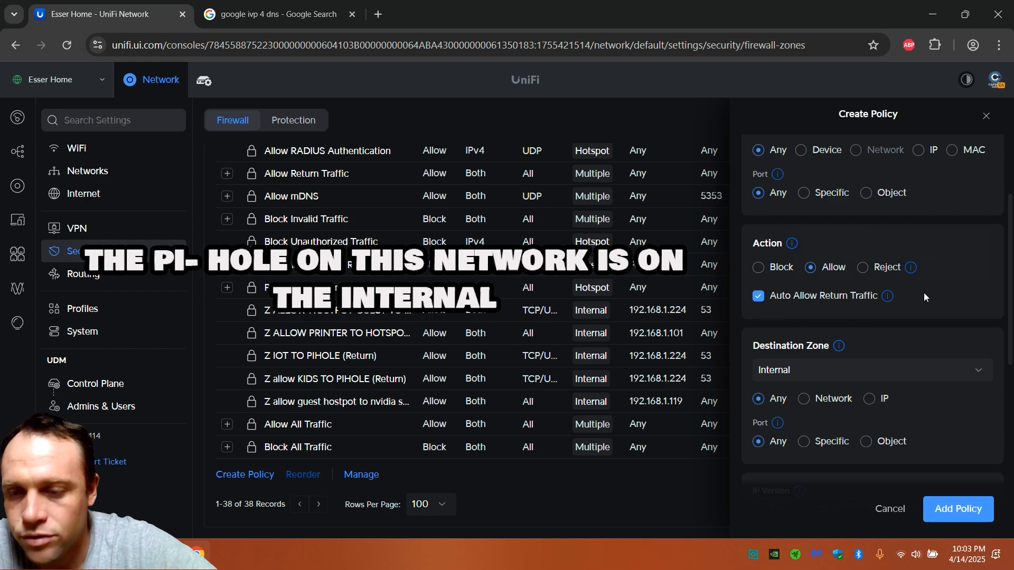
# - Set the destination to the specific IP address 192.168.1.224
pyautogui.scroll(-3)
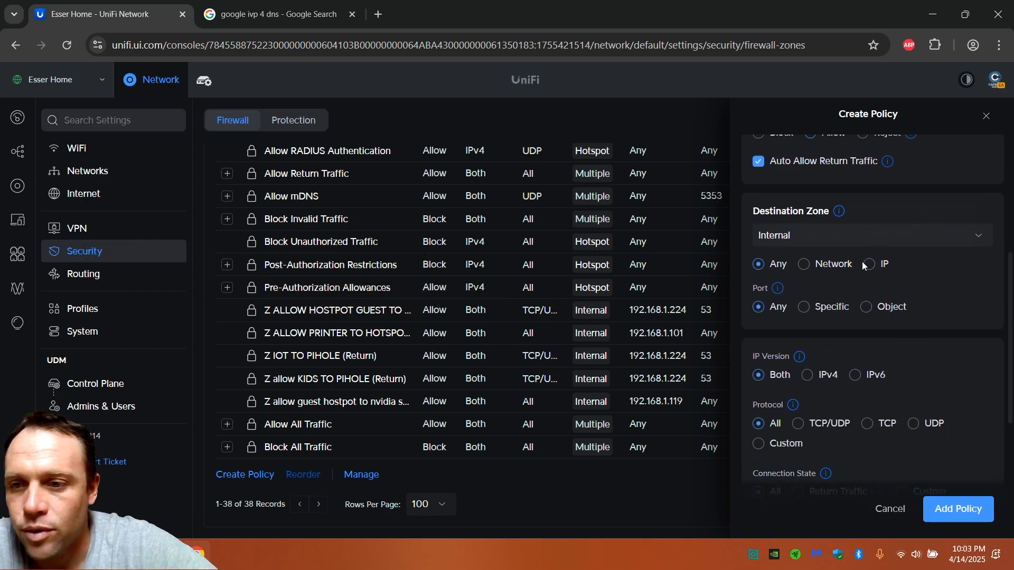
pyautogui.click(866, 264)
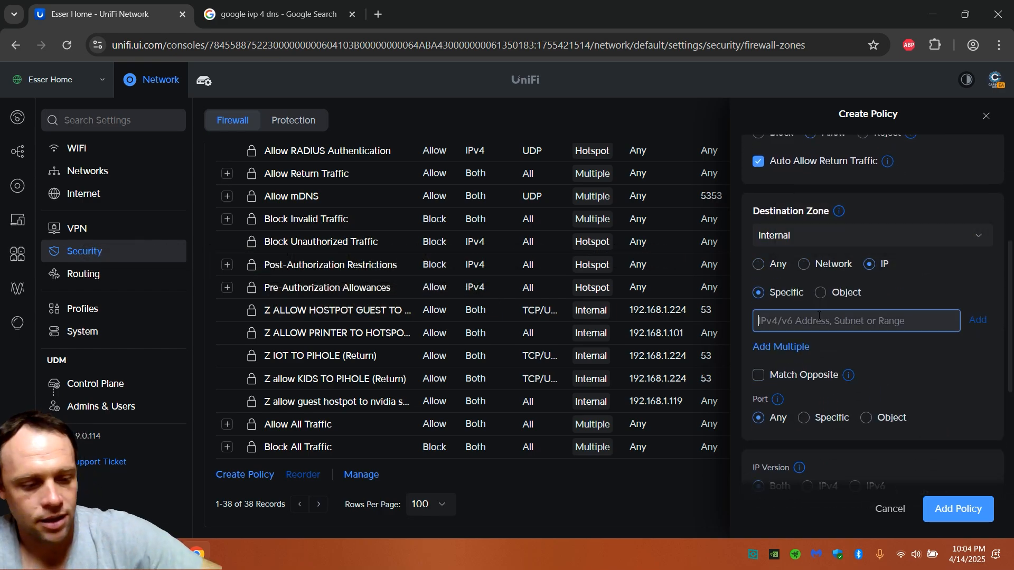
pyautogui.write('192.168.1.224')
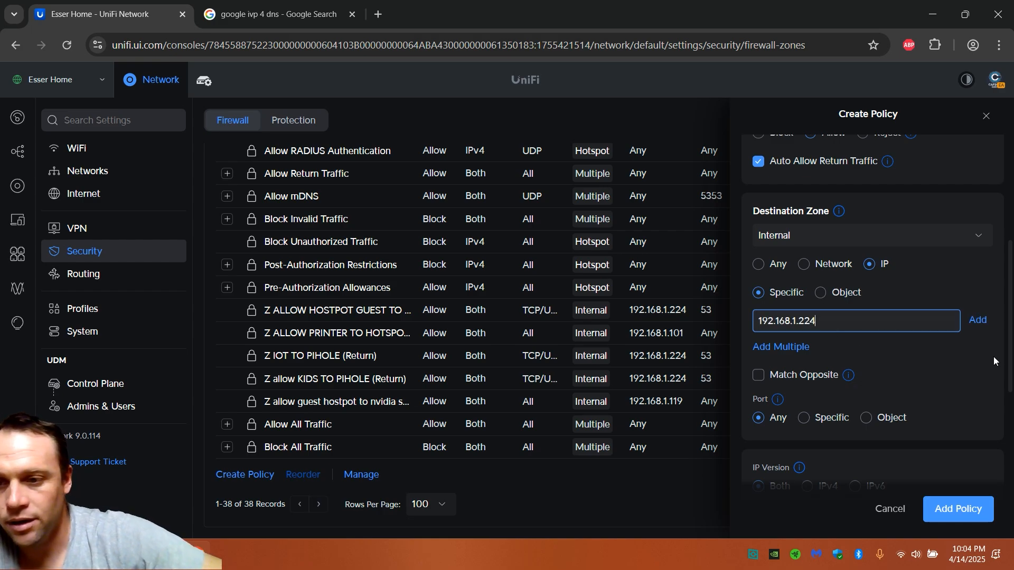
pyautogui.click(977, 320)
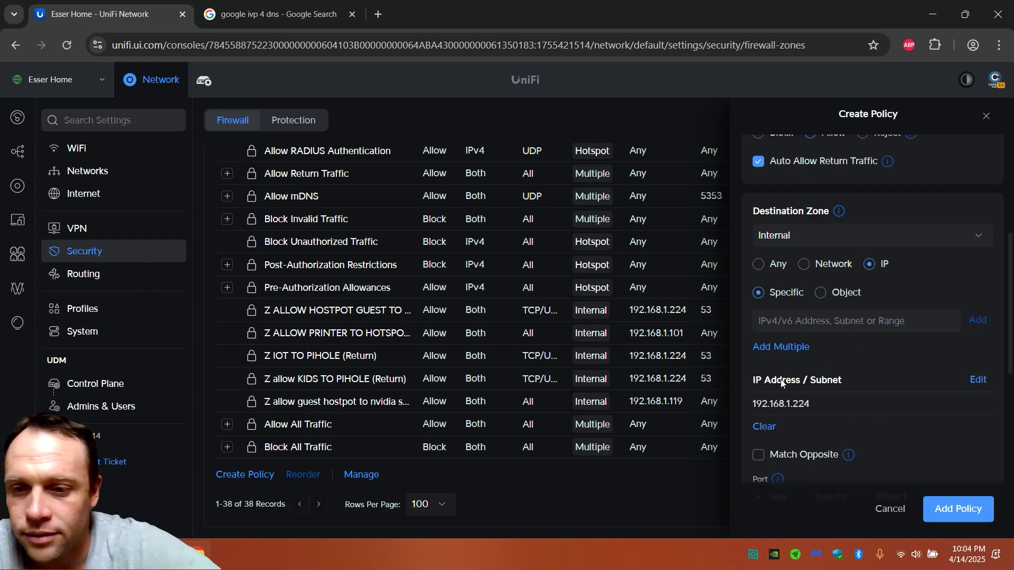
# - Match the destination port by the pihole DNS port object and restrict the protocol to TCP/UDP
pyautogui.scroll(-3)
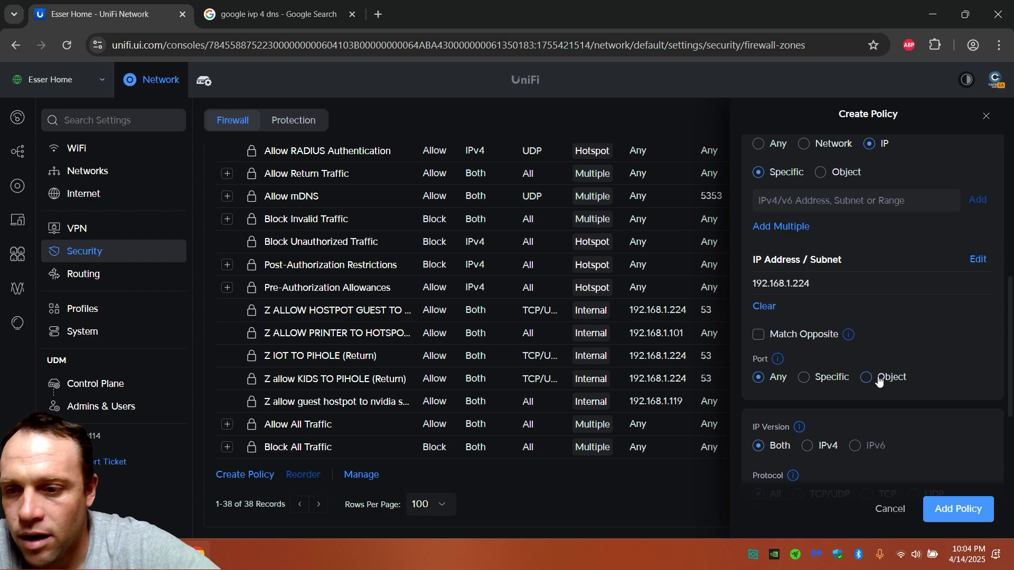
pyautogui.click(866, 377)
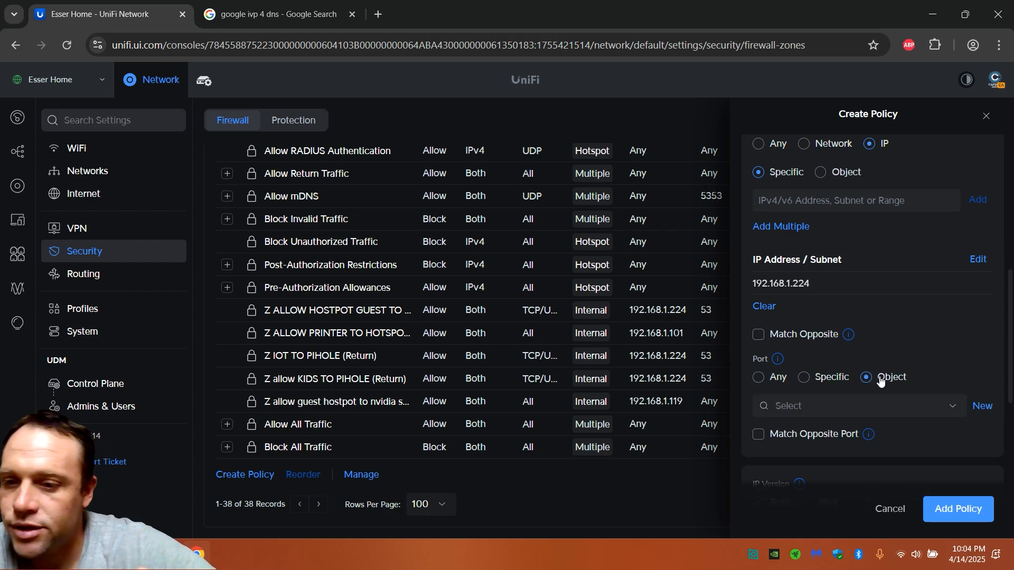
pyautogui.click(802, 377)
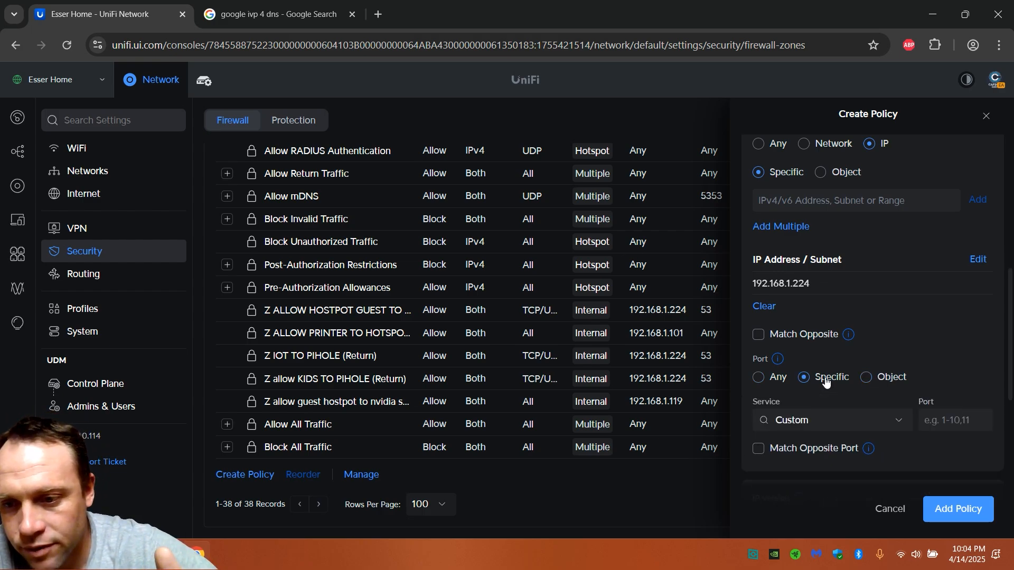
pyautogui.click(866, 377)
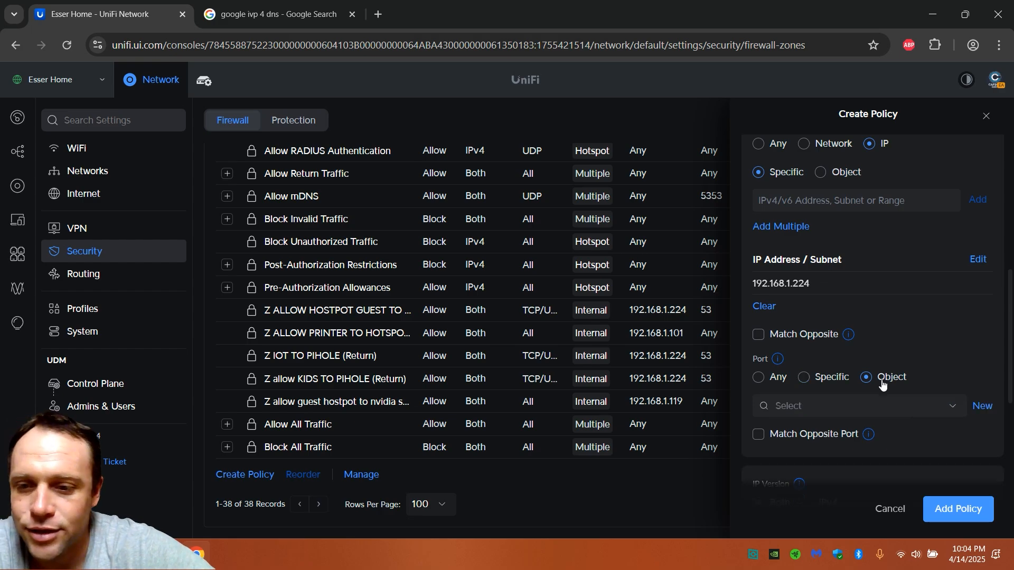
pyautogui.click(853, 406)
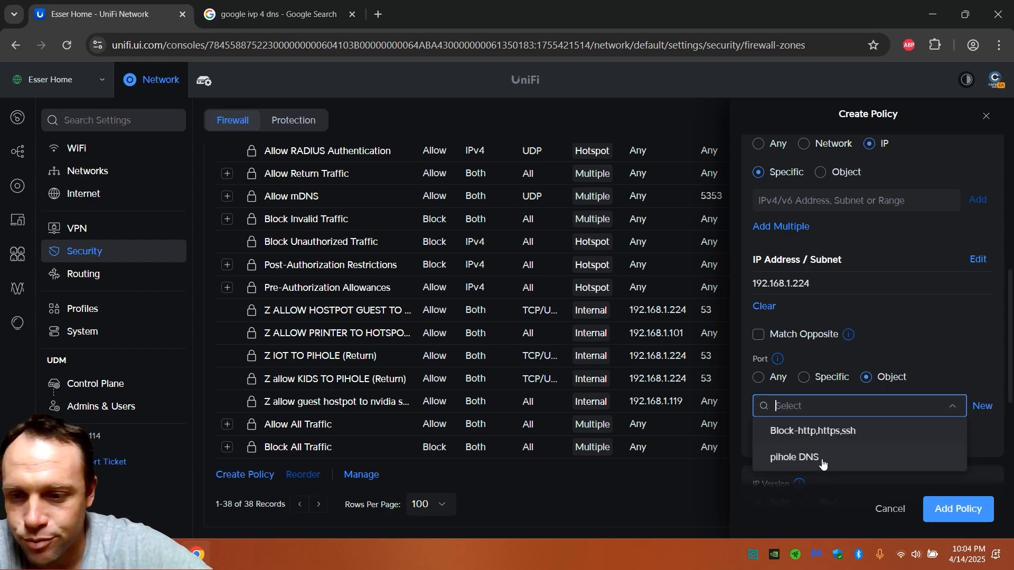
pyautogui.click(794, 457)
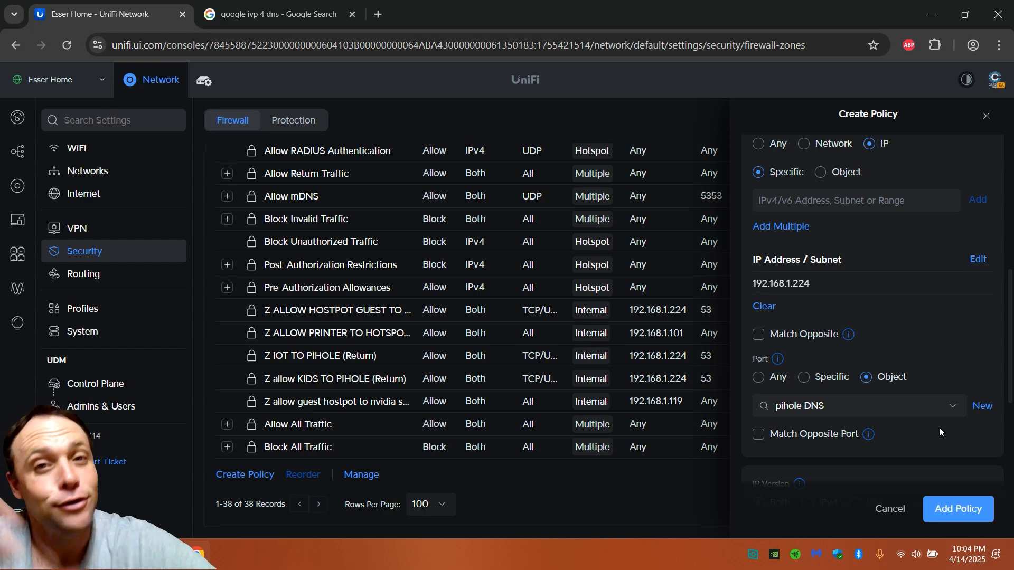
pyautogui.scroll(-3)
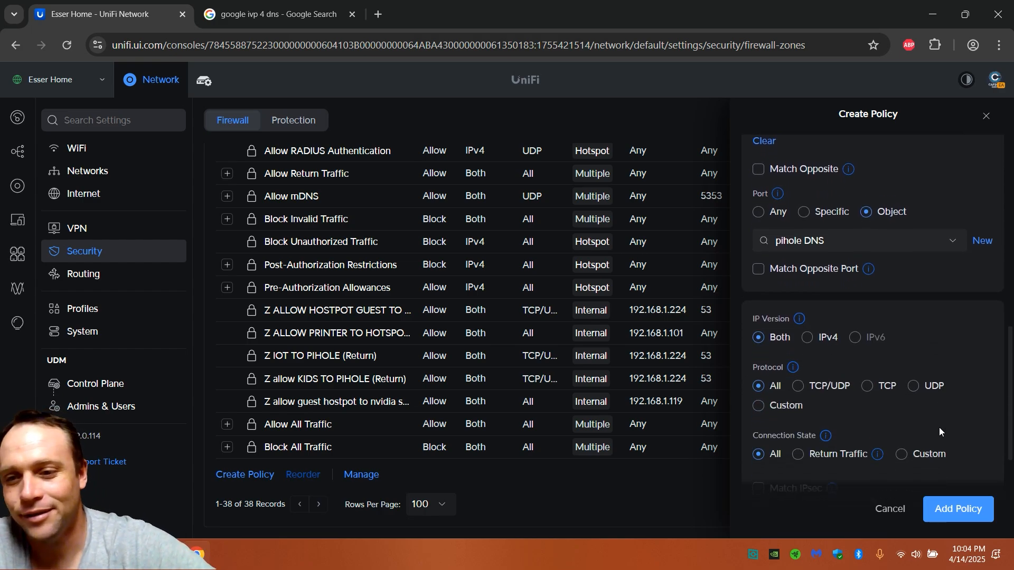
pyautogui.scroll(-3)
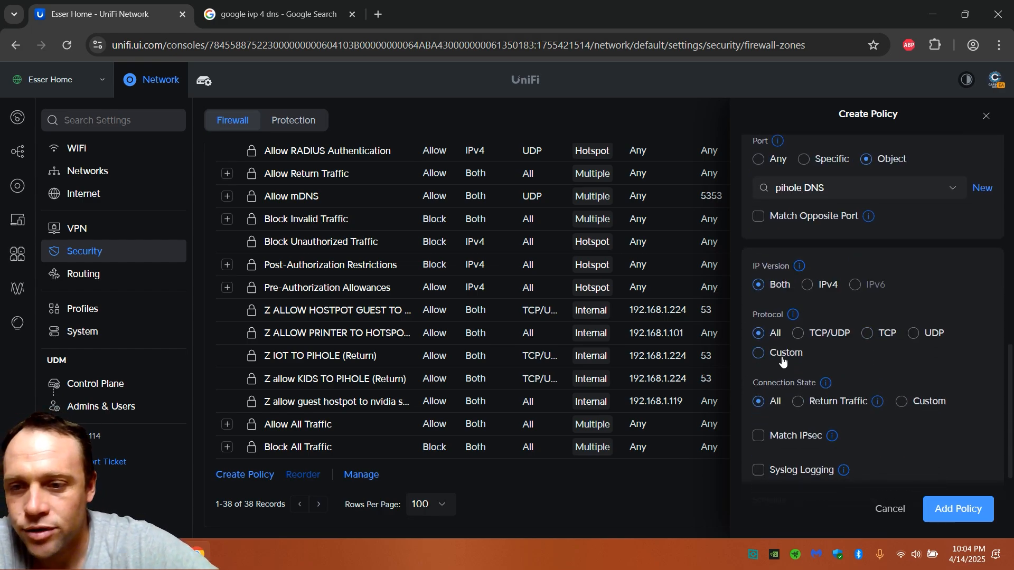
pyautogui.click(797, 333)
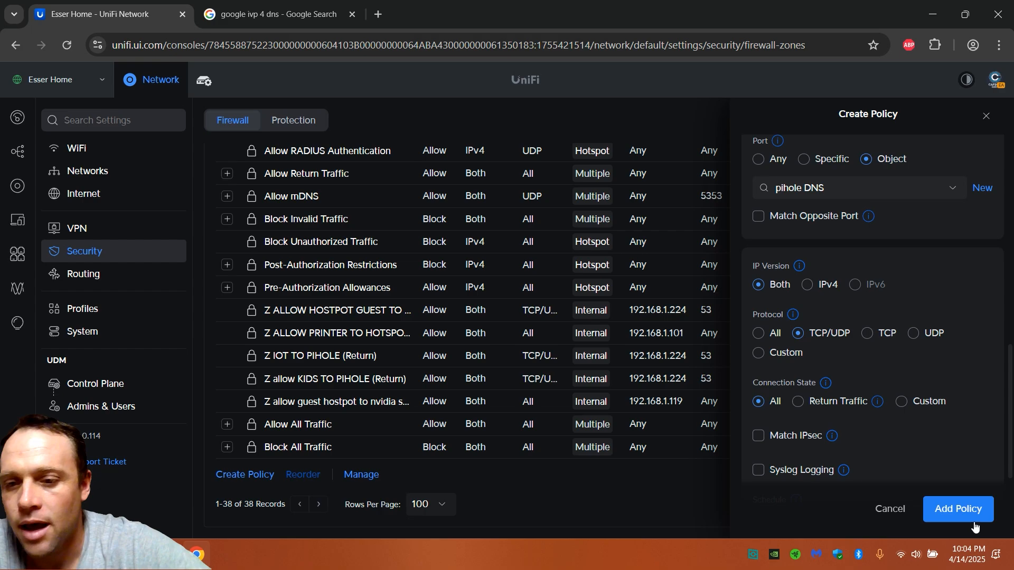
# - Save the test to pihole policy and view the policies for the test → Internal cell
pyautogui.click(958, 509)
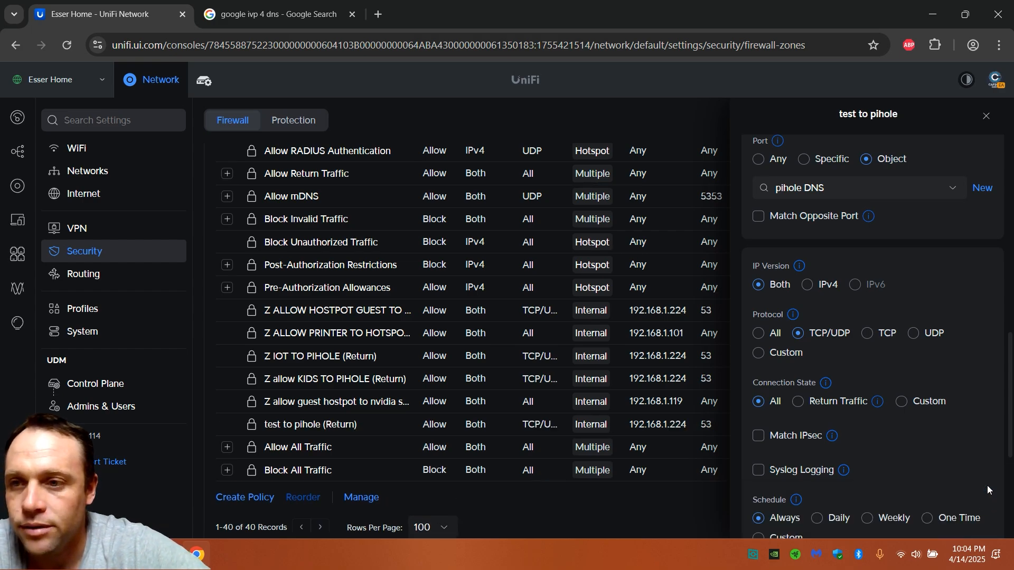
pyautogui.click(986, 117)
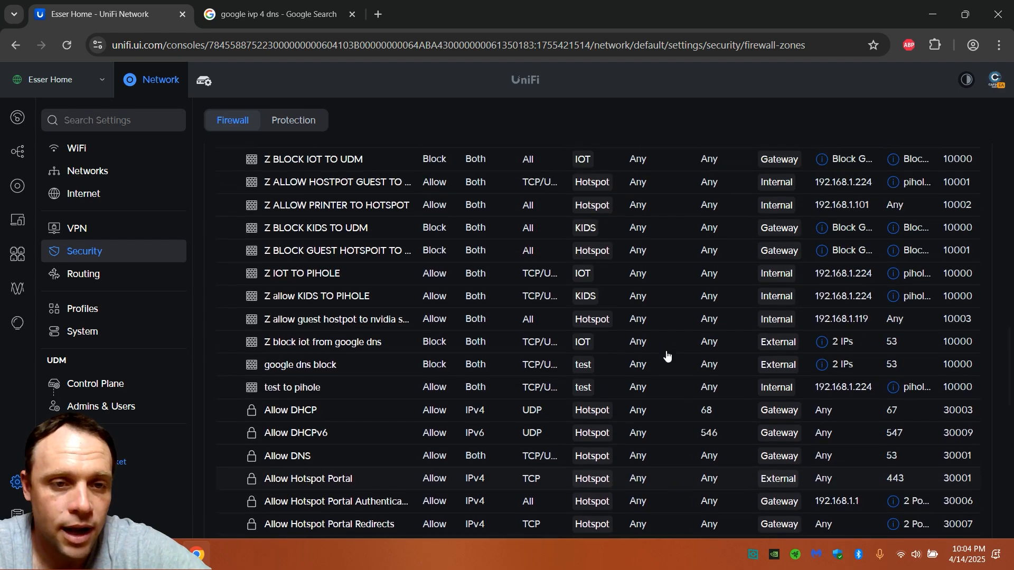
pyautogui.scroll(-3)
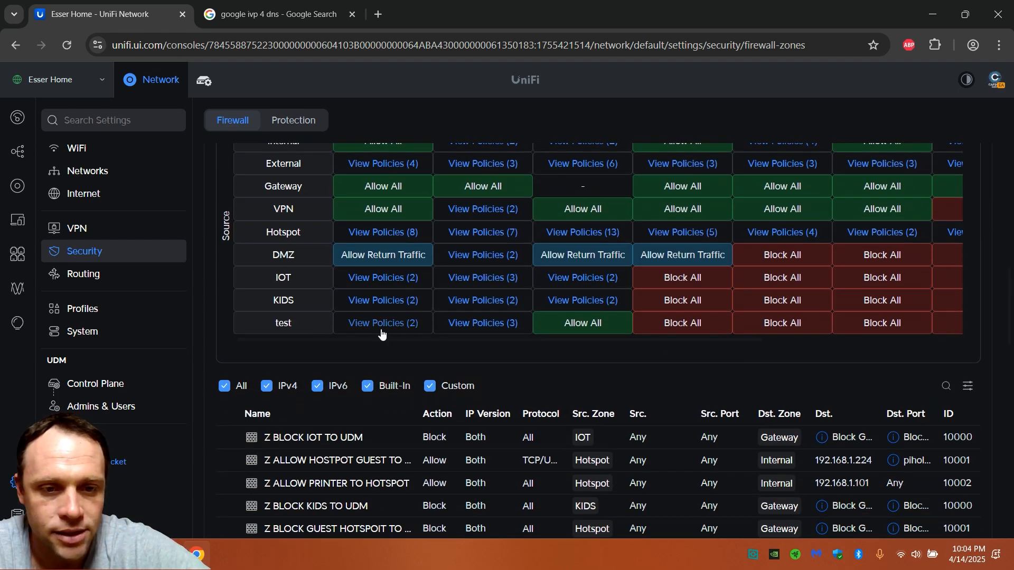
pyautogui.click(383, 324)
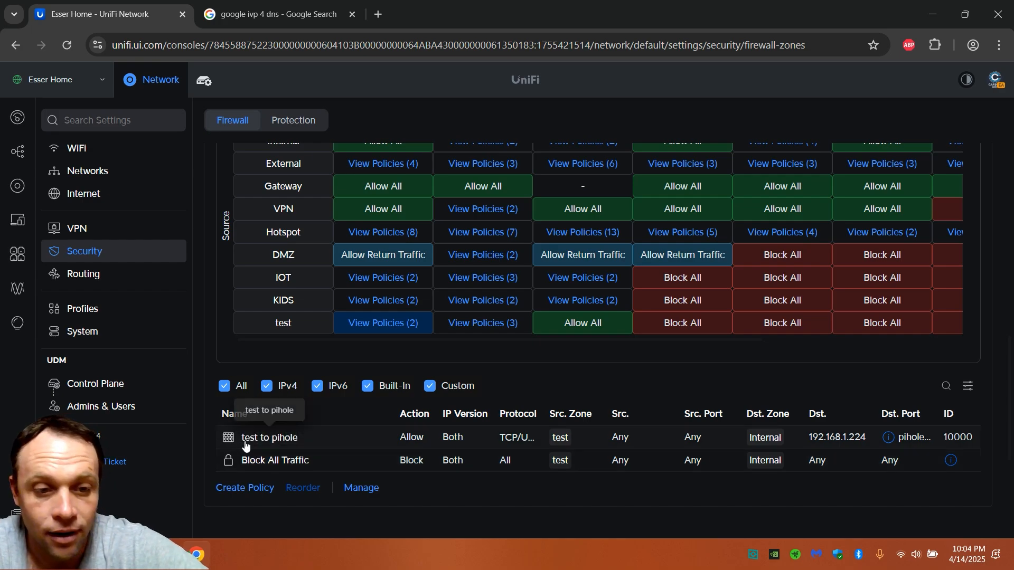
pyautogui.moveTo(342, 443)
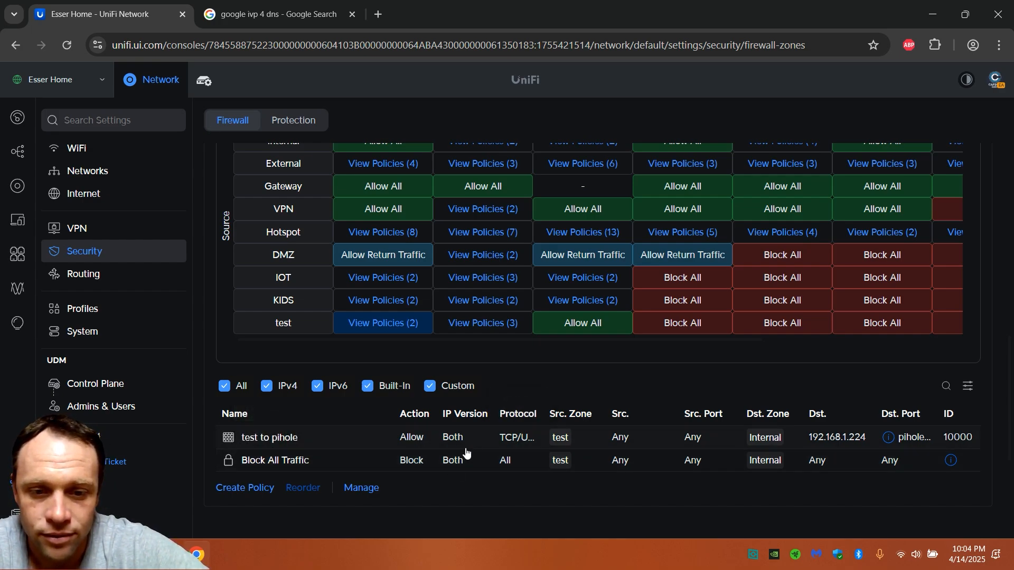
pyautogui.moveTo(632, 448)
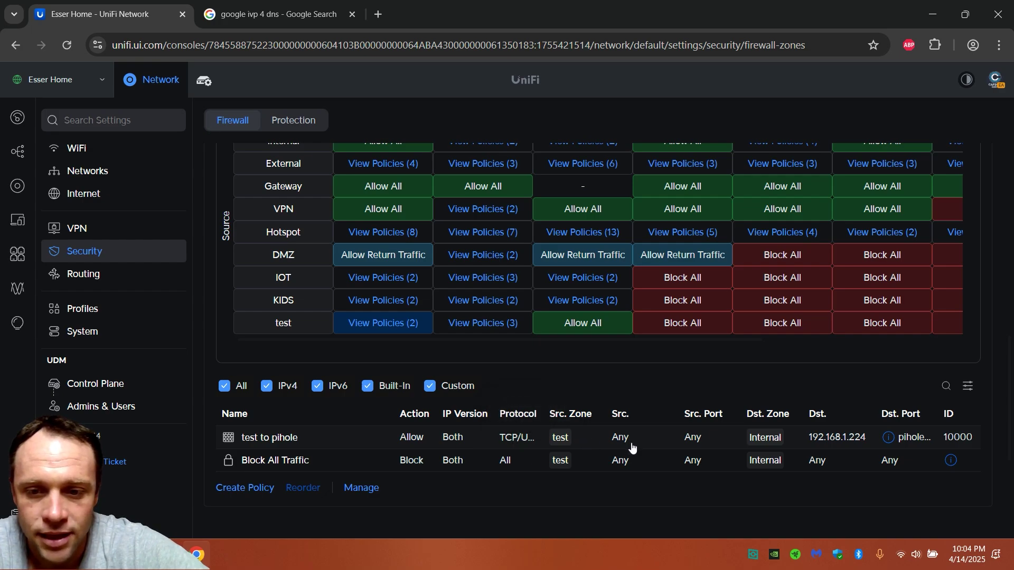
pyautogui.moveTo(820, 432)
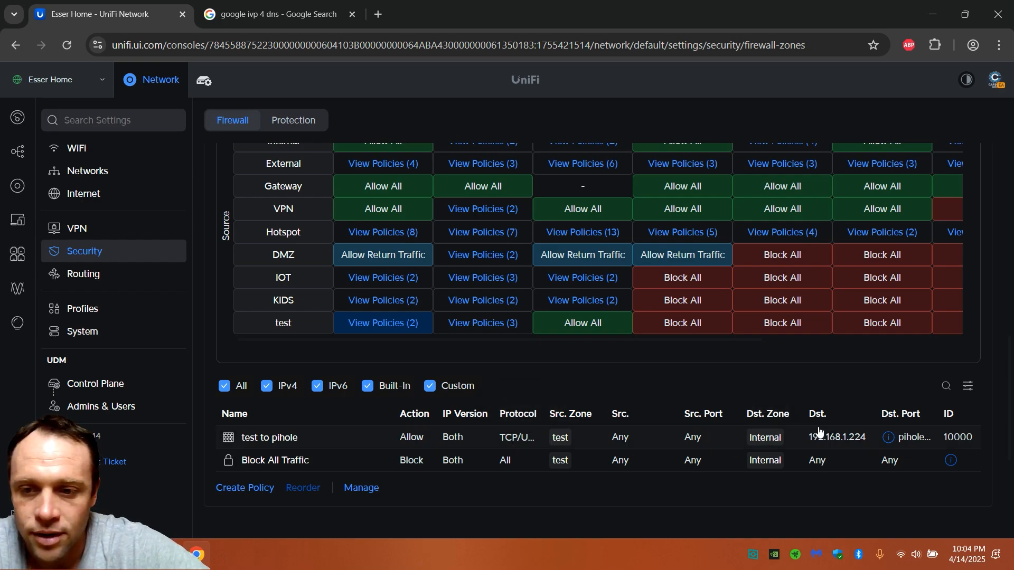
pyautogui.moveTo(856, 446)
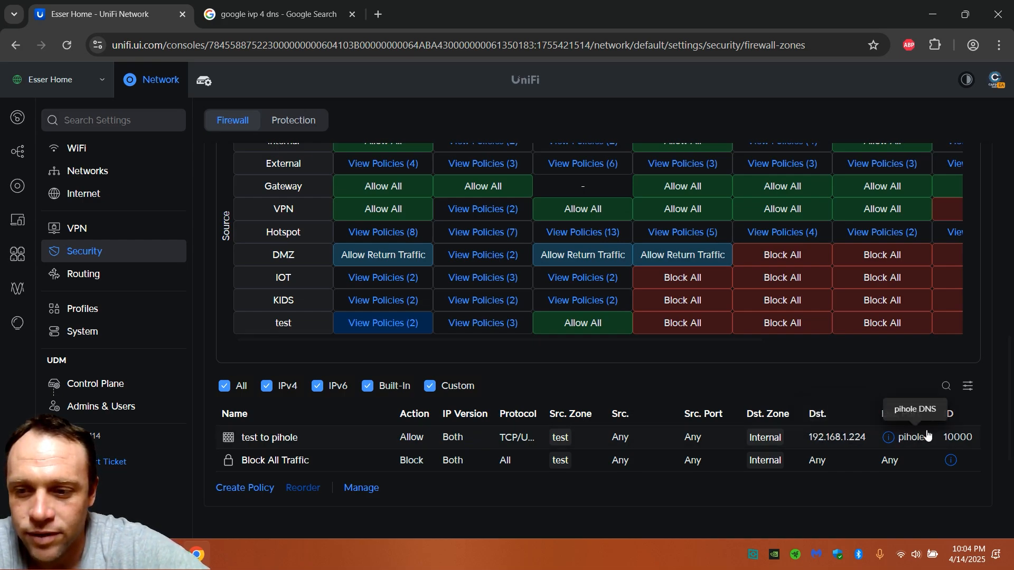
pyautogui.moveTo(925, 435)
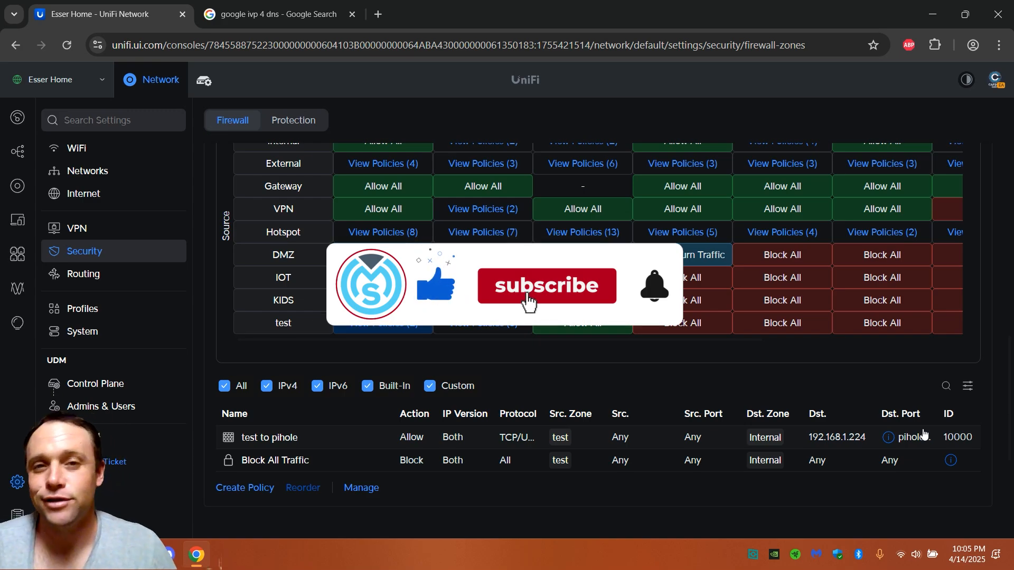
pyautogui.click(547, 285)
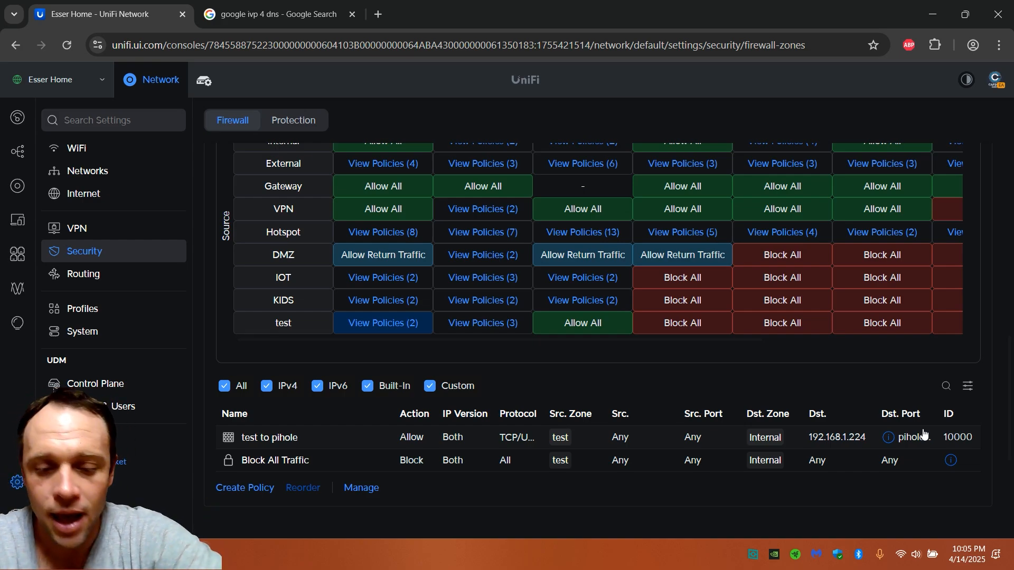
pyautogui.moveTo(692, 445)
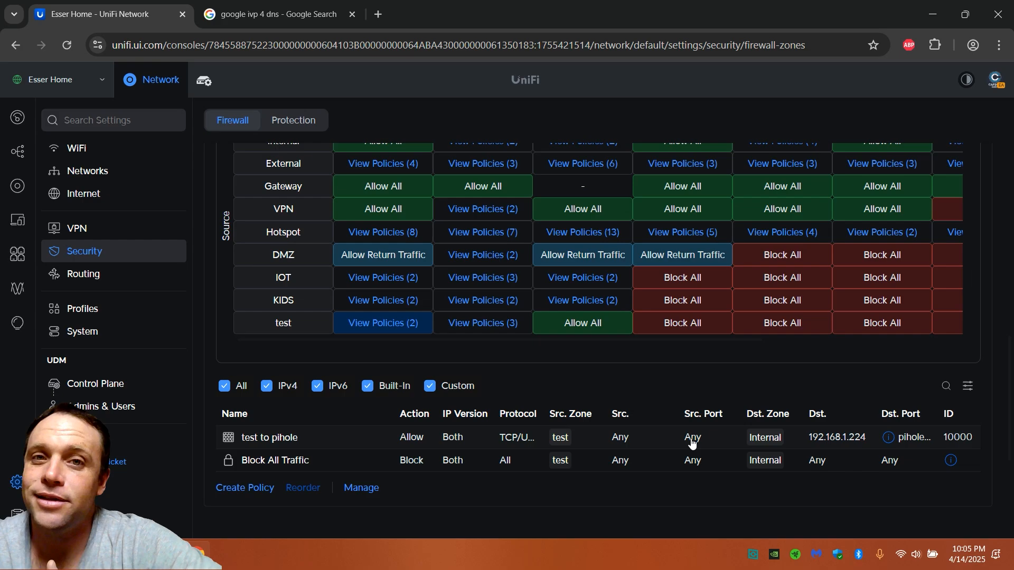